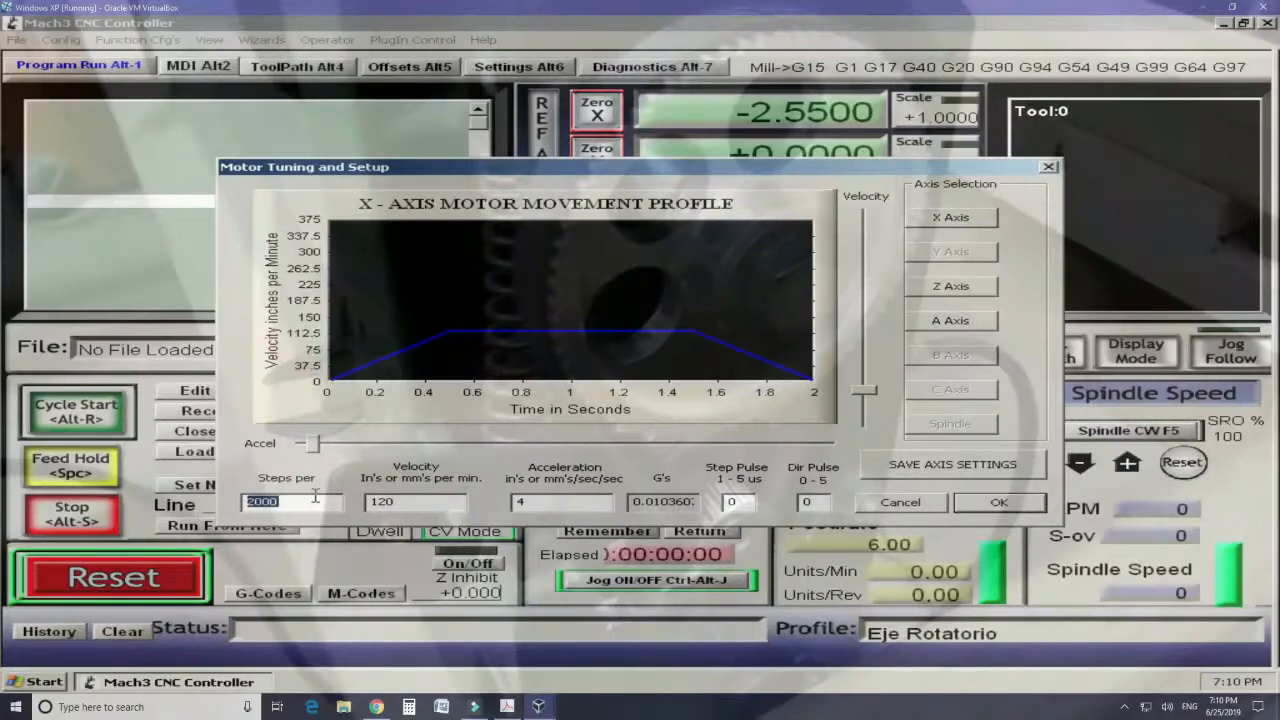
pyautogui.moveTo(287, 501)
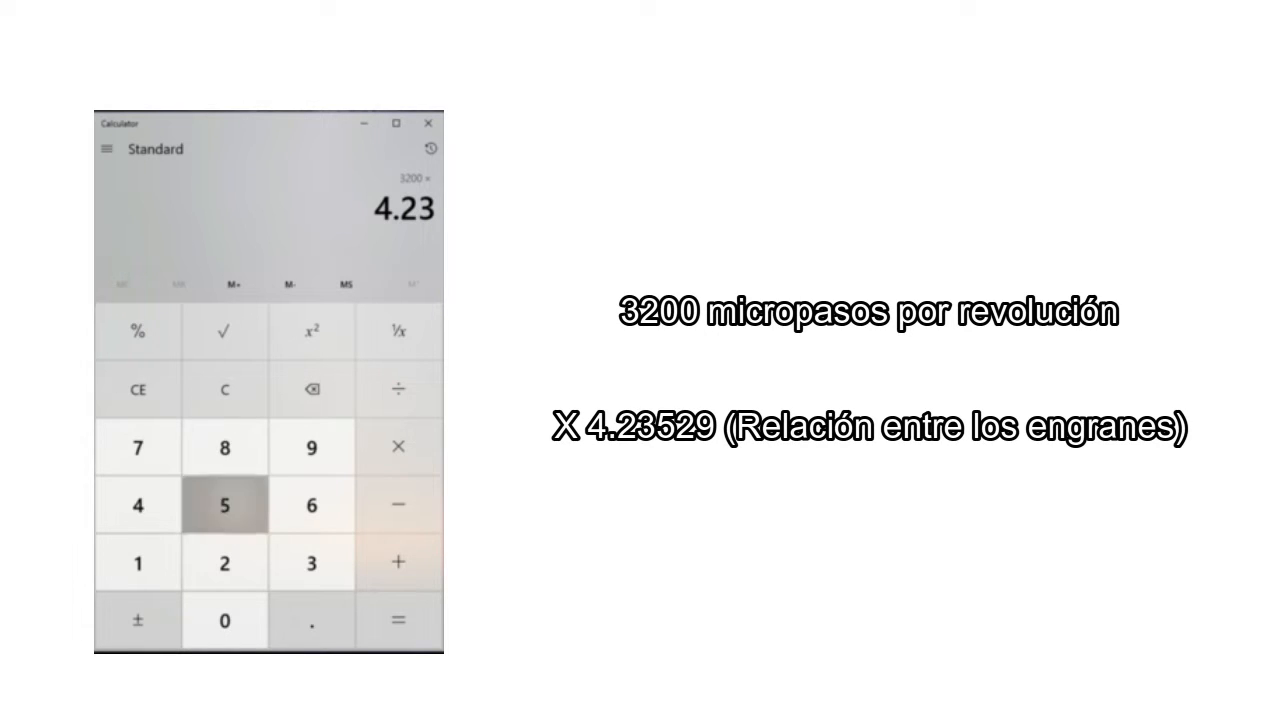
# Multiply 3200 by 4.23529 to get 13,552.928, then start dividing by 360
pyautogui.click(224, 504)
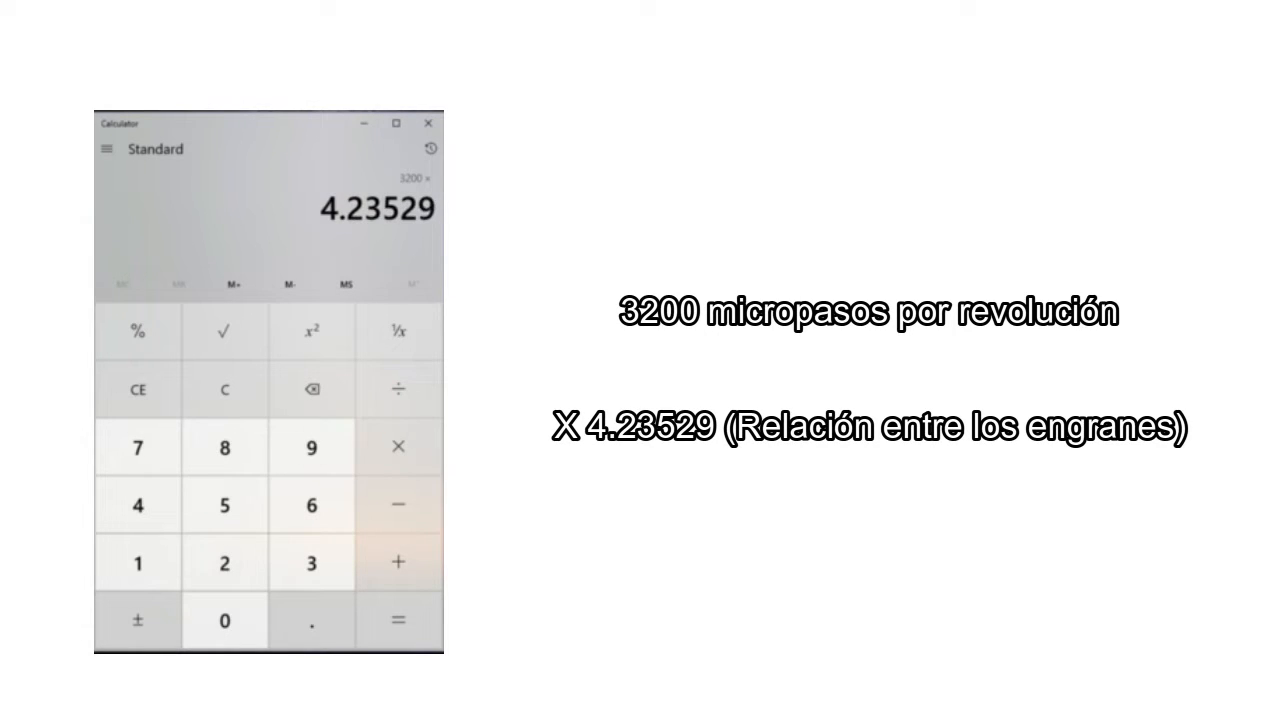
pyautogui.click(397, 620)
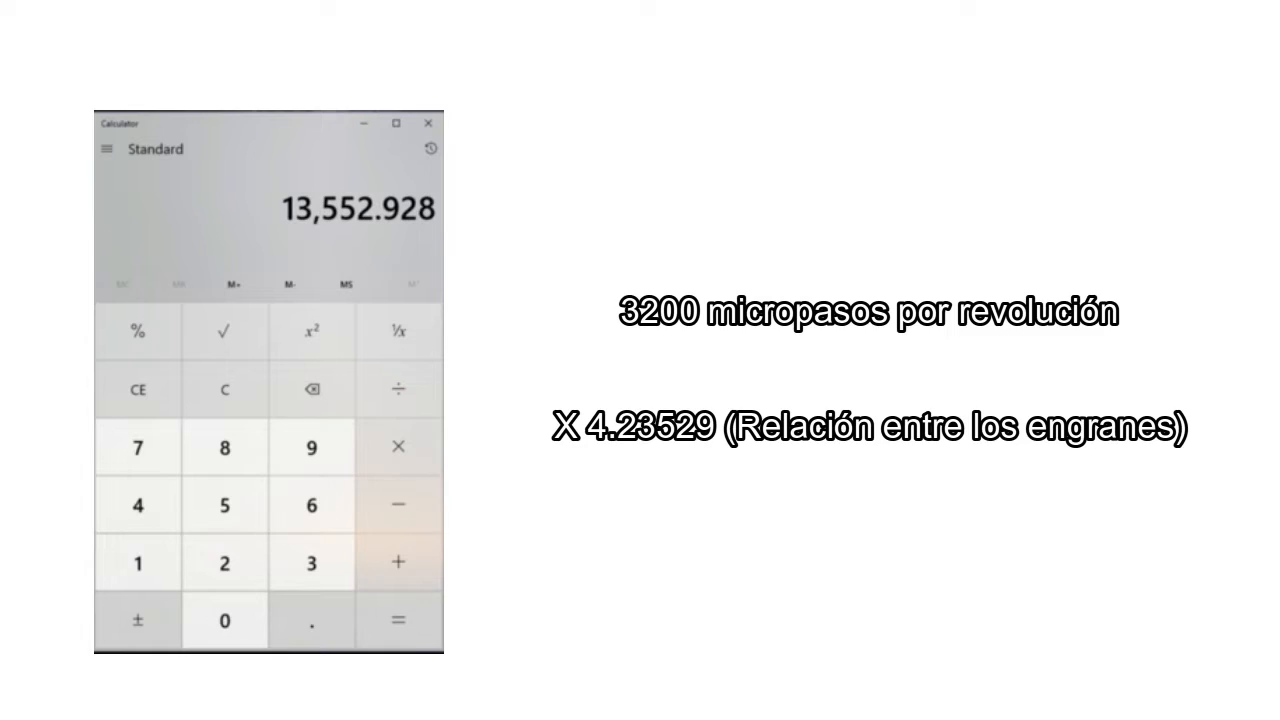
pyautogui.click(397, 388)
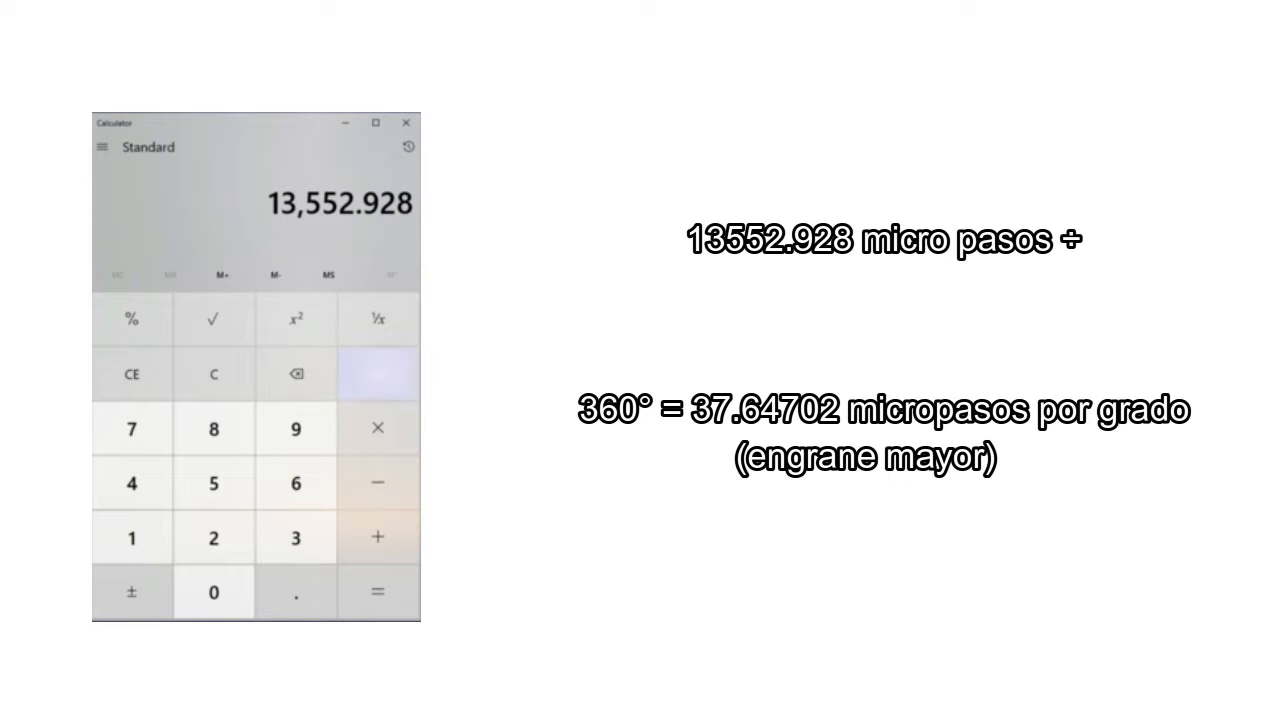
pyautogui.click(377, 373)
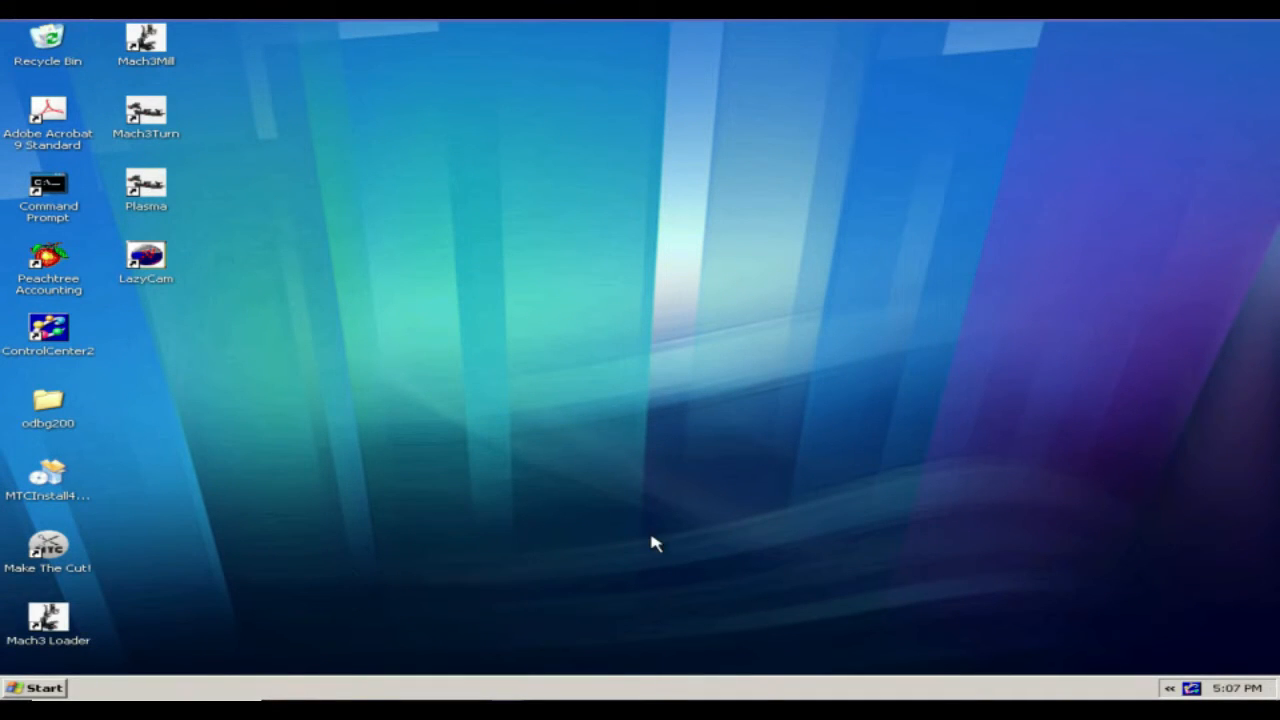
pyautogui.moveTo(580, 563)
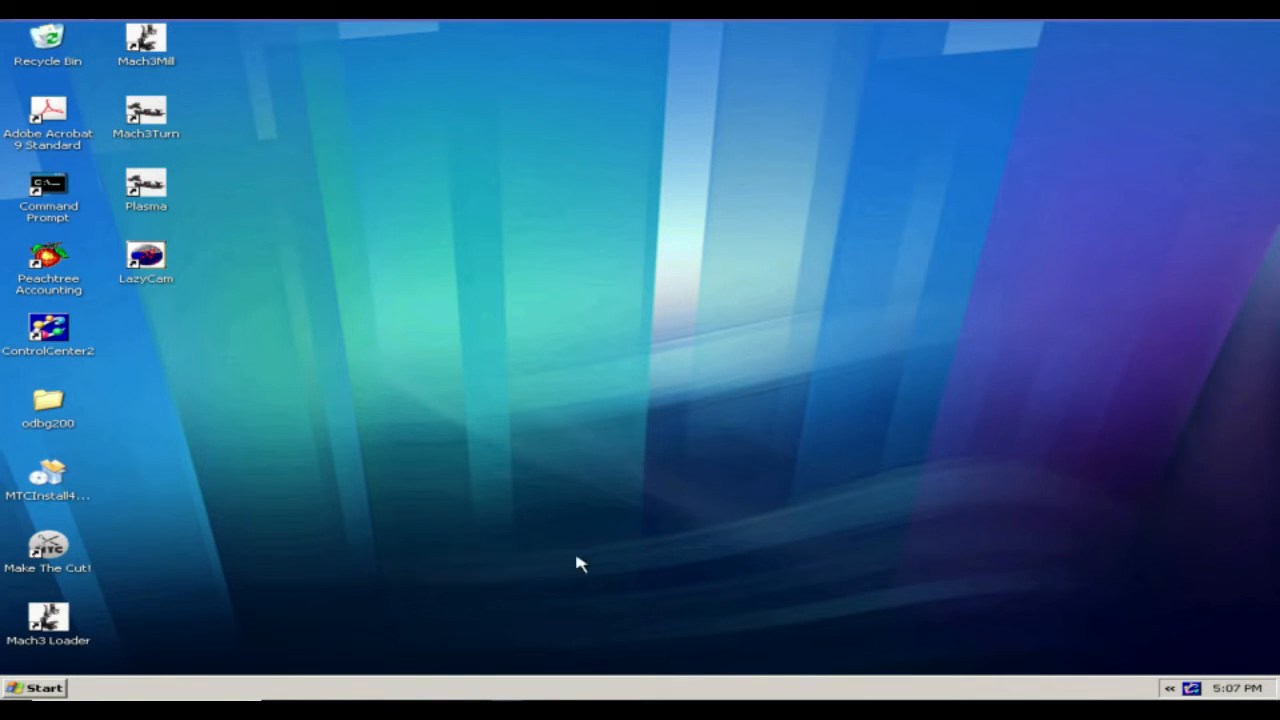
pyautogui.moveTo(70, 630)
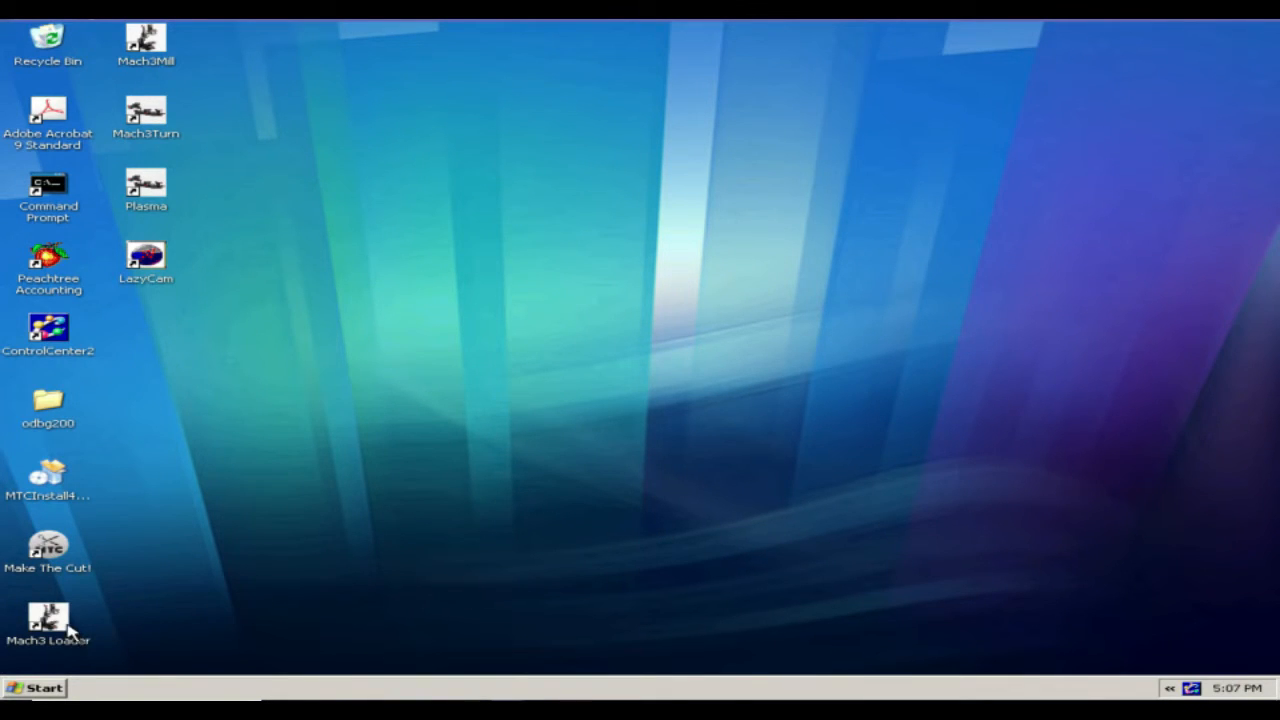
# In Mach3 Loader, clone Mach3Mill into a profile named 'Eje Rotatorio' and launch it
pyautogui.doubleClick(48, 620)
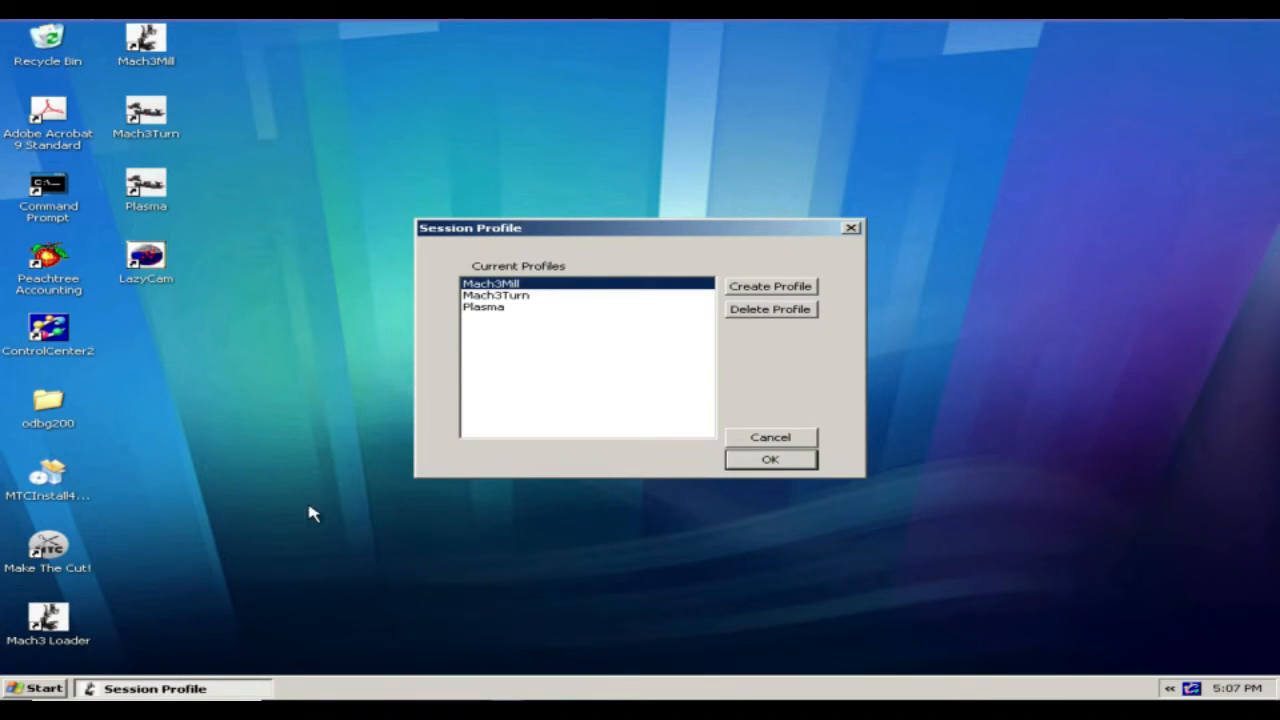
pyautogui.moveTo(585, 288)
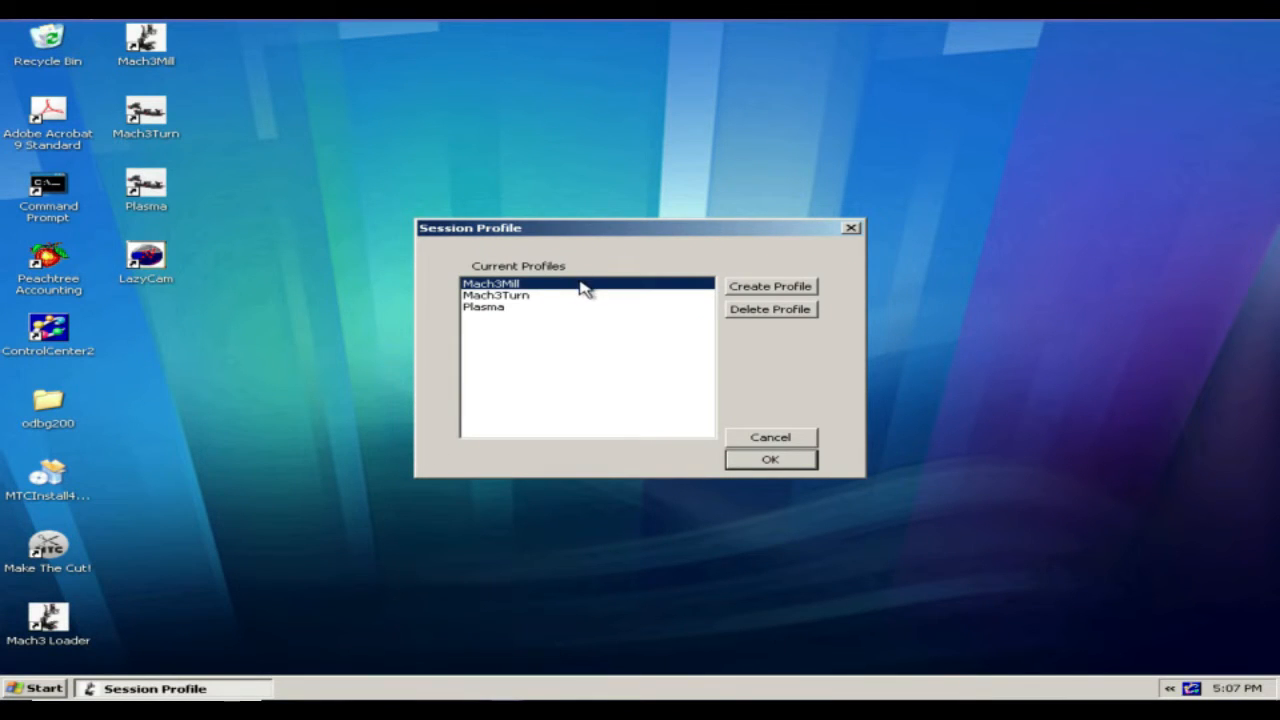
pyautogui.click(770, 286)
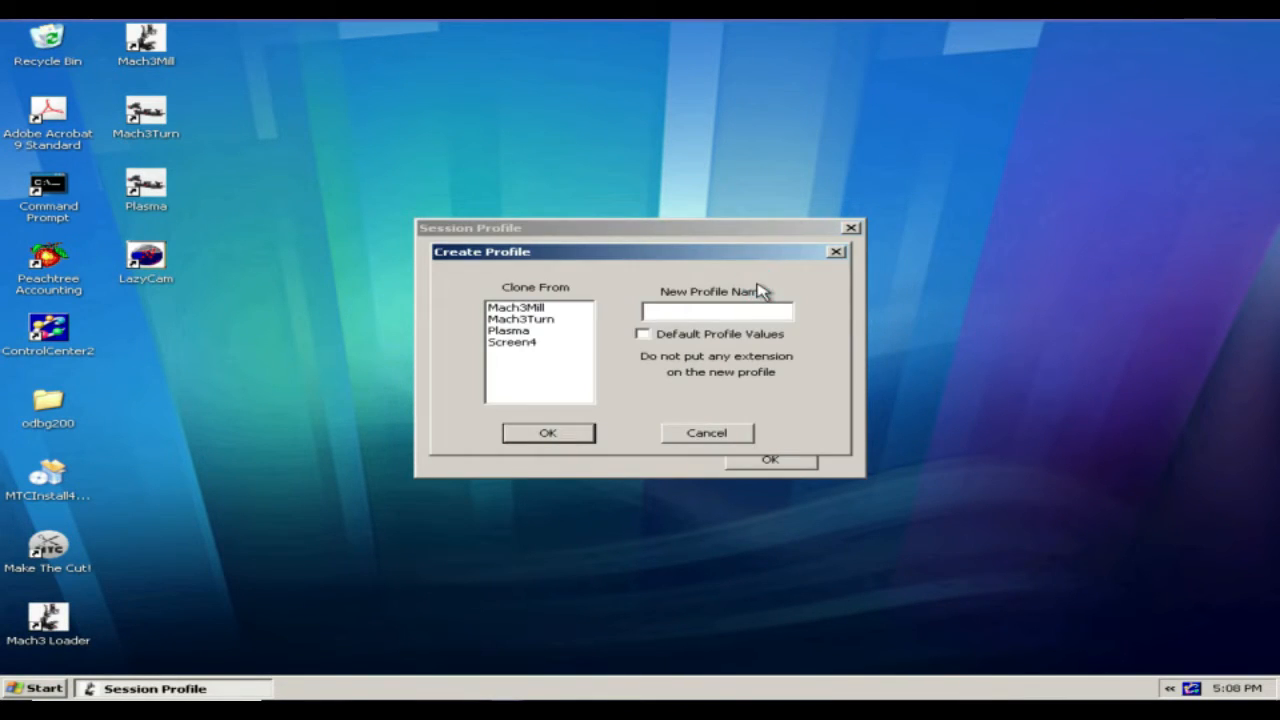
pyautogui.click(517, 307)
pyautogui.write('Eje Rotatorio')
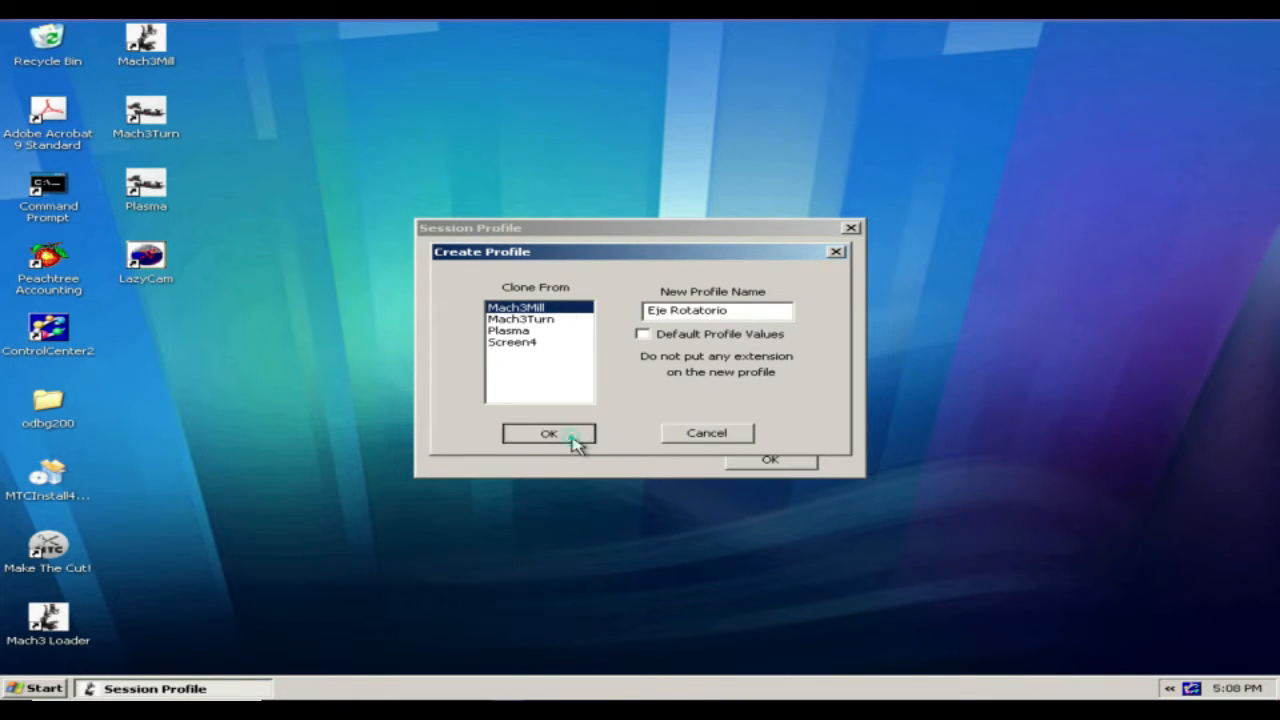
pyautogui.click(548, 433)
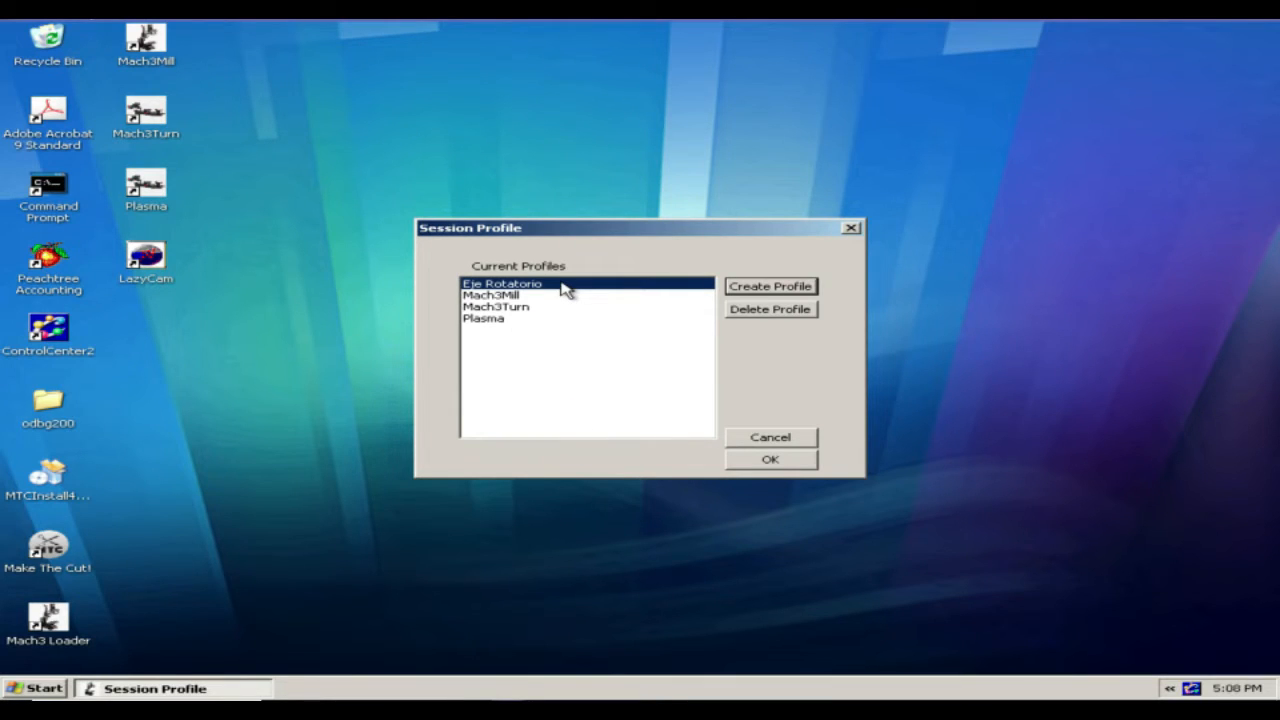
pyautogui.moveTo(768, 423)
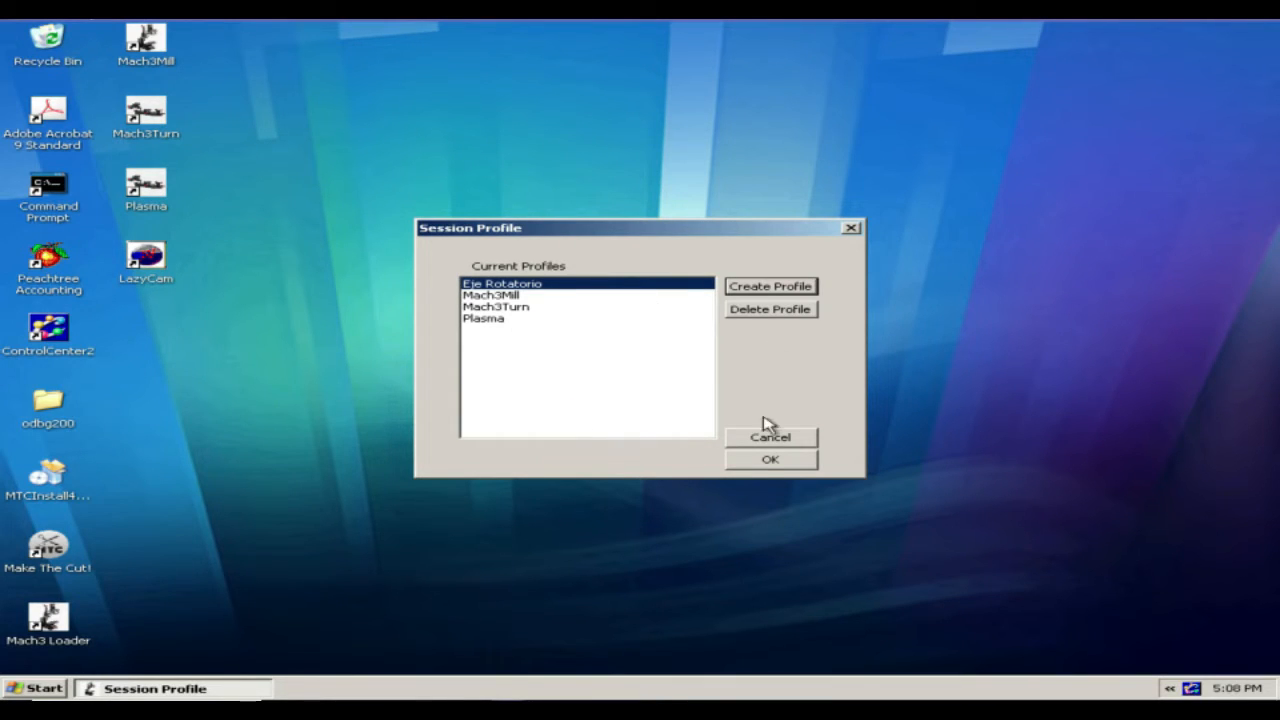
pyautogui.click(770, 459)
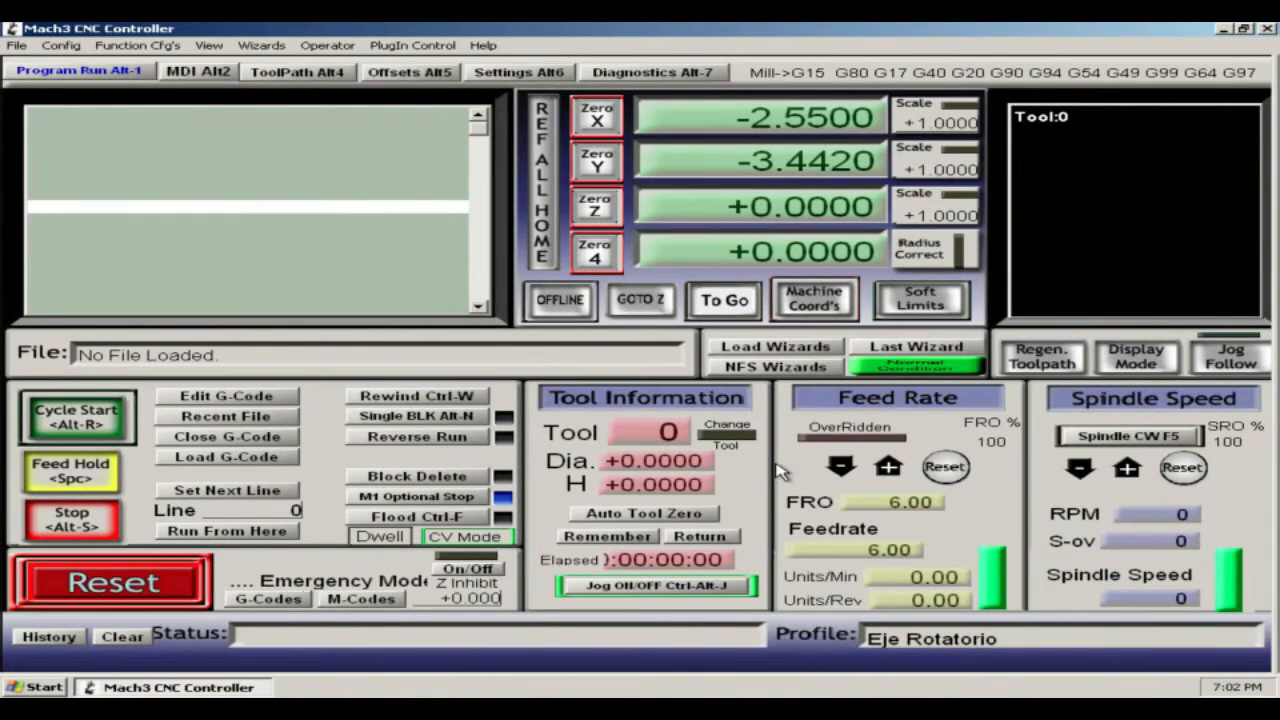
# With Mach3 running the Eje Rotatorio profile, press Reset and bring up the Config menu
pyautogui.click(110, 581)
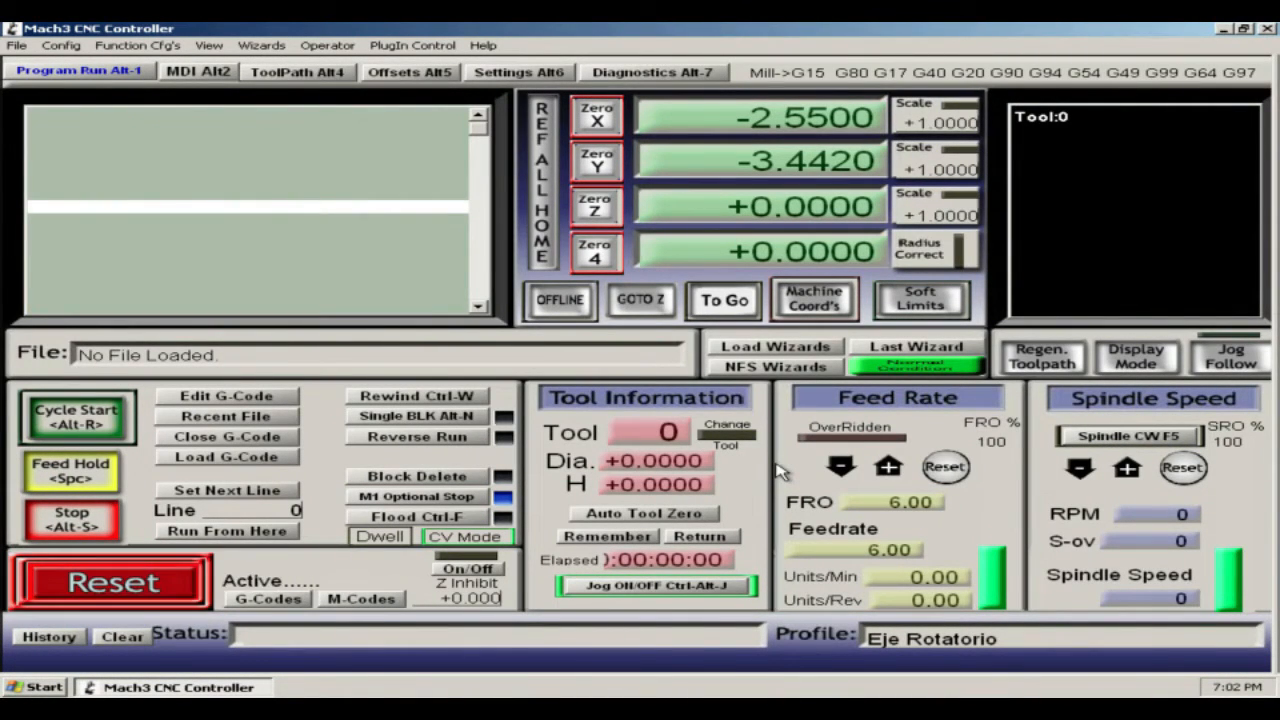
pyautogui.click(110, 580)
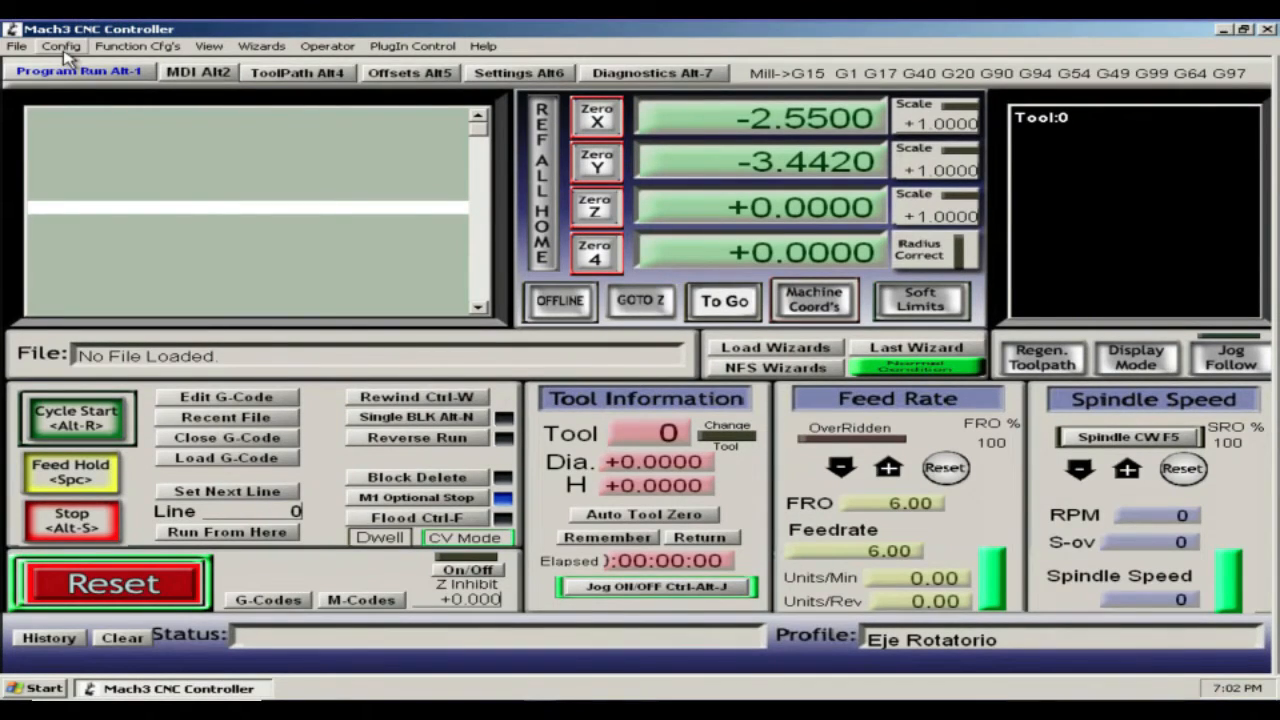
pyautogui.click(61, 46)
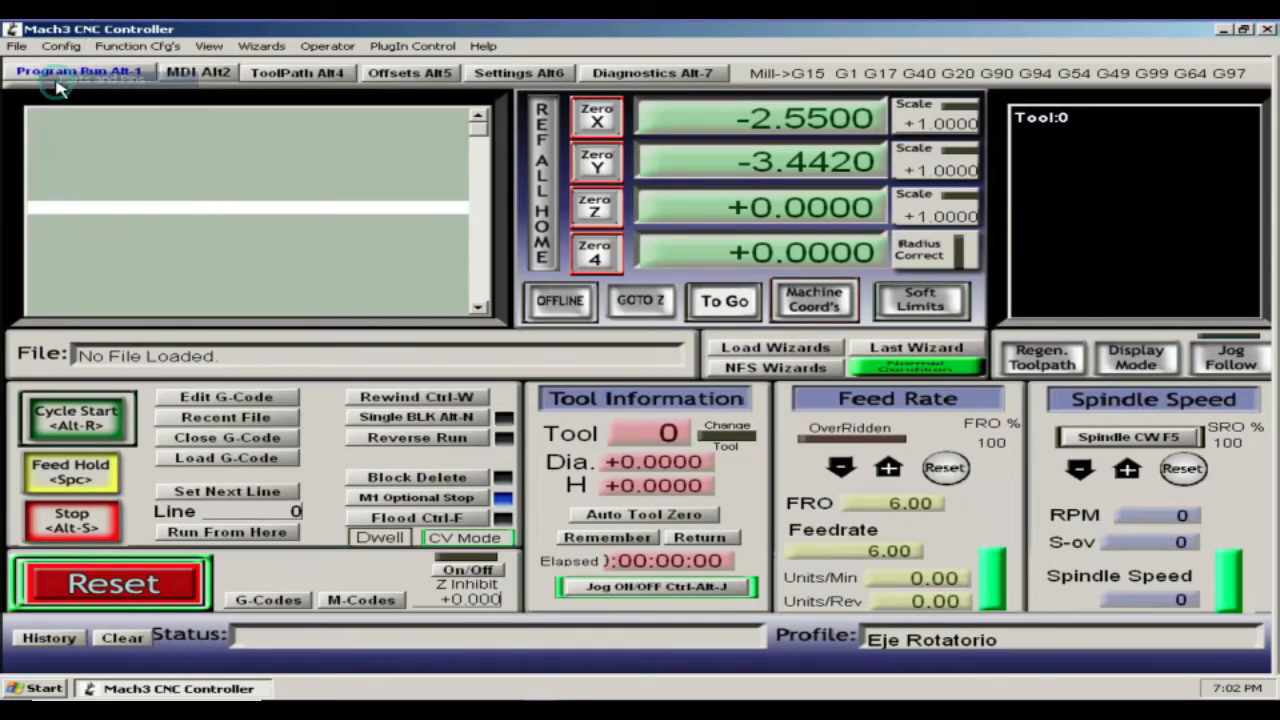
pyautogui.click(60, 46)
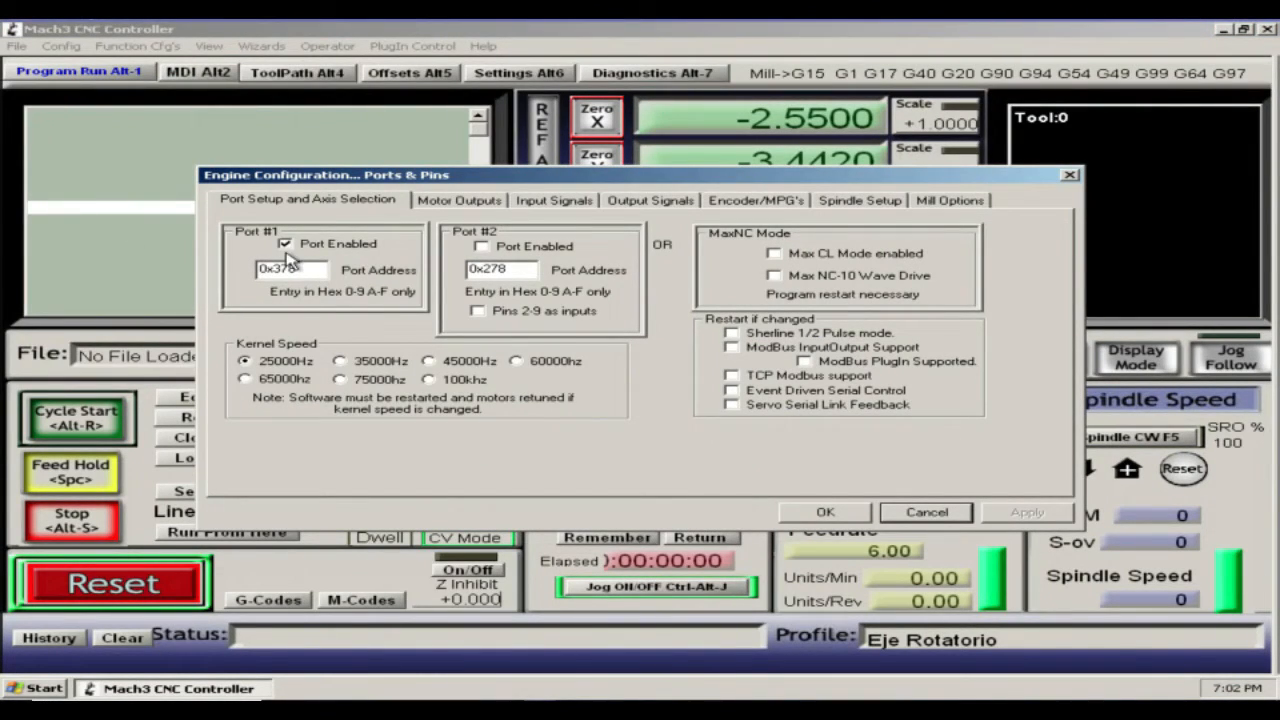
pyautogui.moveTo(258, 248)
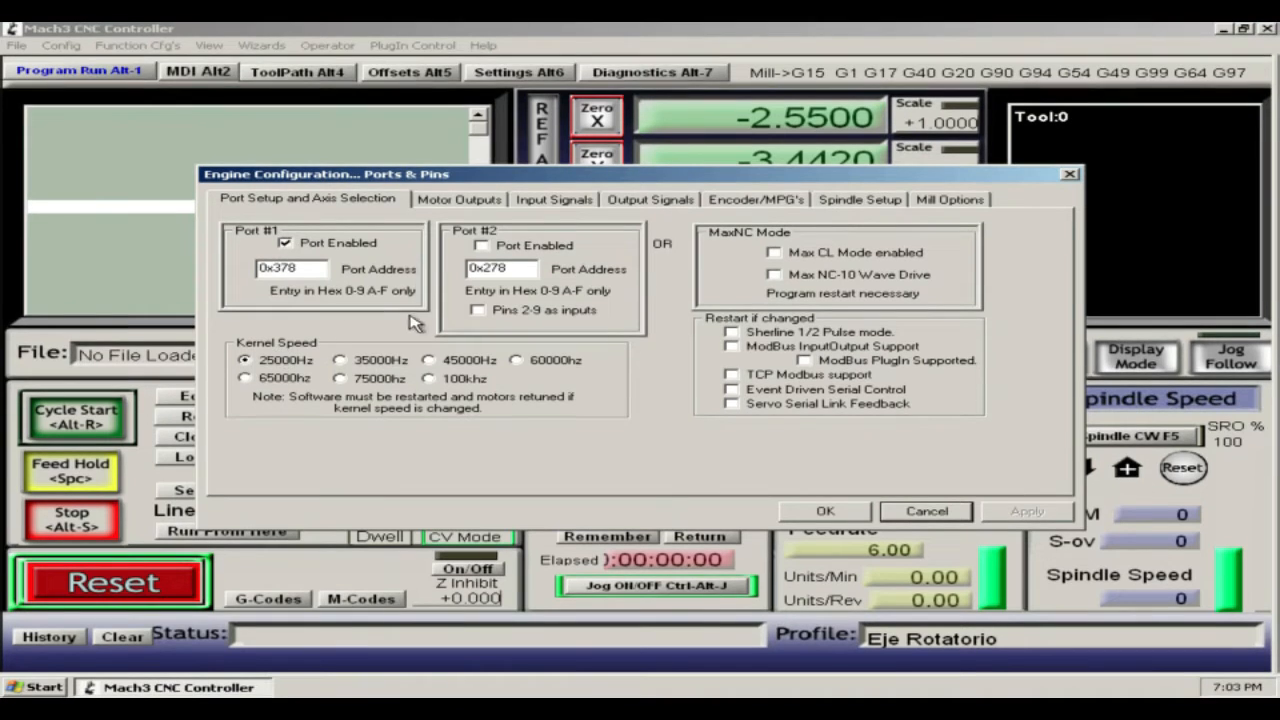
# Show the Motor Outputs settings, where X, Y and Z are enabled and A is disabled
pyautogui.click(459, 199)
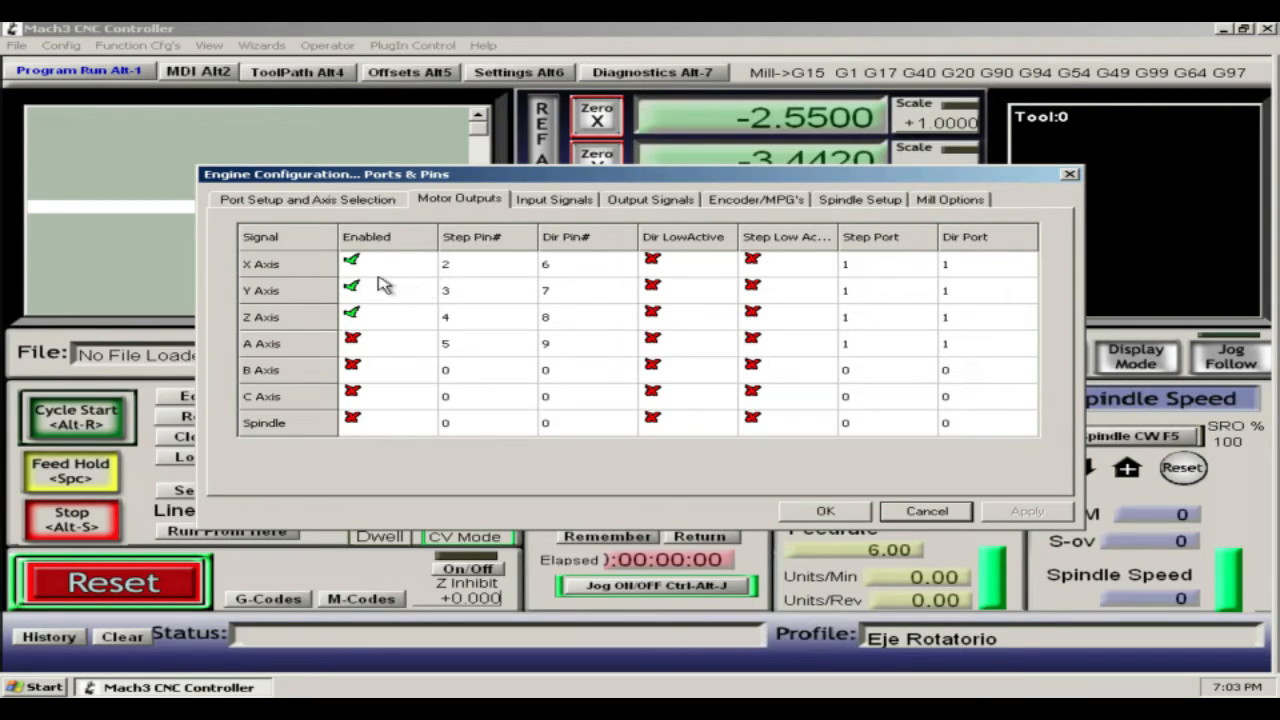
pyautogui.moveTo(380, 278)
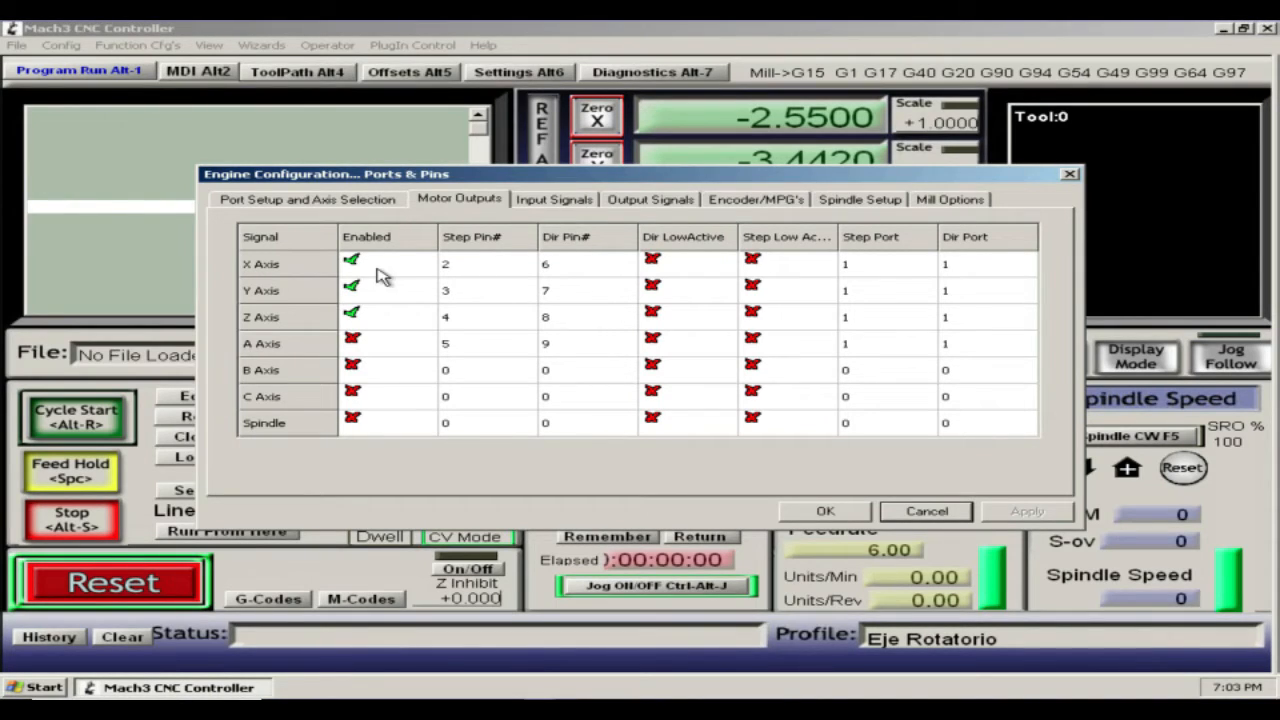
pyautogui.moveTo(360, 265)
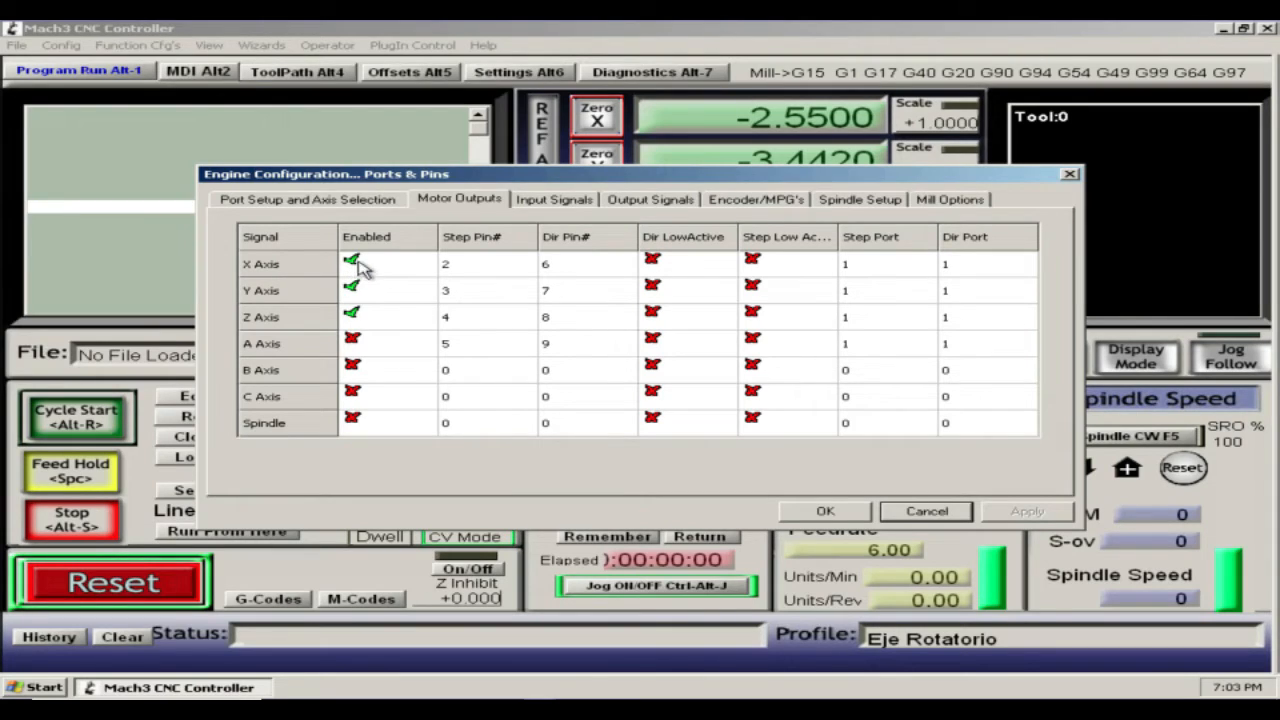
# Disable the Y axis and assign step/dir pins 4/5 to X, 6/7 to Z, 8/9 to A
pyautogui.click(352, 290)
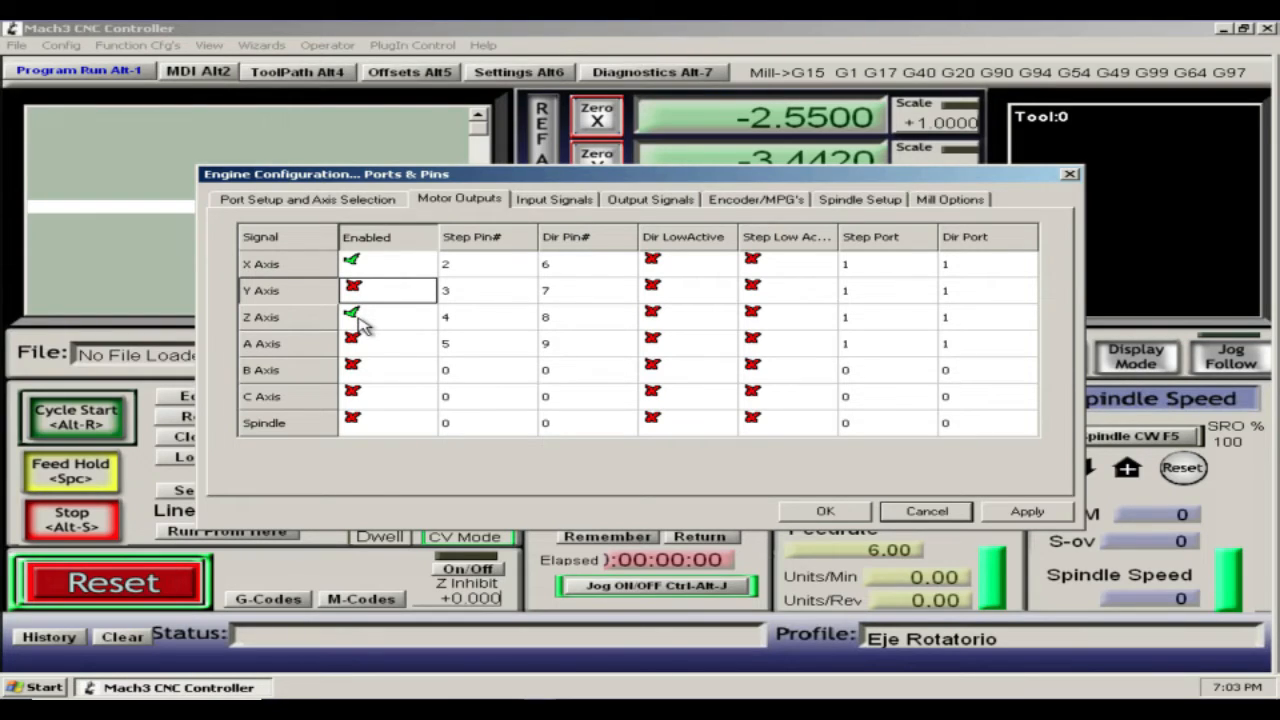
pyautogui.moveTo(365, 323)
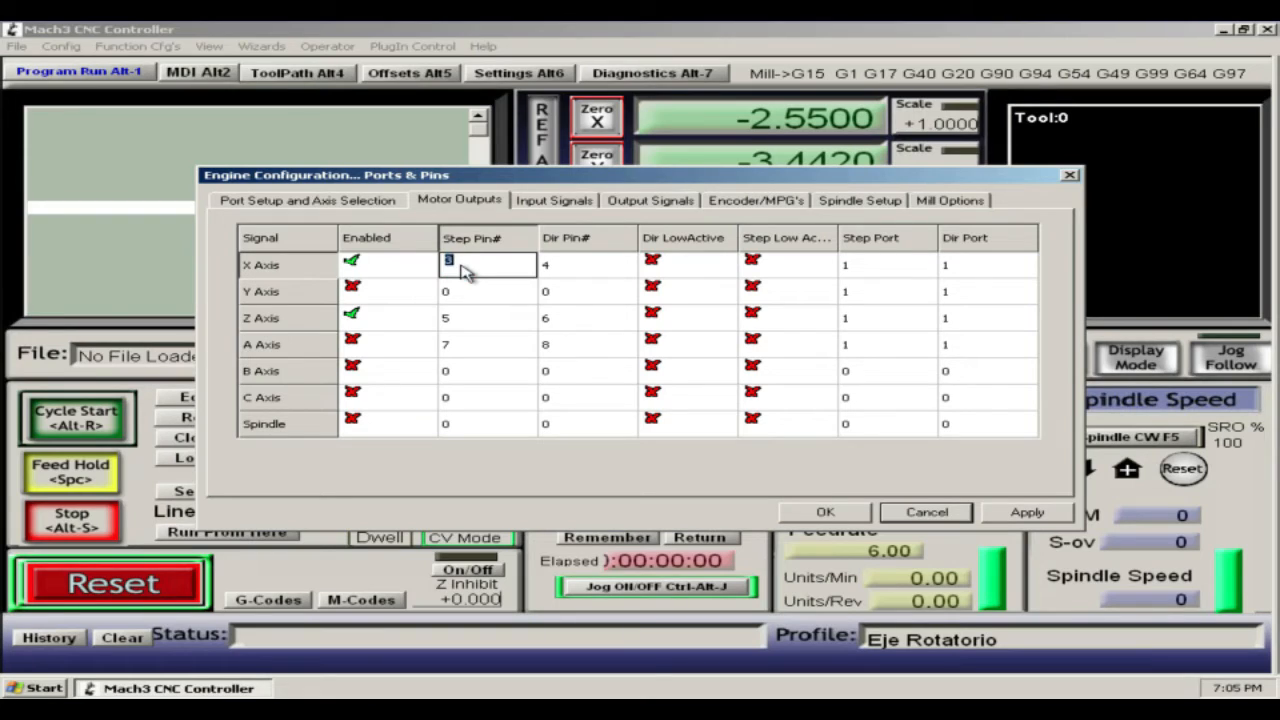
pyautogui.click(587, 264)
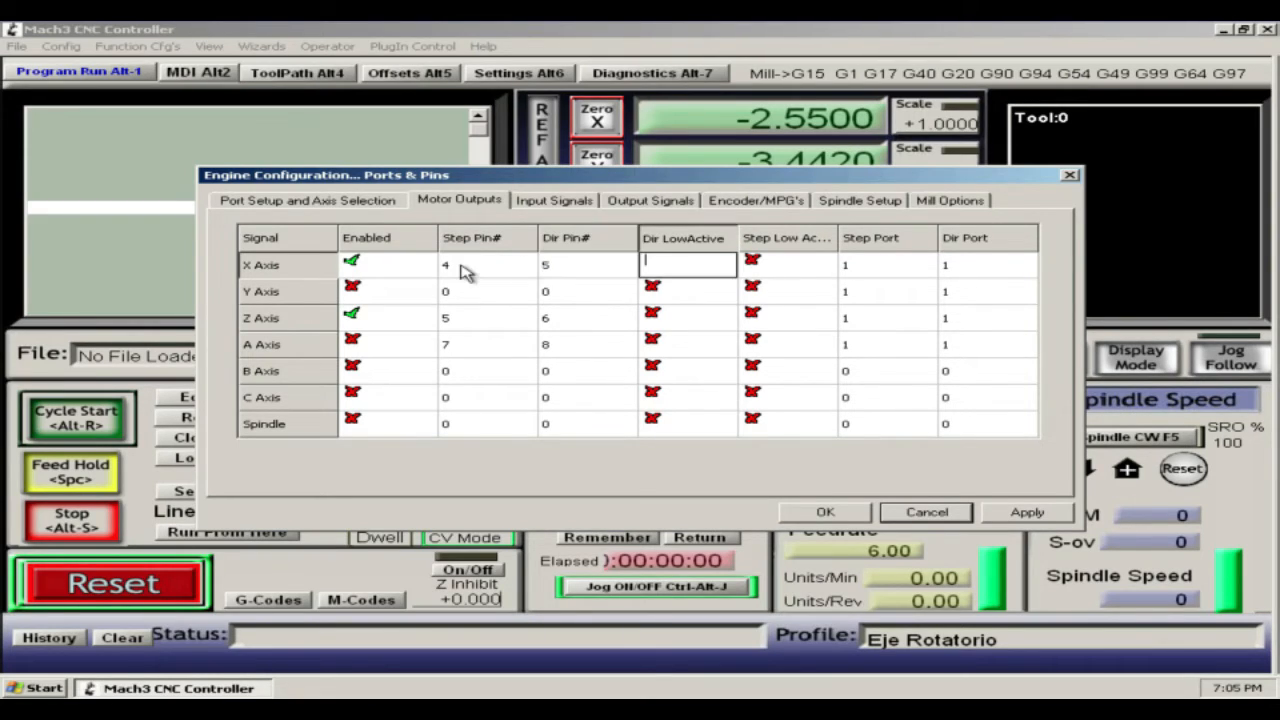
pyautogui.moveTo(470, 295)
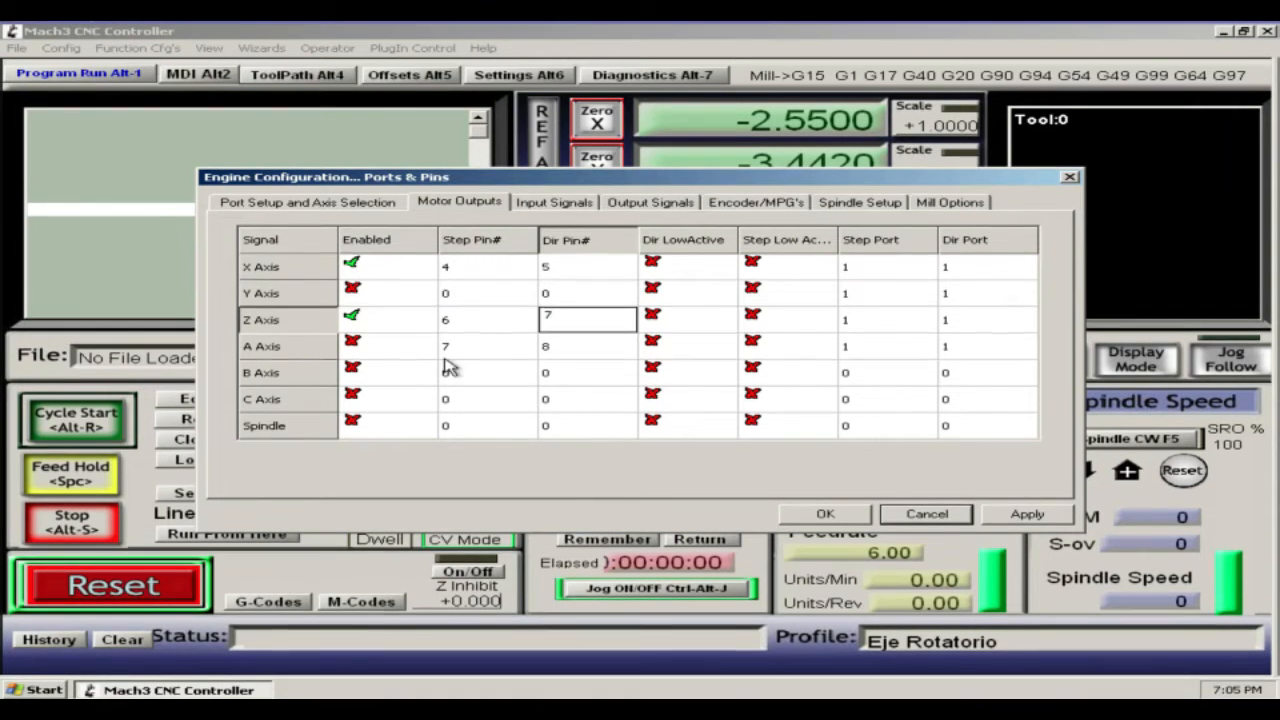
pyautogui.click(485, 347)
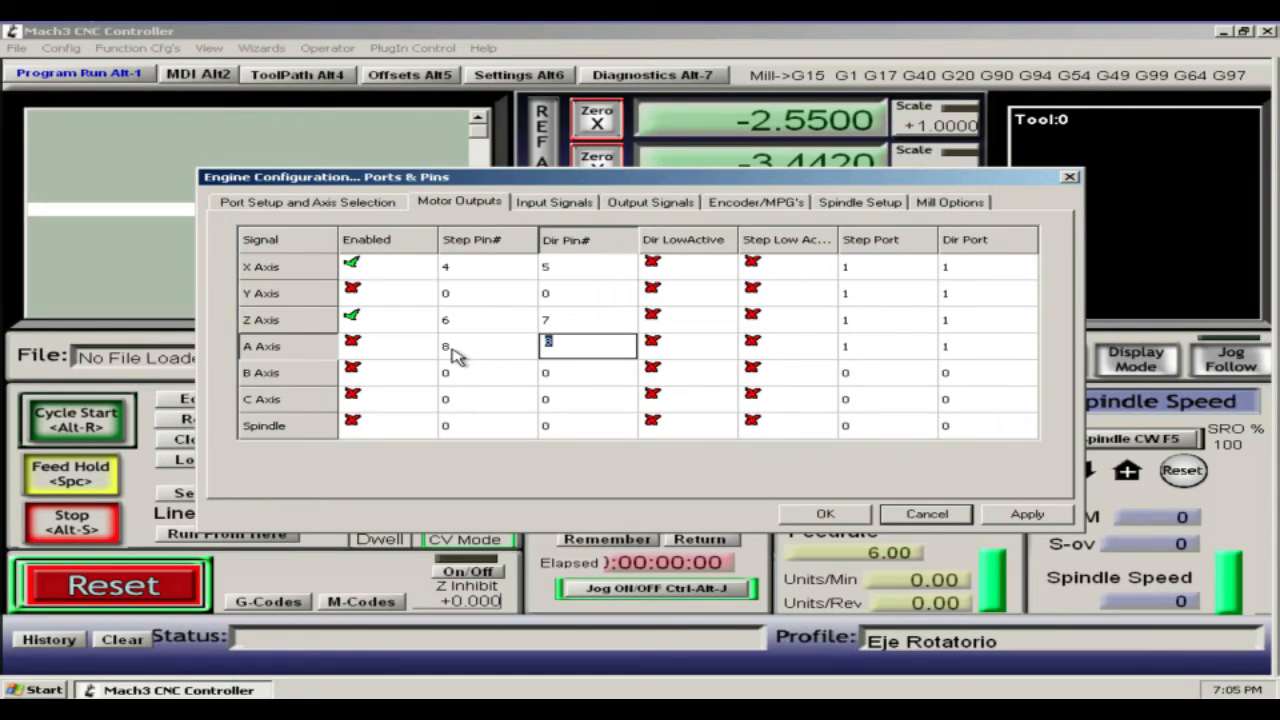
pyautogui.write('9')
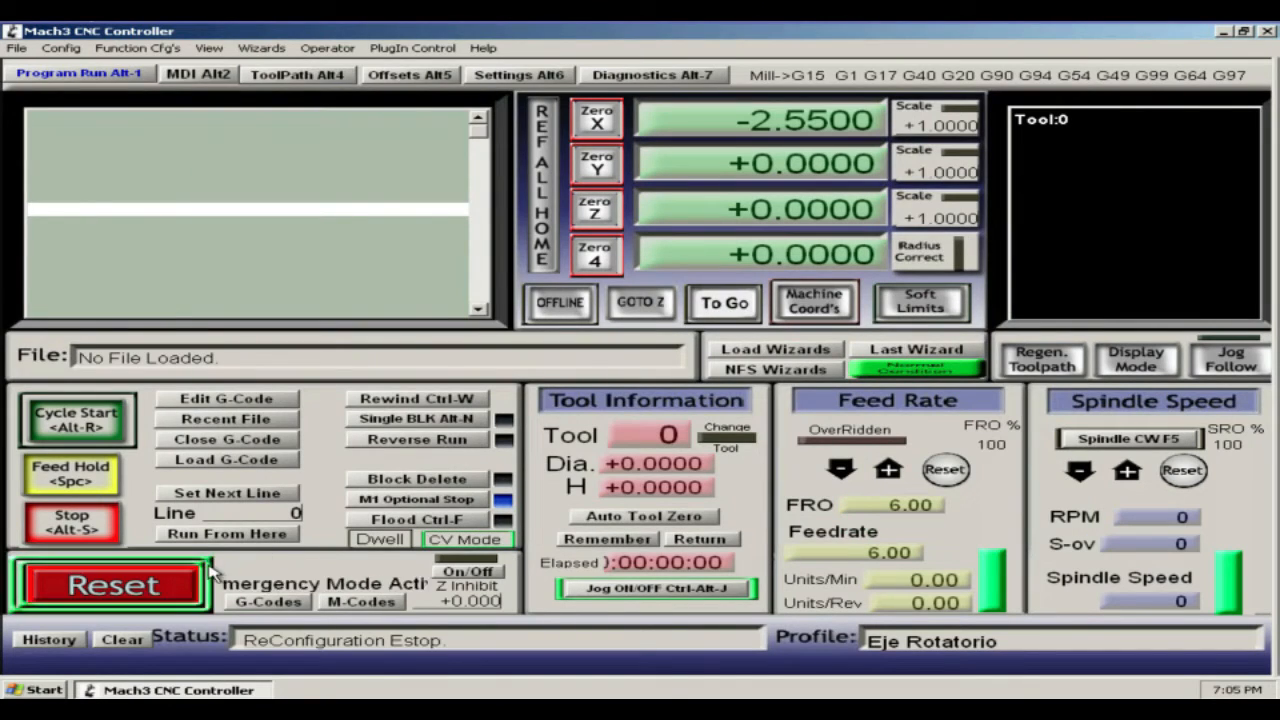
# Reset the ReConfiguration e-stop and bring the Config options back up
pyautogui.click(107, 585)
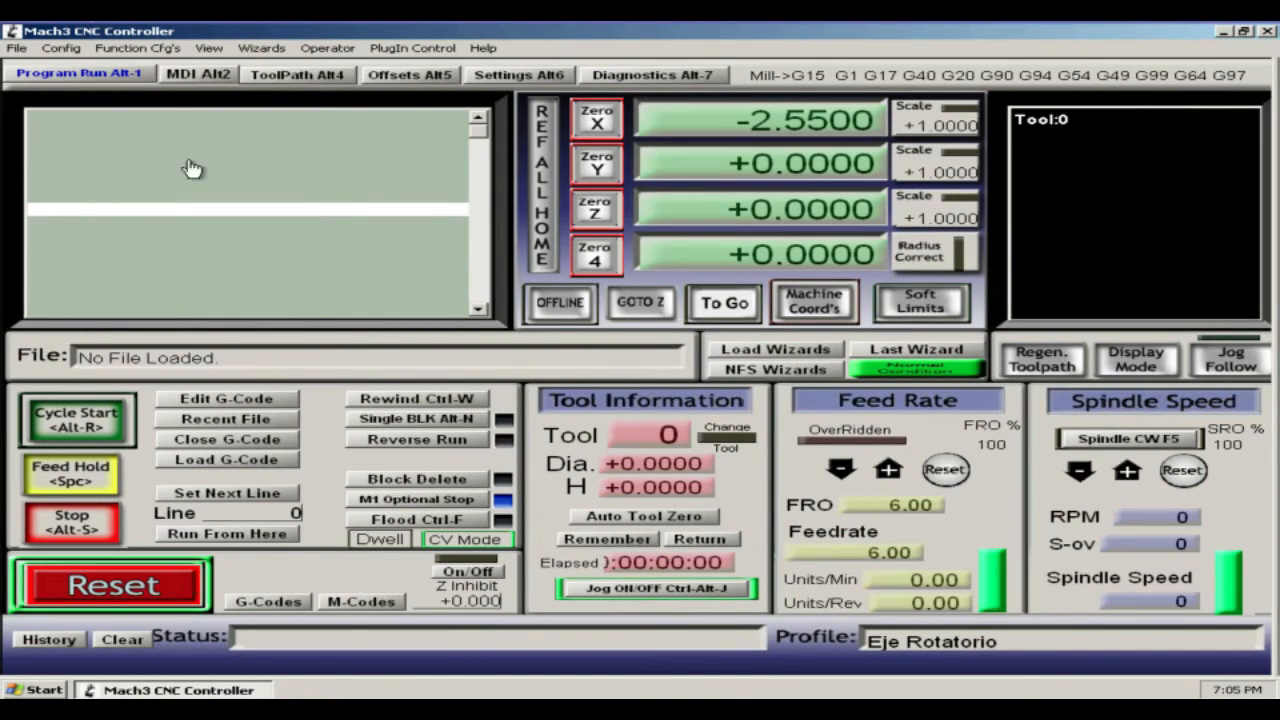
pyautogui.click(62, 47)
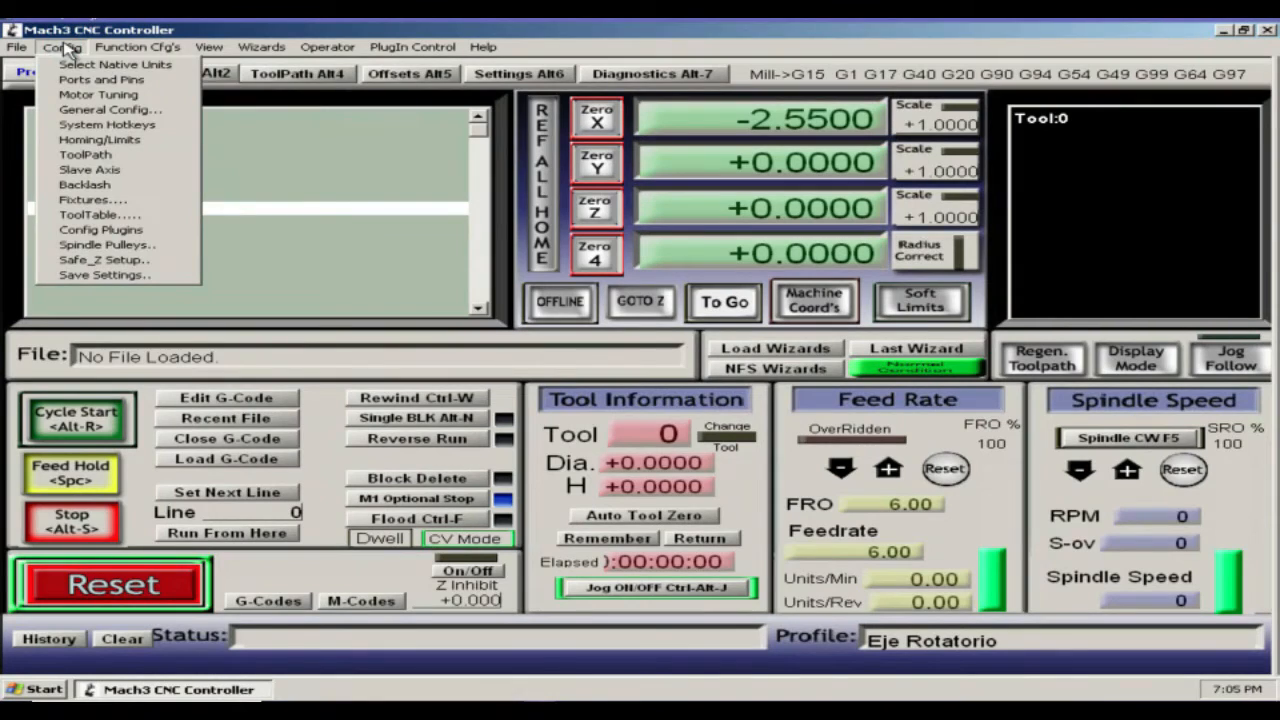
pyautogui.moveTo(105, 275)
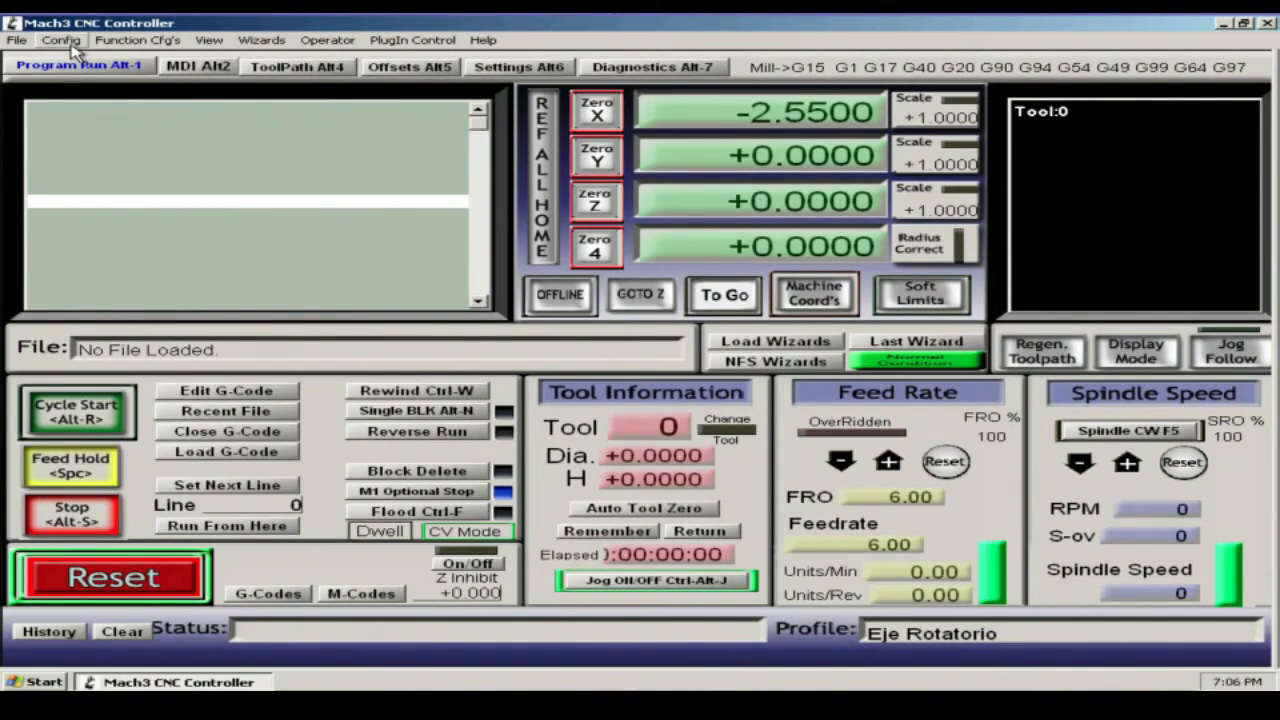
# Keep every Slave Axis set to None, acknowledge the restart notice, and reset the e-stop
pyautogui.click(60, 40)
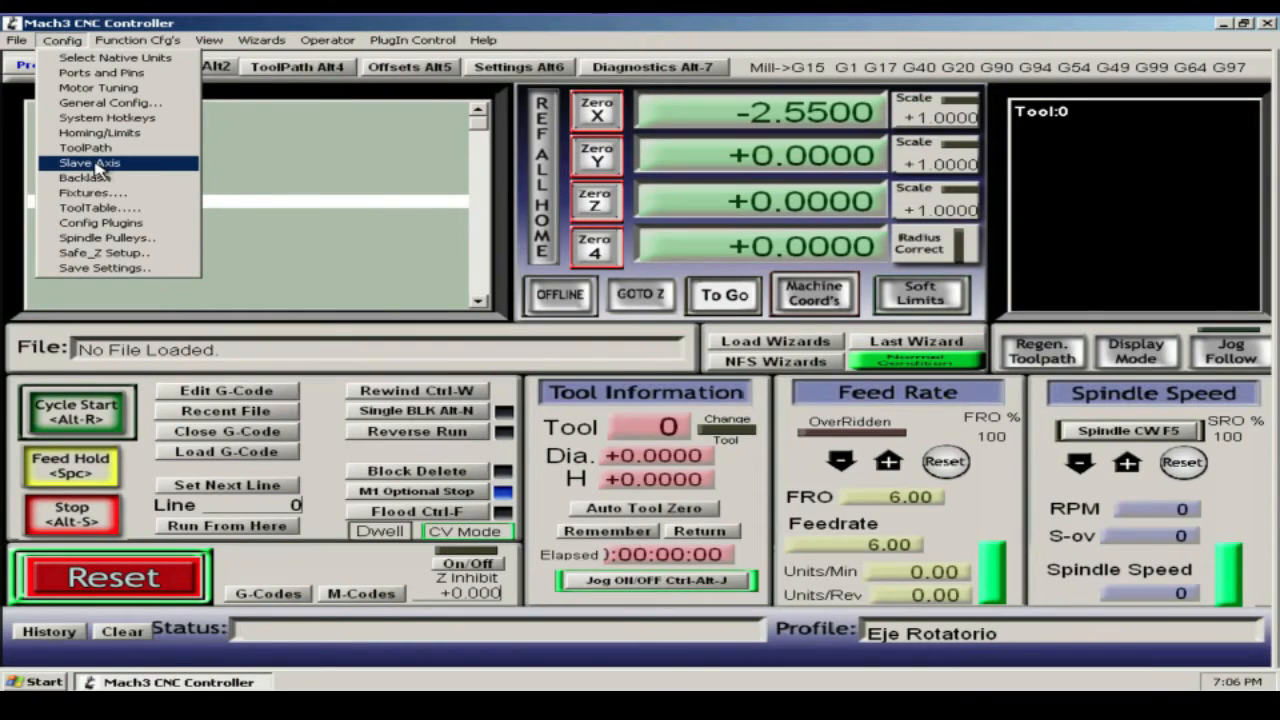
pyautogui.click(90, 162)
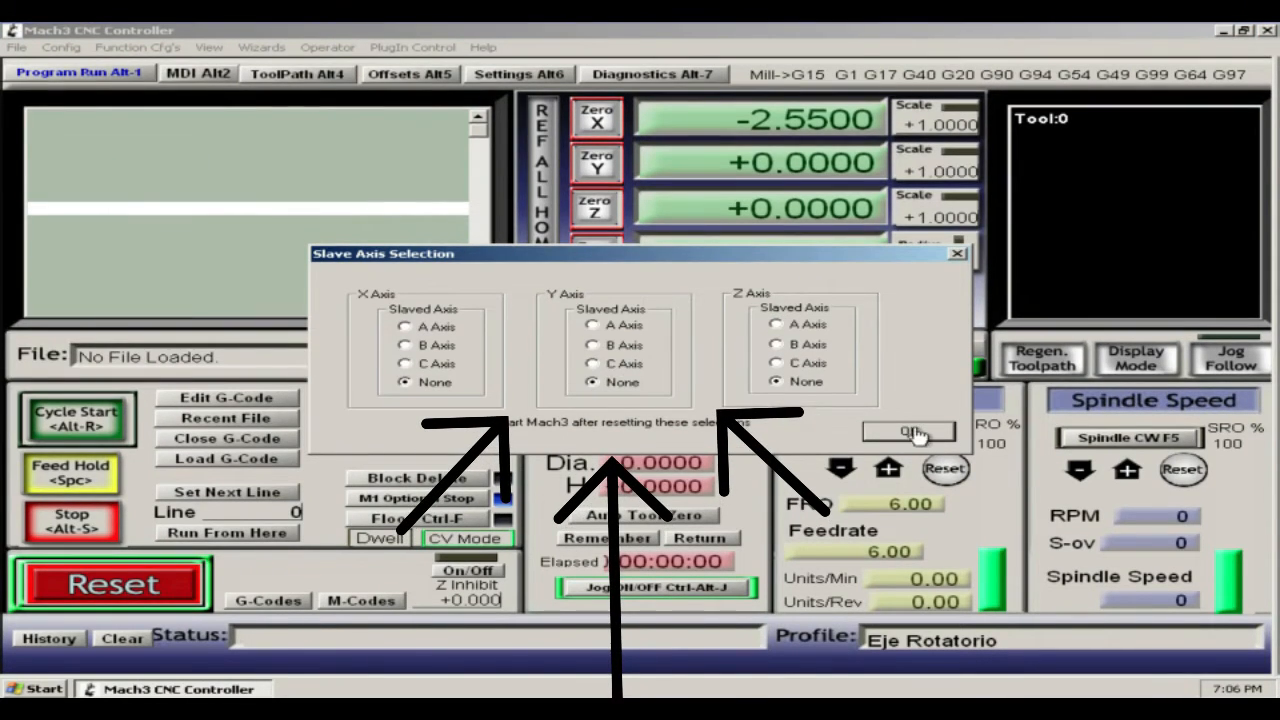
pyautogui.click(908, 430)
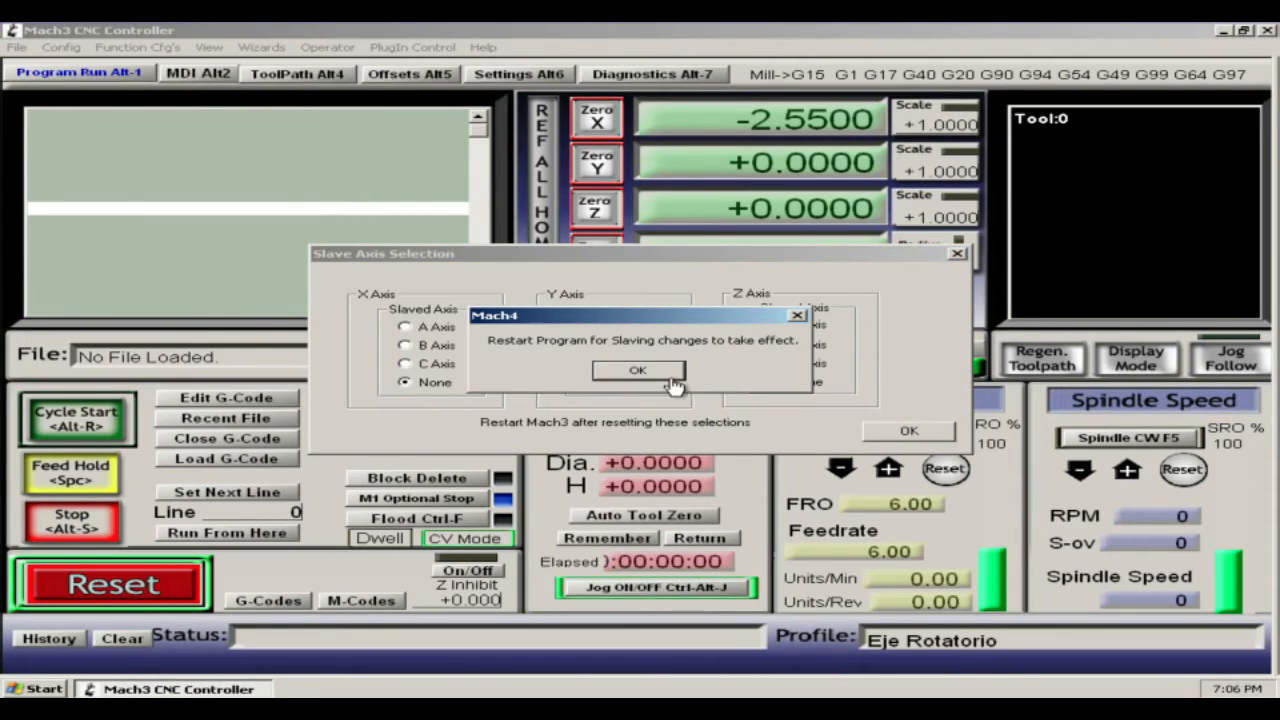
pyautogui.moveTo(868, 420)
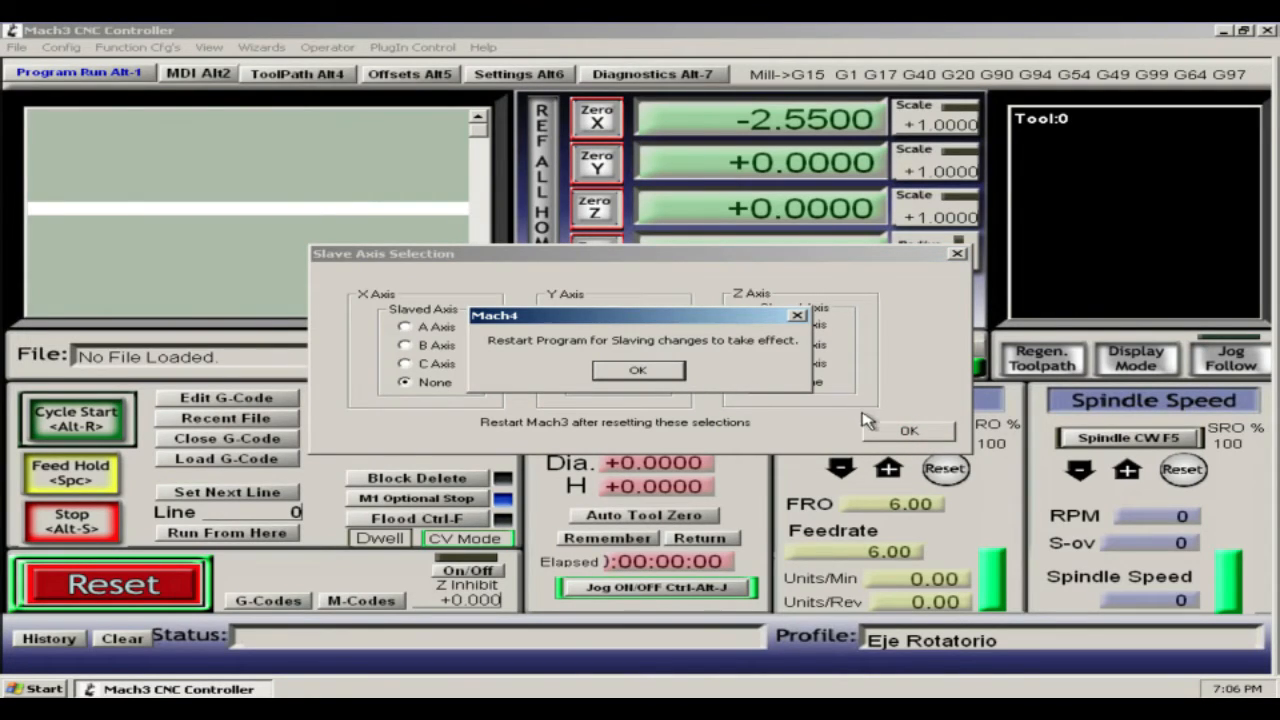
pyautogui.moveTo(638, 370)
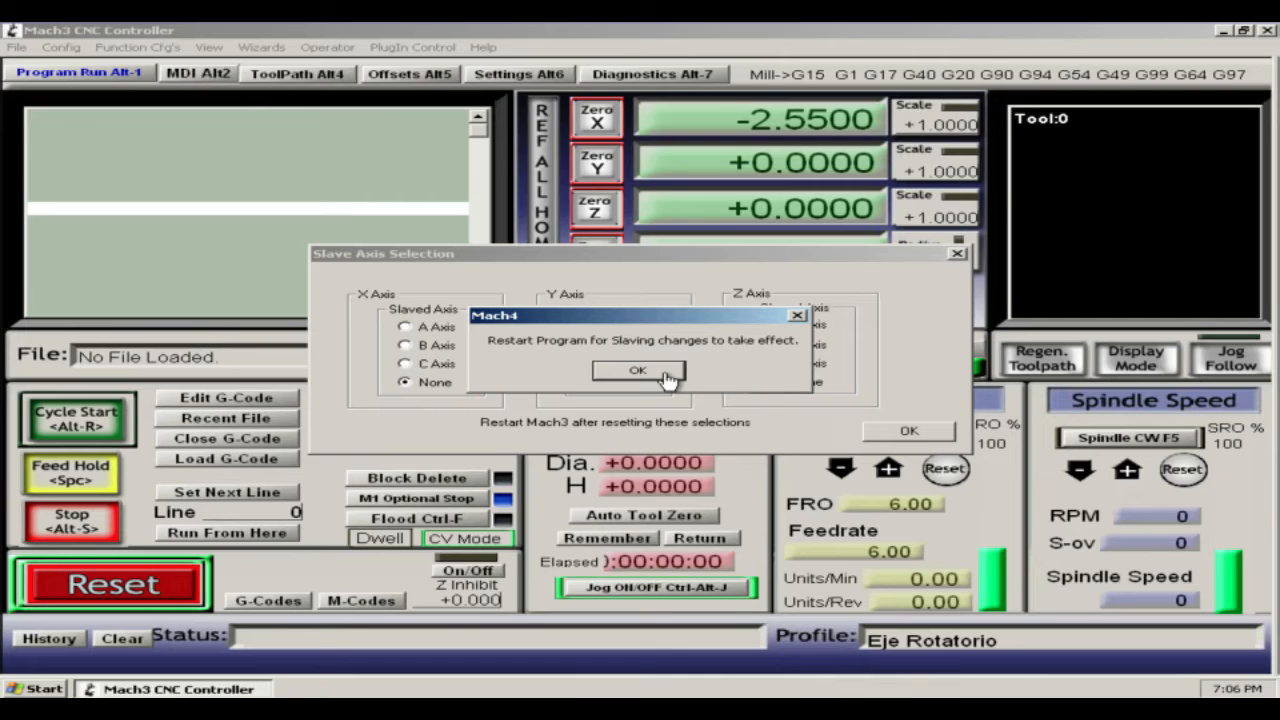
pyautogui.click(637, 370)
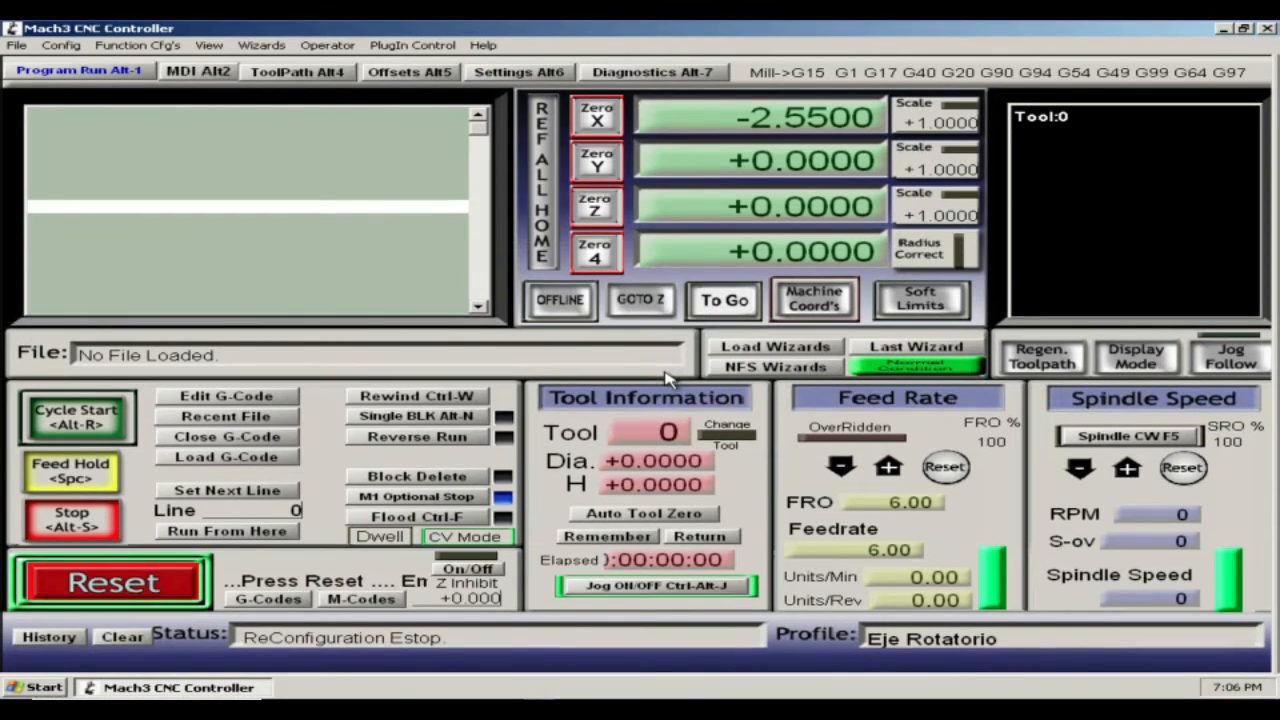
pyautogui.click(110, 581)
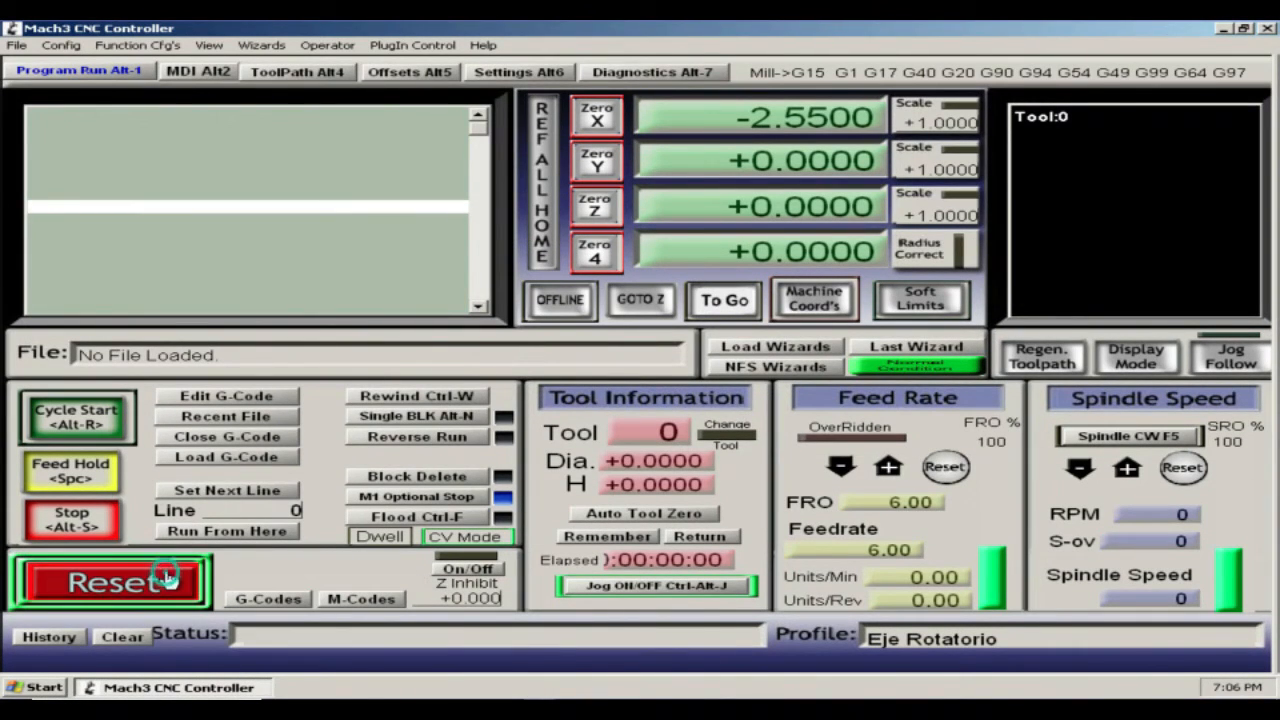
# In General Config, mark the A, B and C axes as angular
pyautogui.click(62, 45)
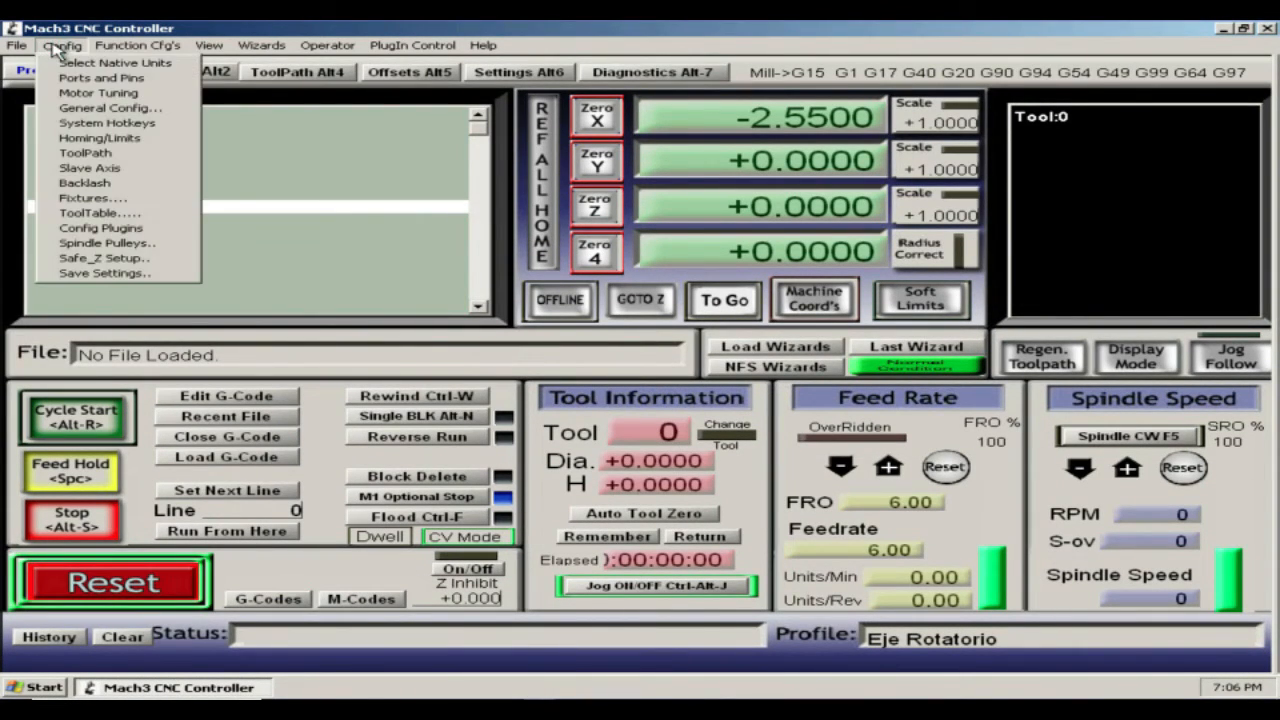
pyautogui.moveTo(85, 153)
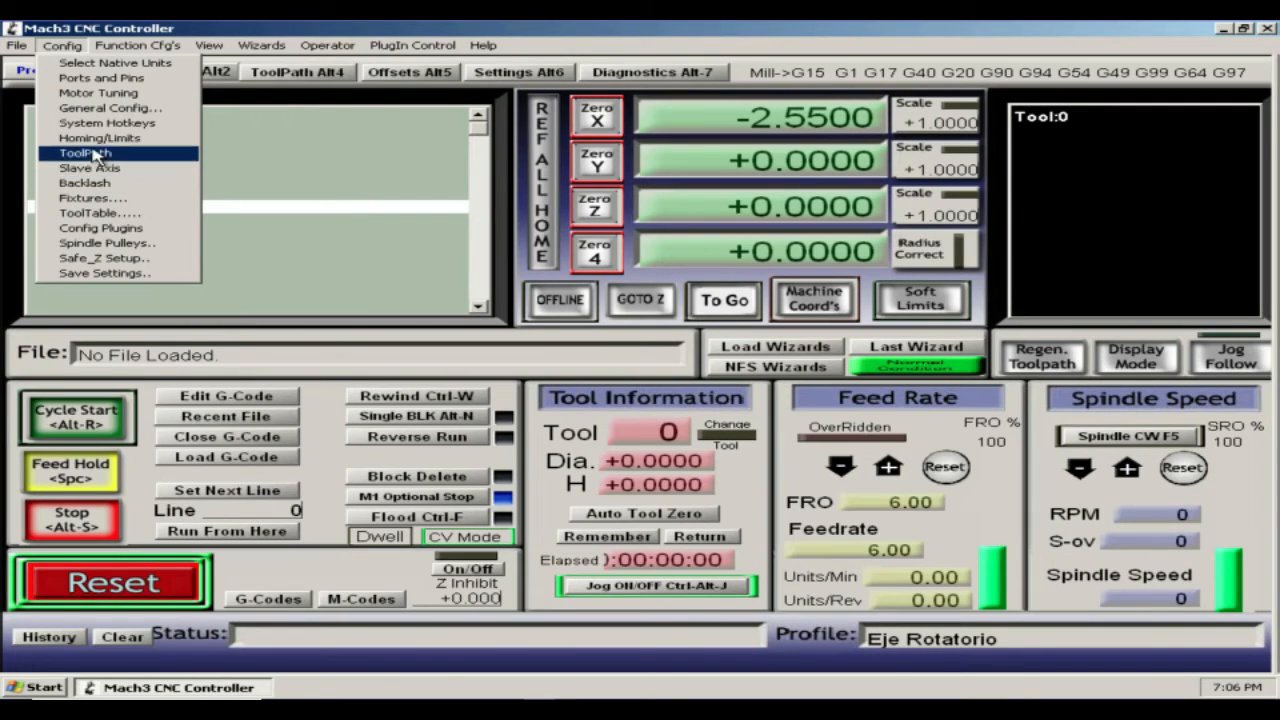
pyautogui.click(110, 107)
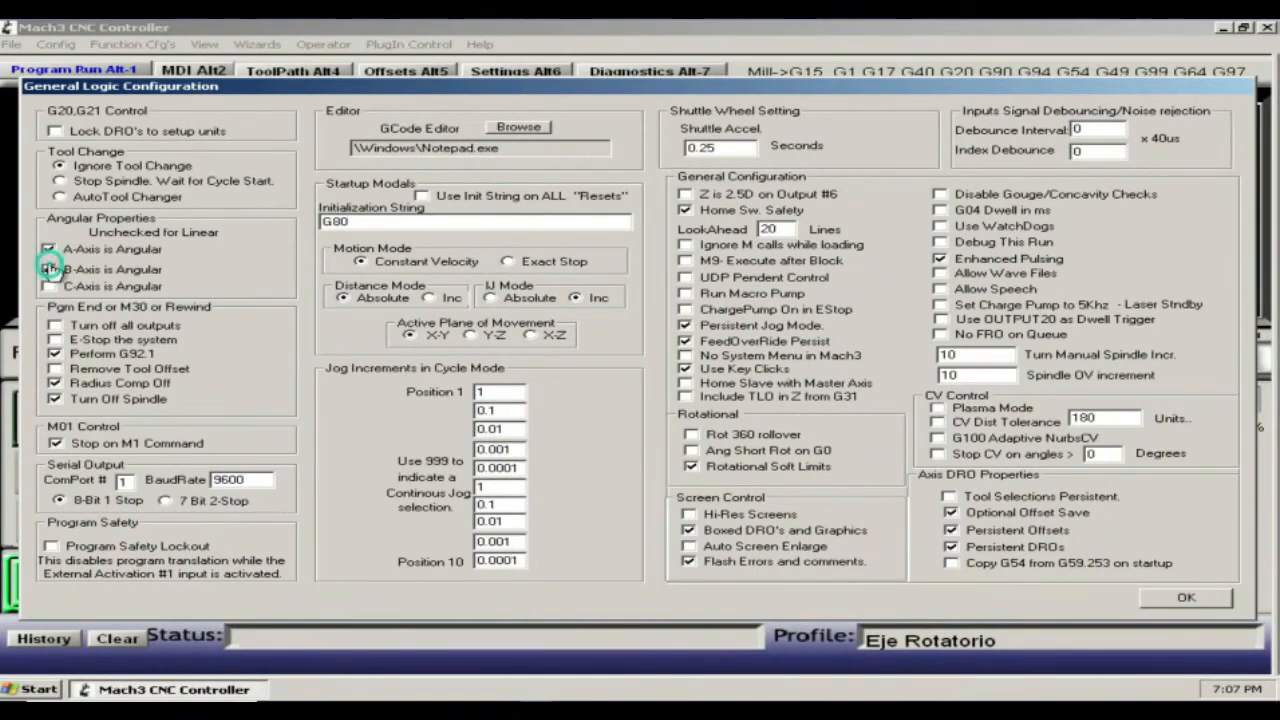
pyautogui.click(49, 269)
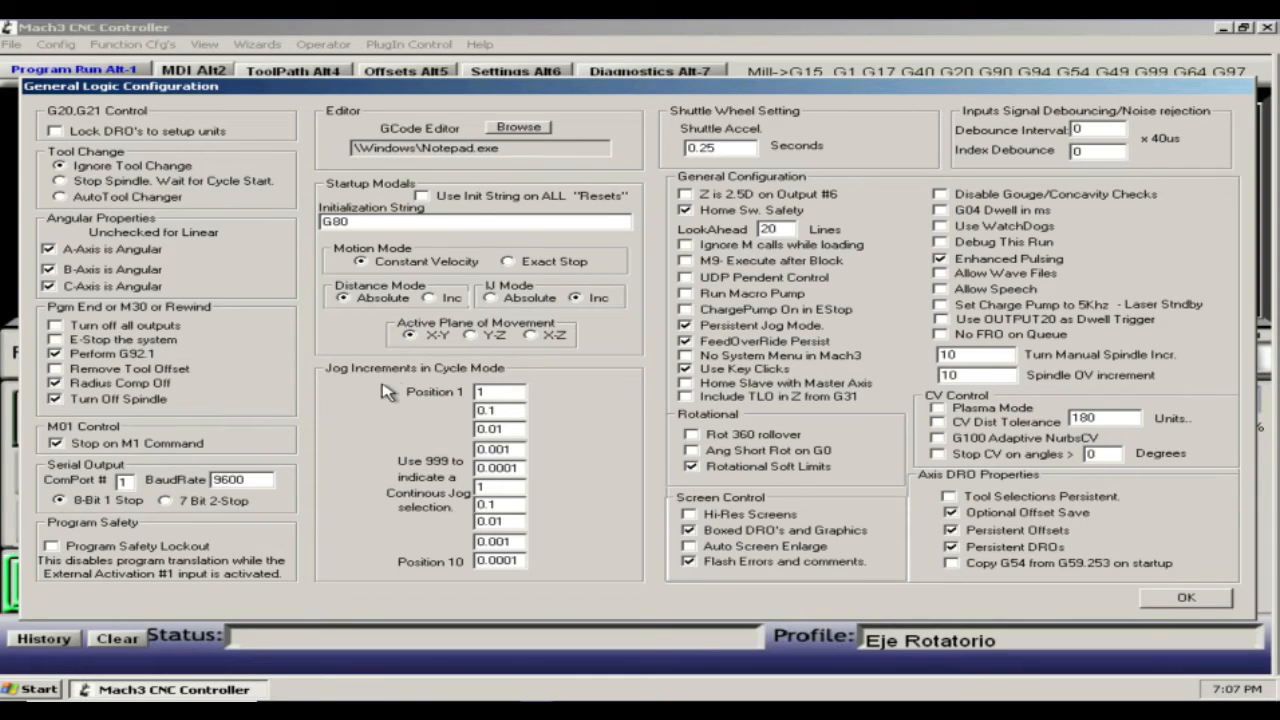
pyautogui.moveTo(622, 383)
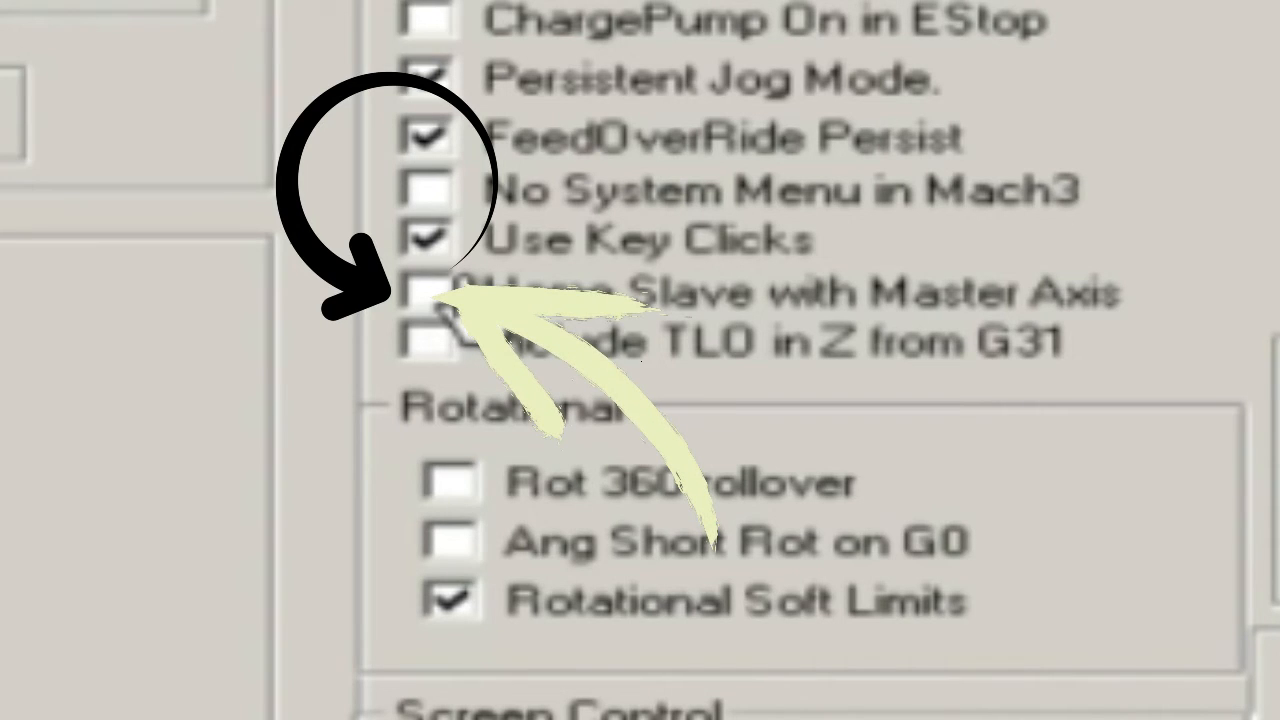
pyautogui.click(61, 46)
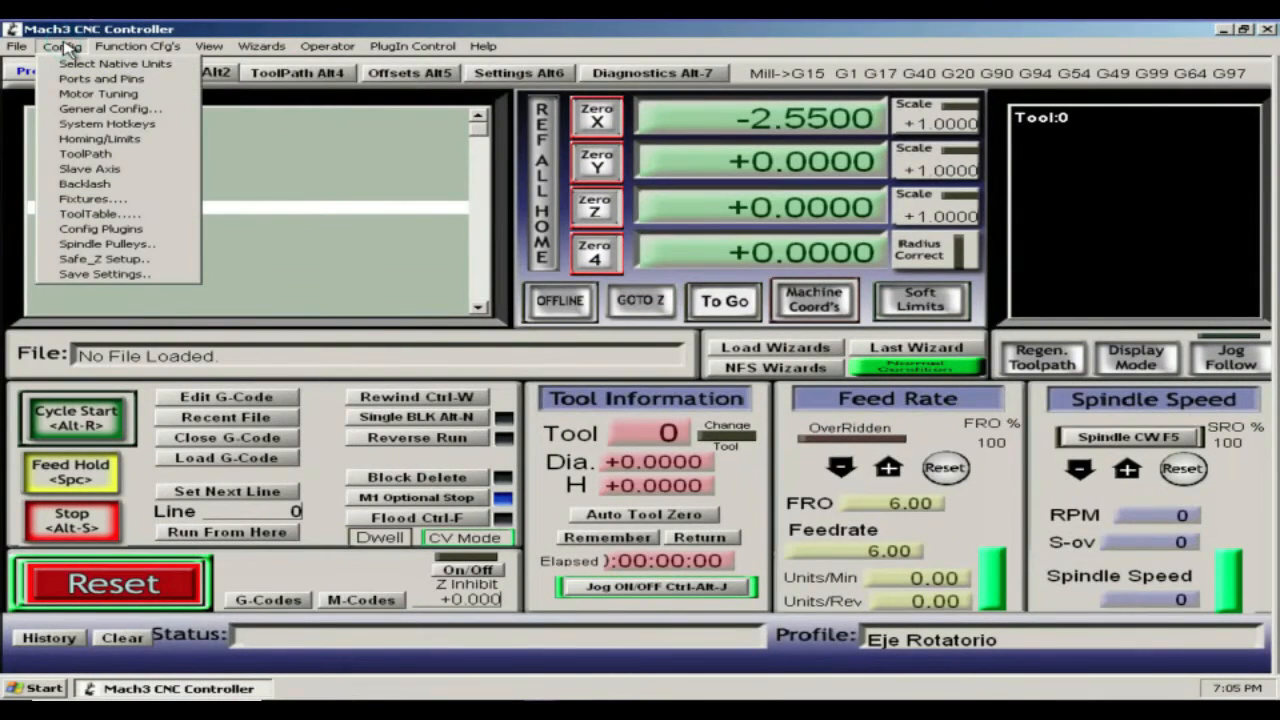
pyautogui.moveTo(105, 274)
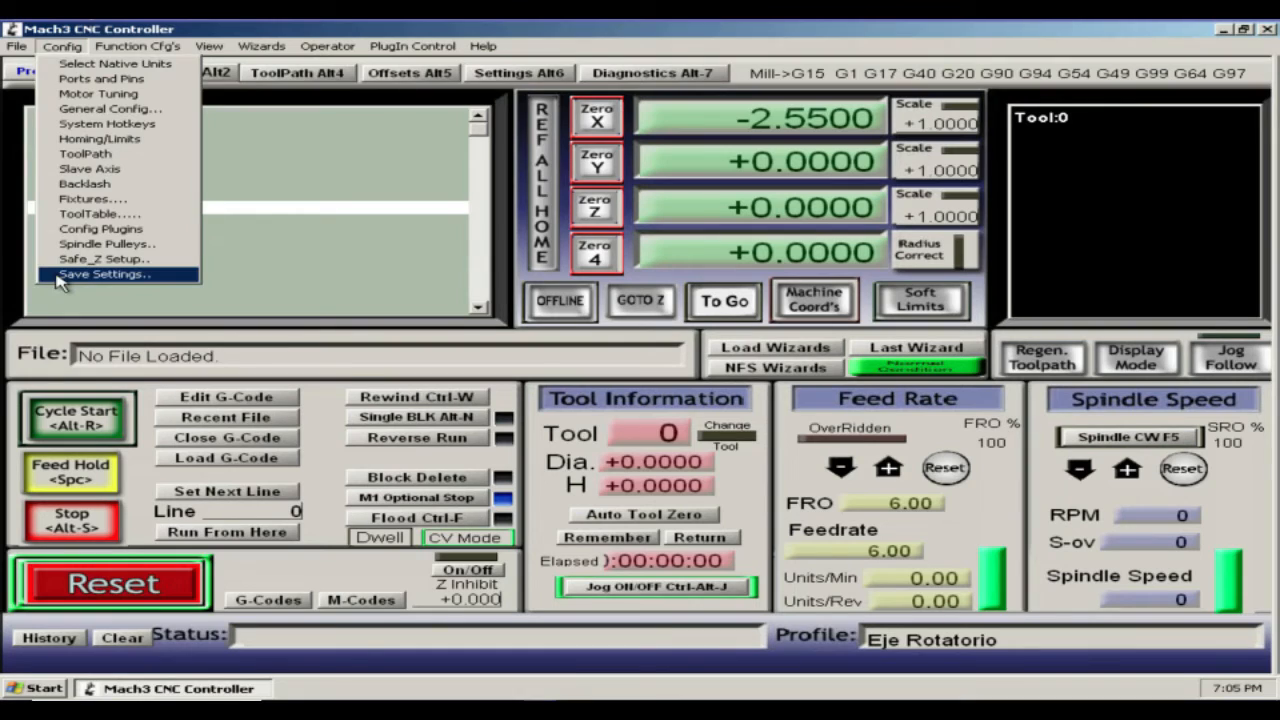
# Save the Eje Rotatorio settings and reopen the Config menu
pyautogui.click(104, 274)
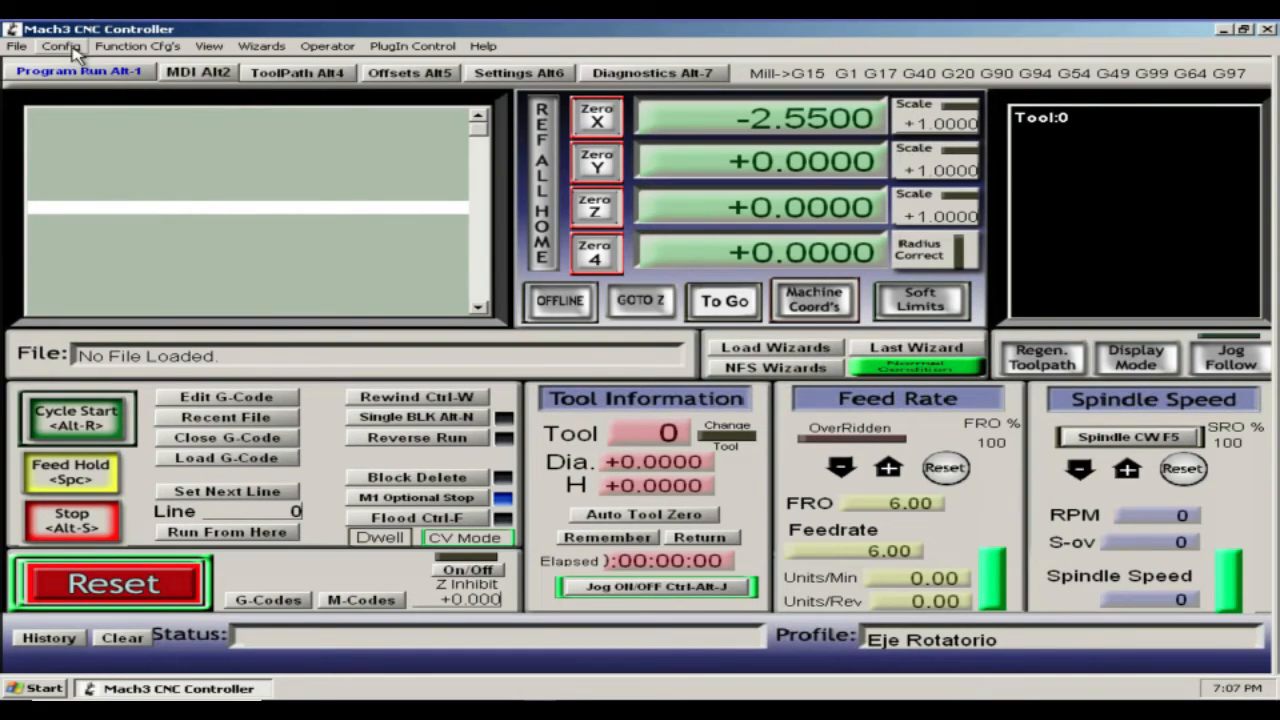
pyautogui.click(61, 46)
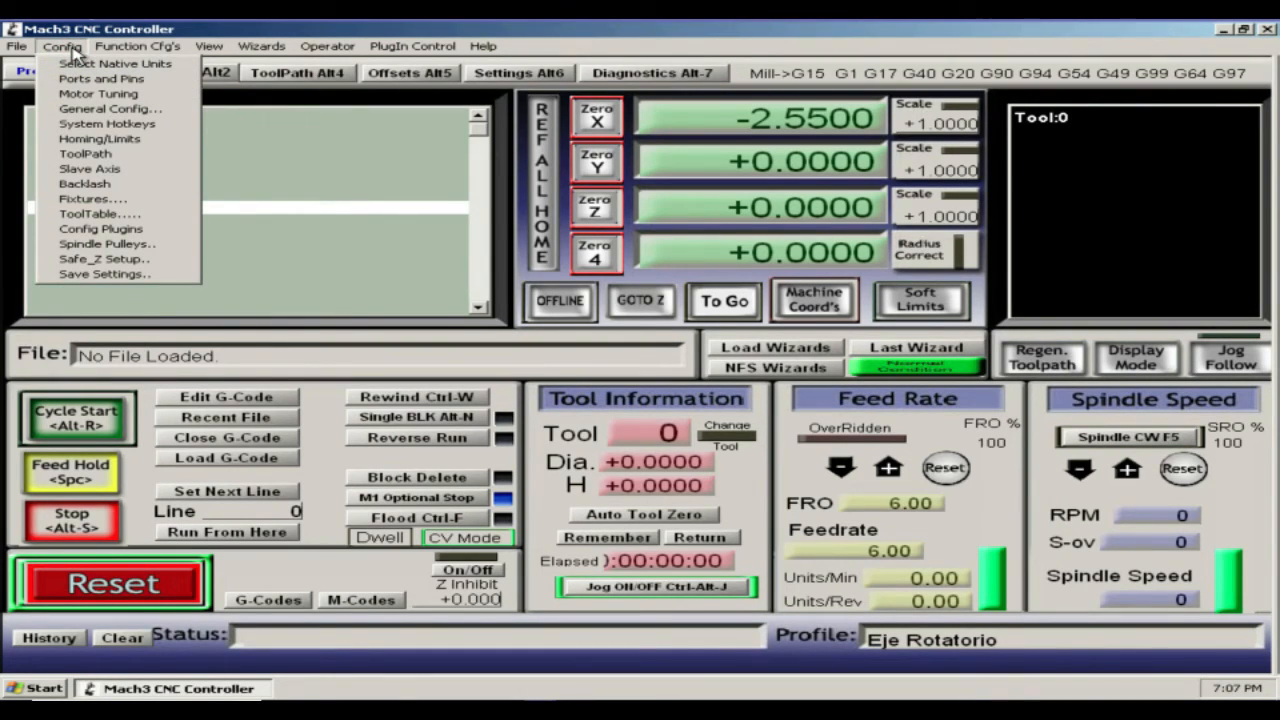
pyautogui.moveTo(98, 93)
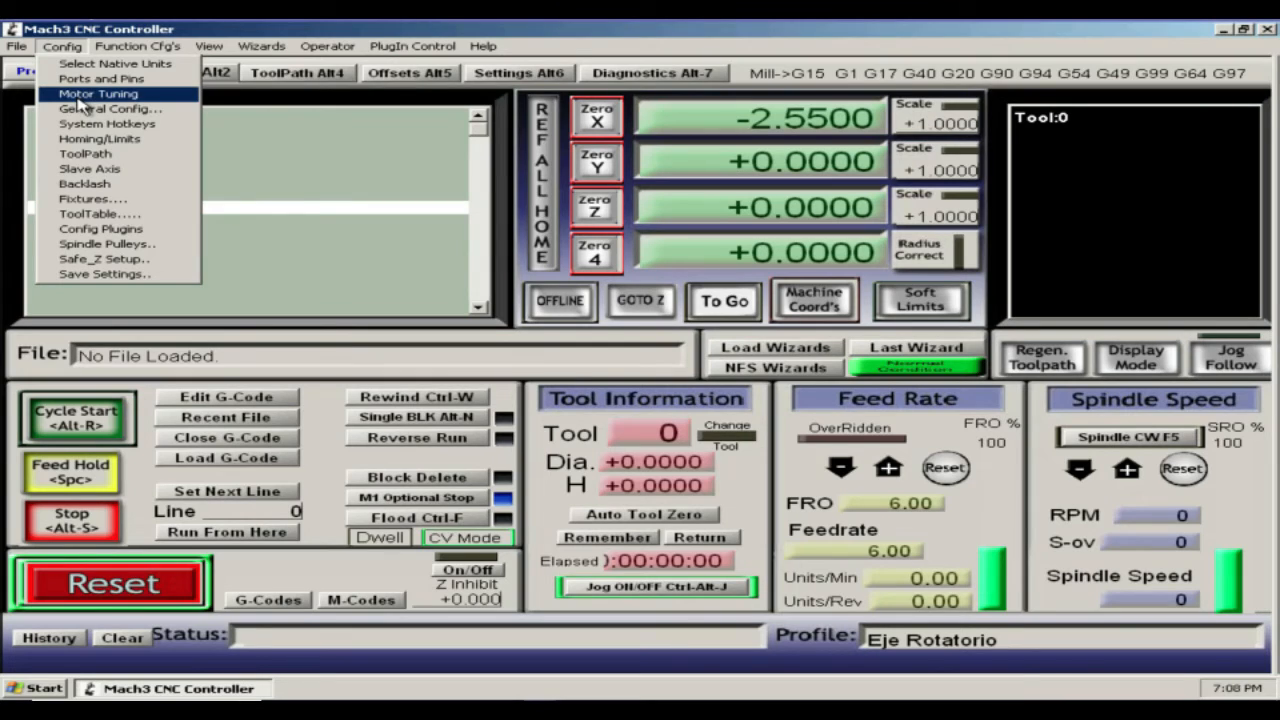
pyautogui.click(98, 93)
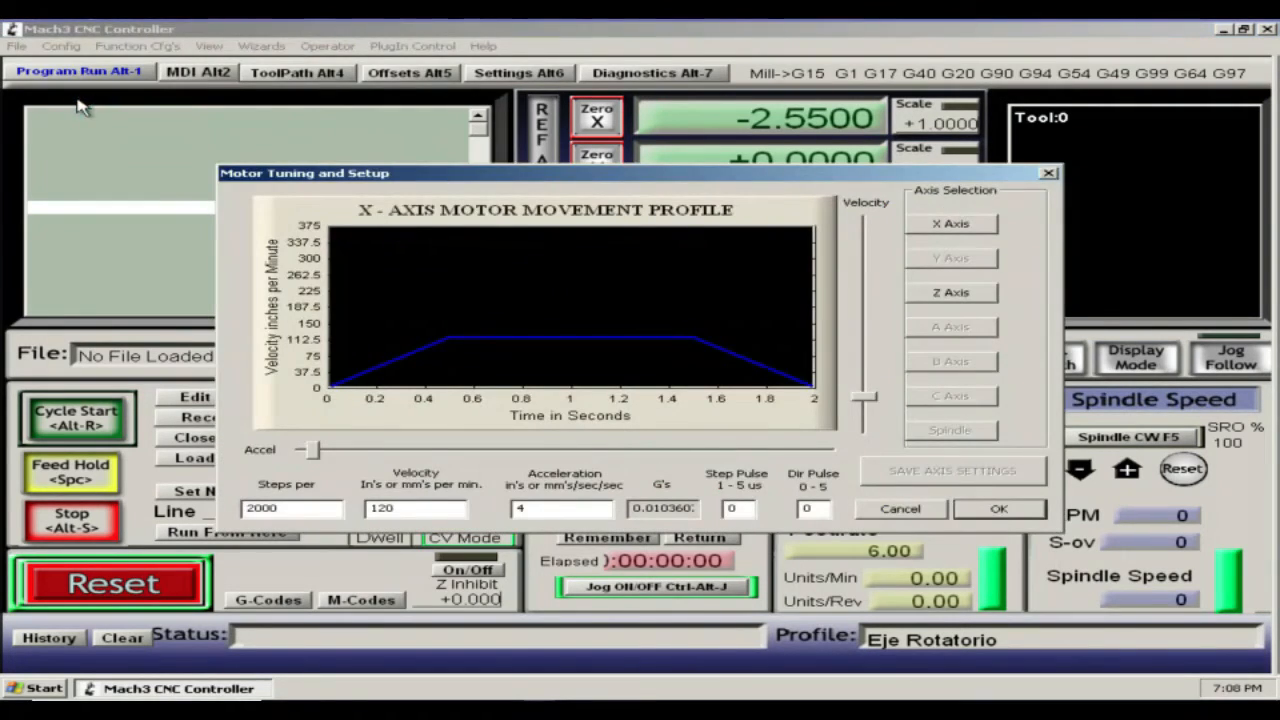
pyautogui.moveTo(515, 247)
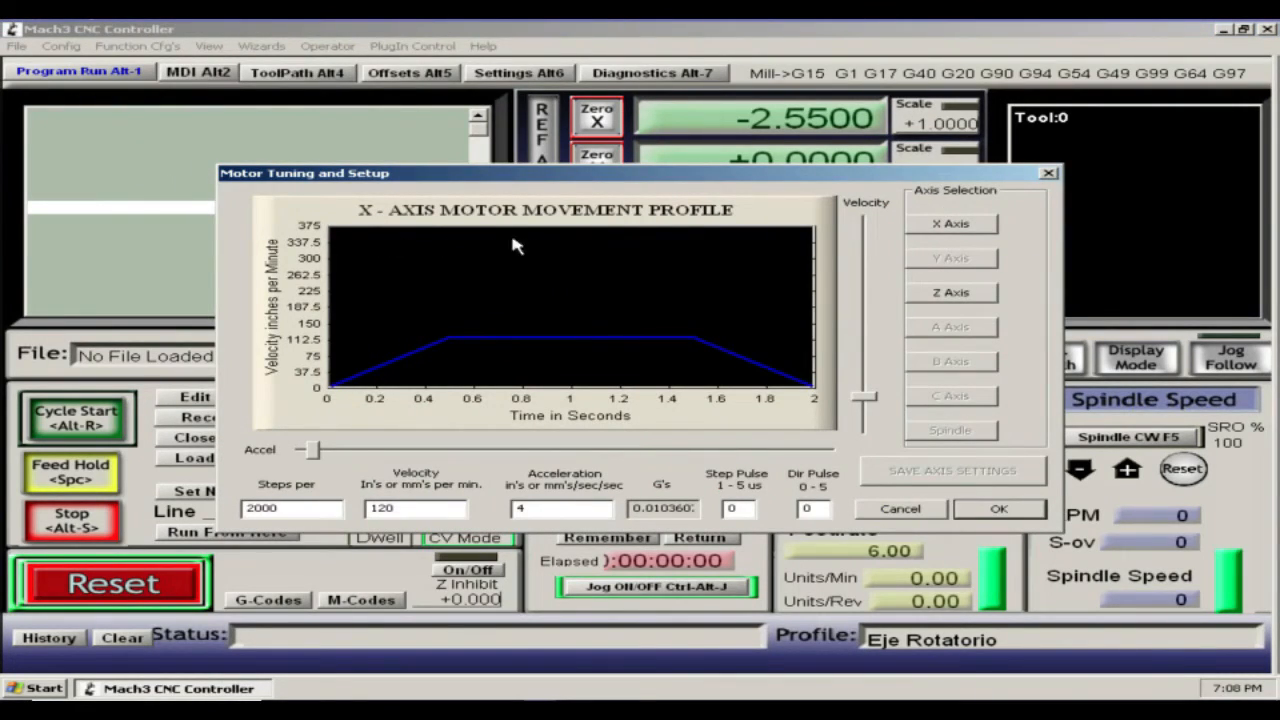
pyautogui.moveTo(945, 225)
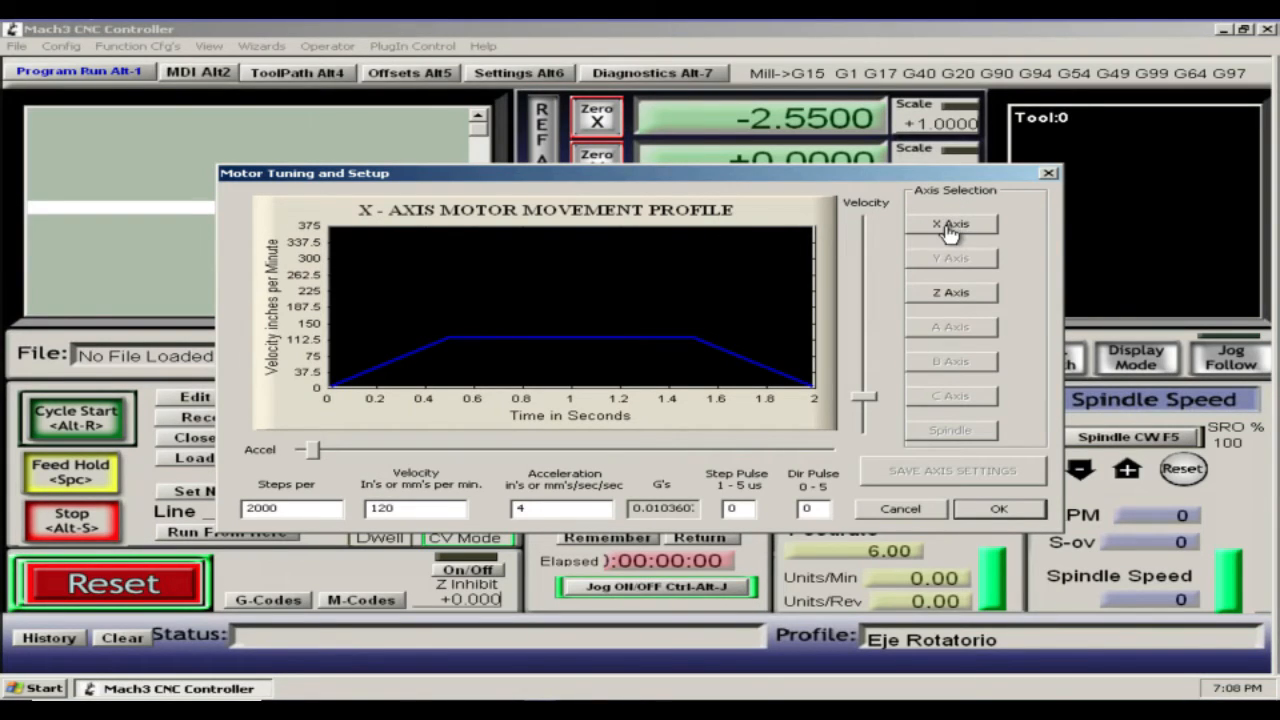
pyautogui.moveTo(950, 258)
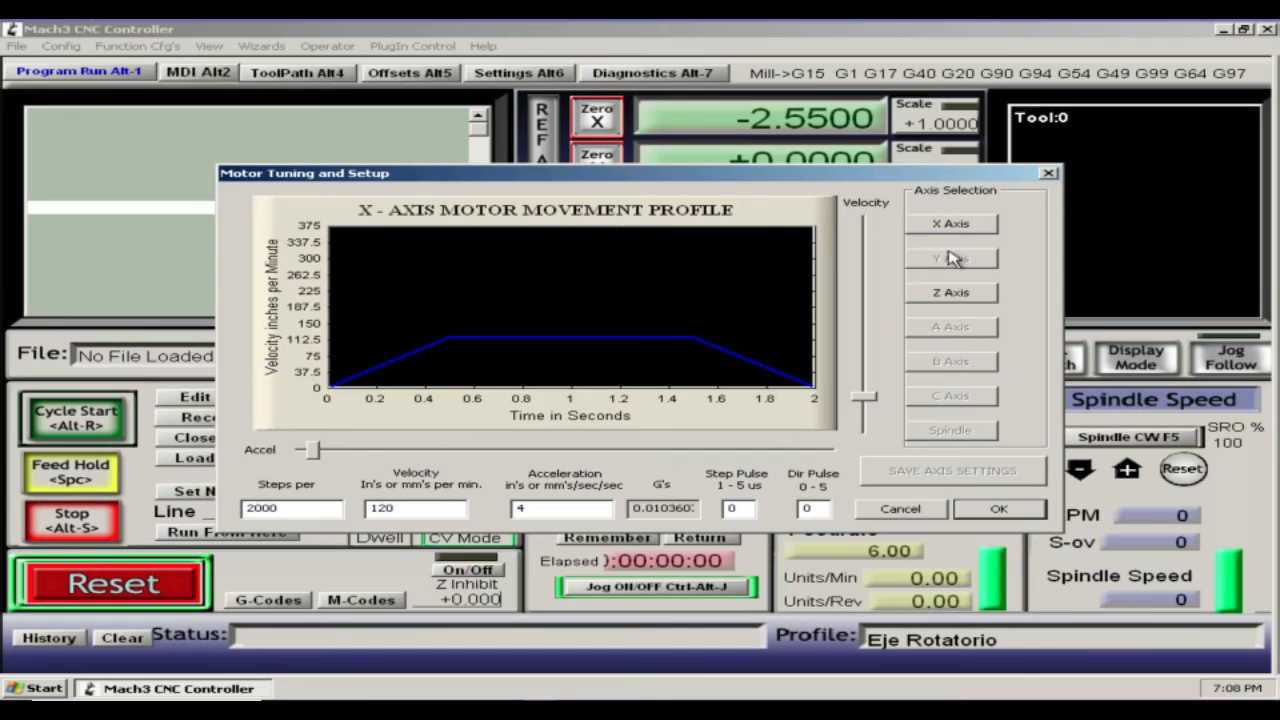
pyautogui.click(951, 292)
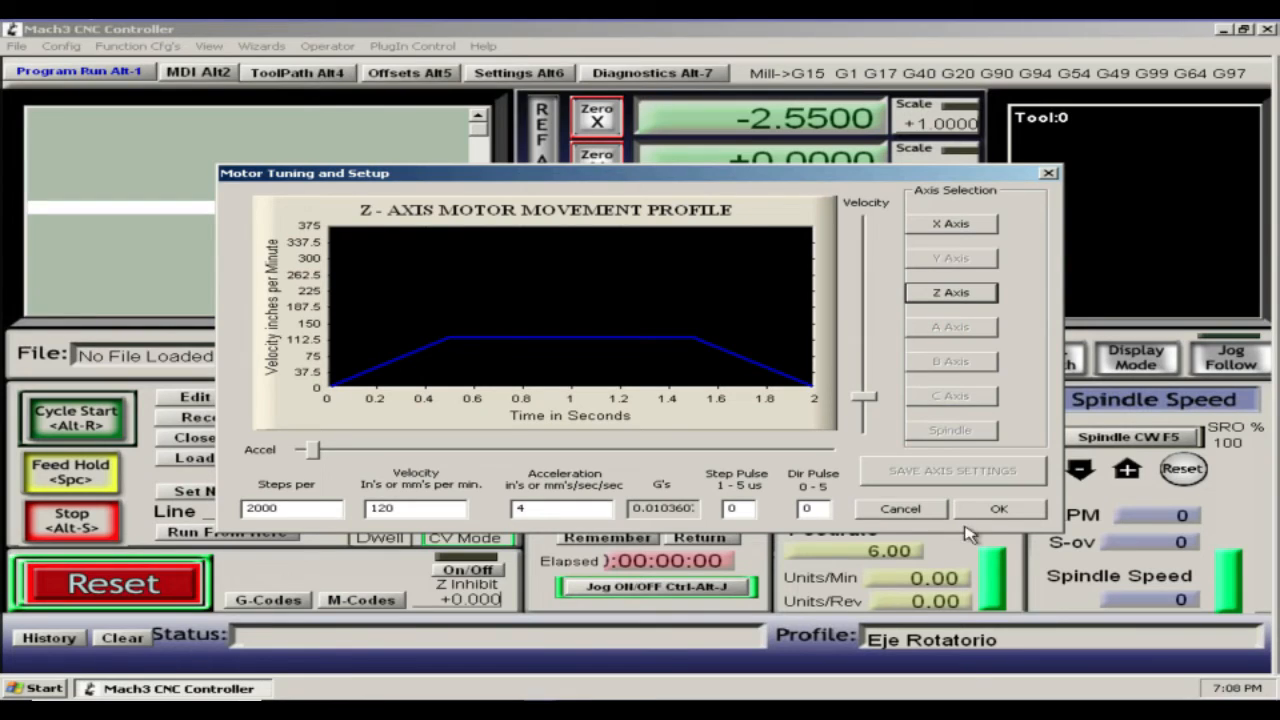
pyautogui.moveTo(998, 509)
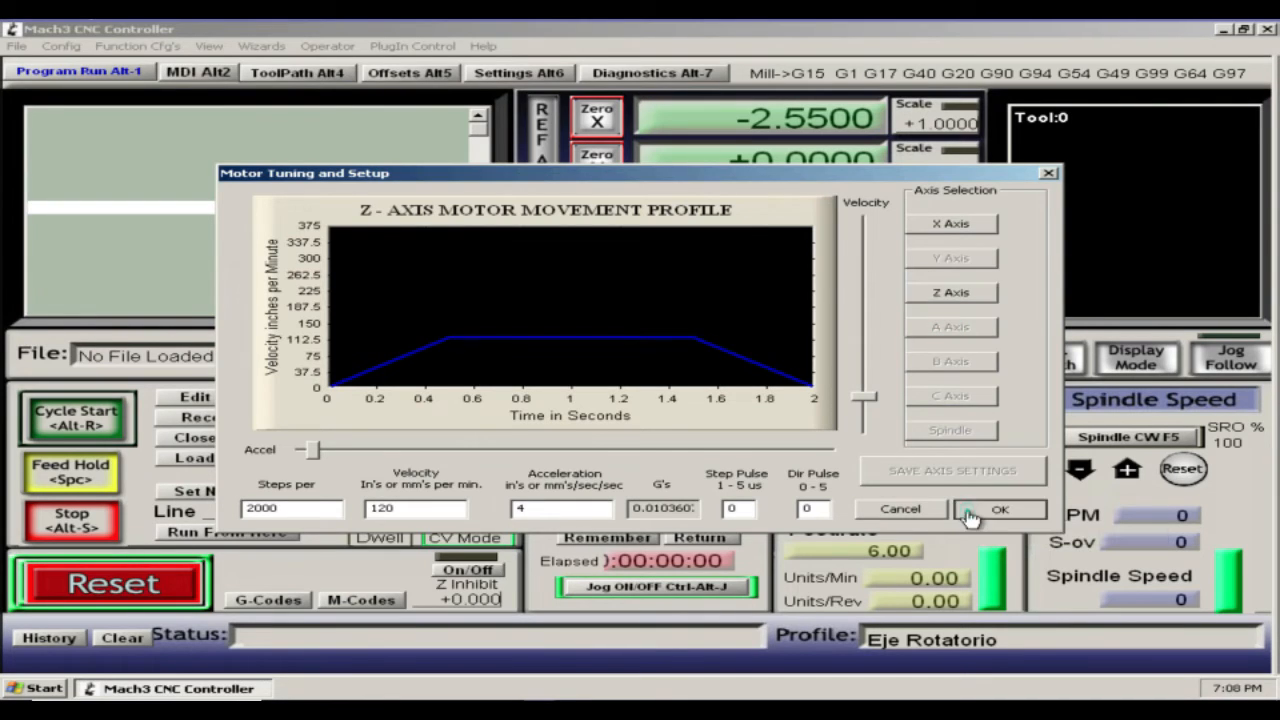
pyautogui.click(998, 509)
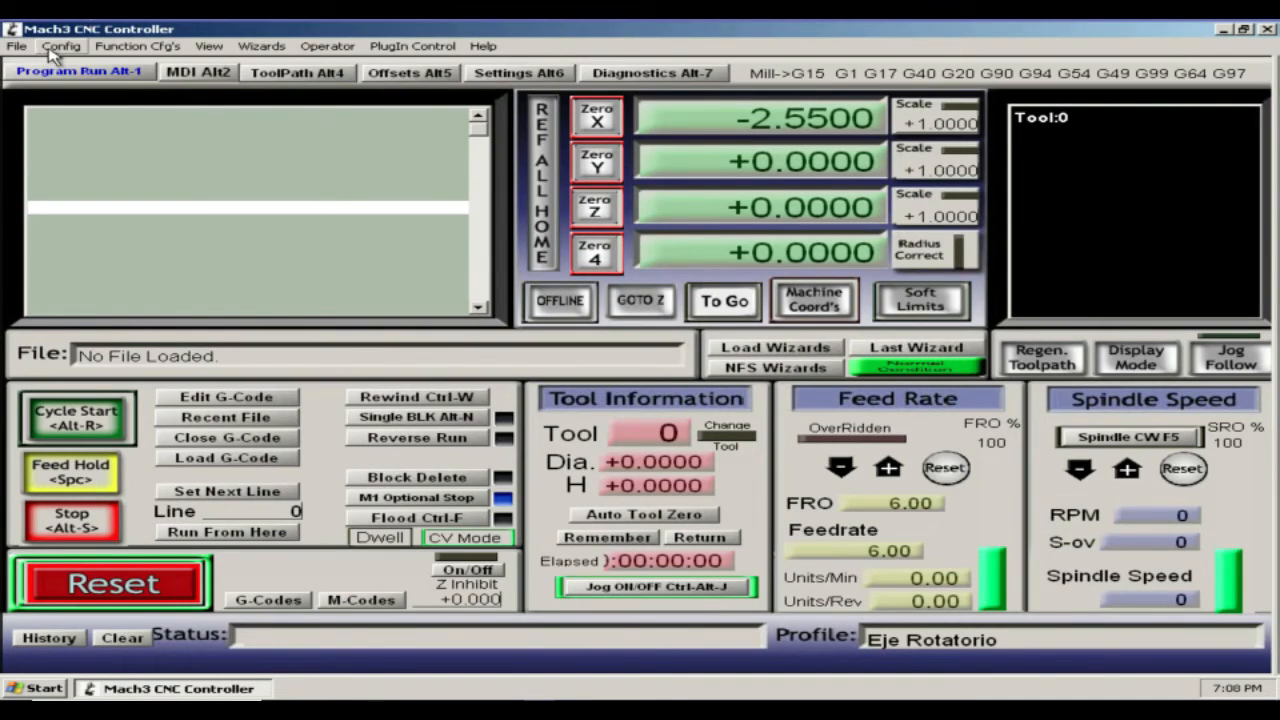
pyautogui.click(60, 46)
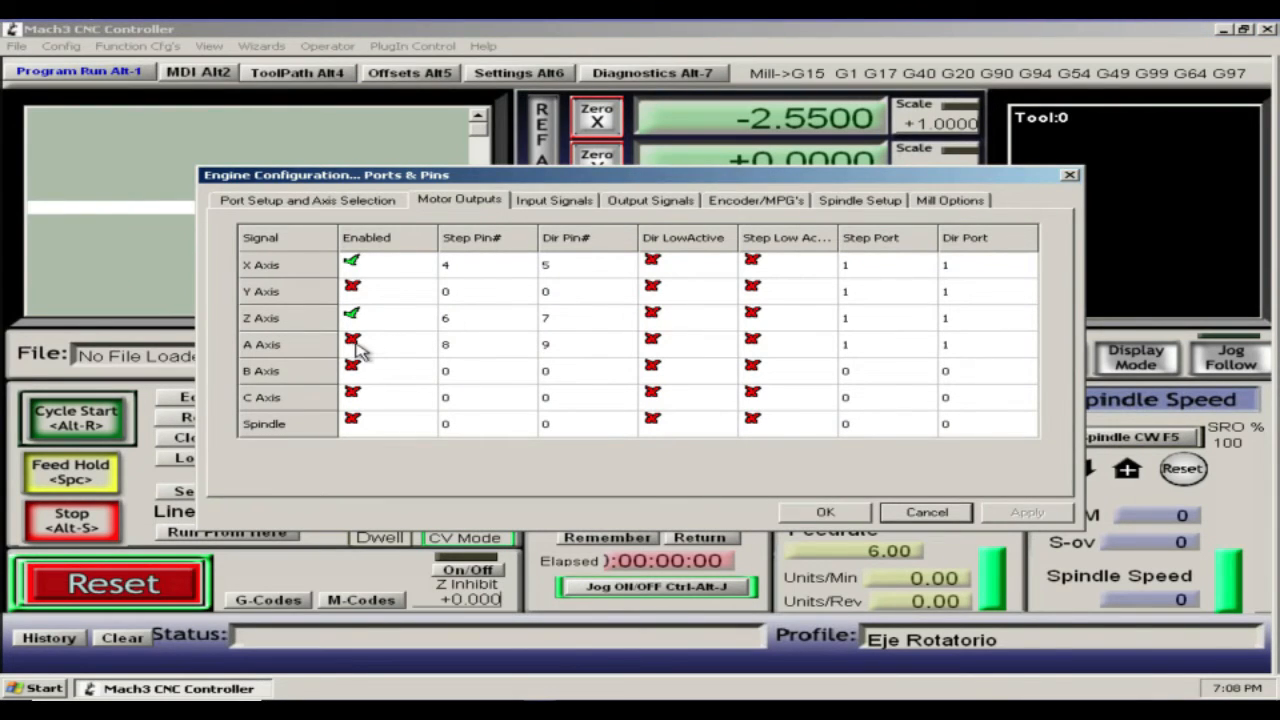
# Enable the A axis motor output and confirm the Ports and Pins changes
pyautogui.click(352, 344)
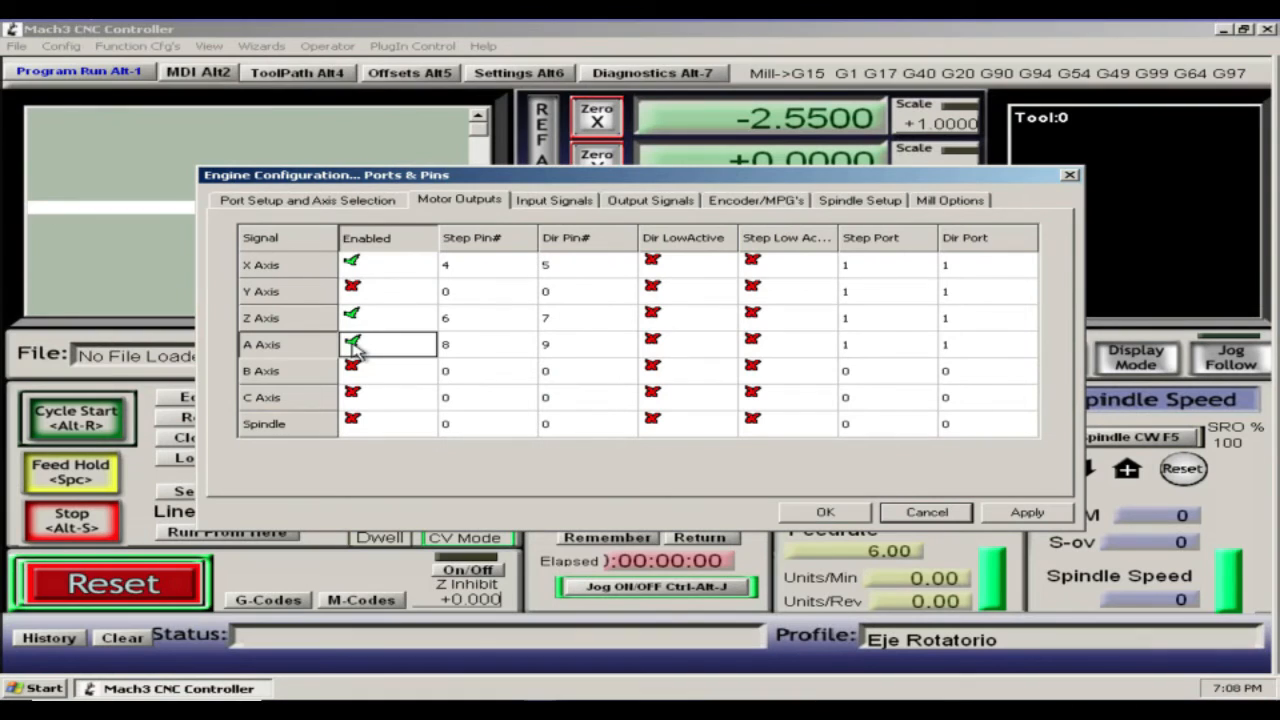
pyautogui.click(1027, 512)
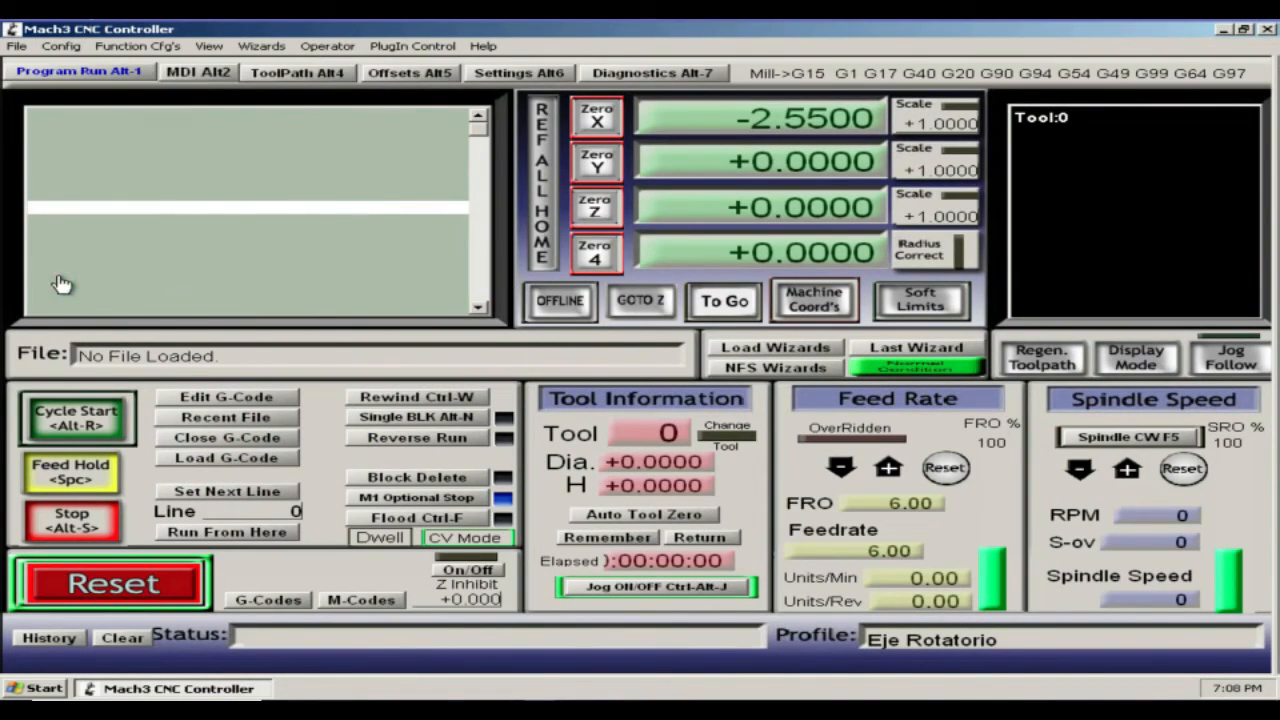
# Open the Motor Tuning dialog from the Config menu
pyautogui.click(61, 46)
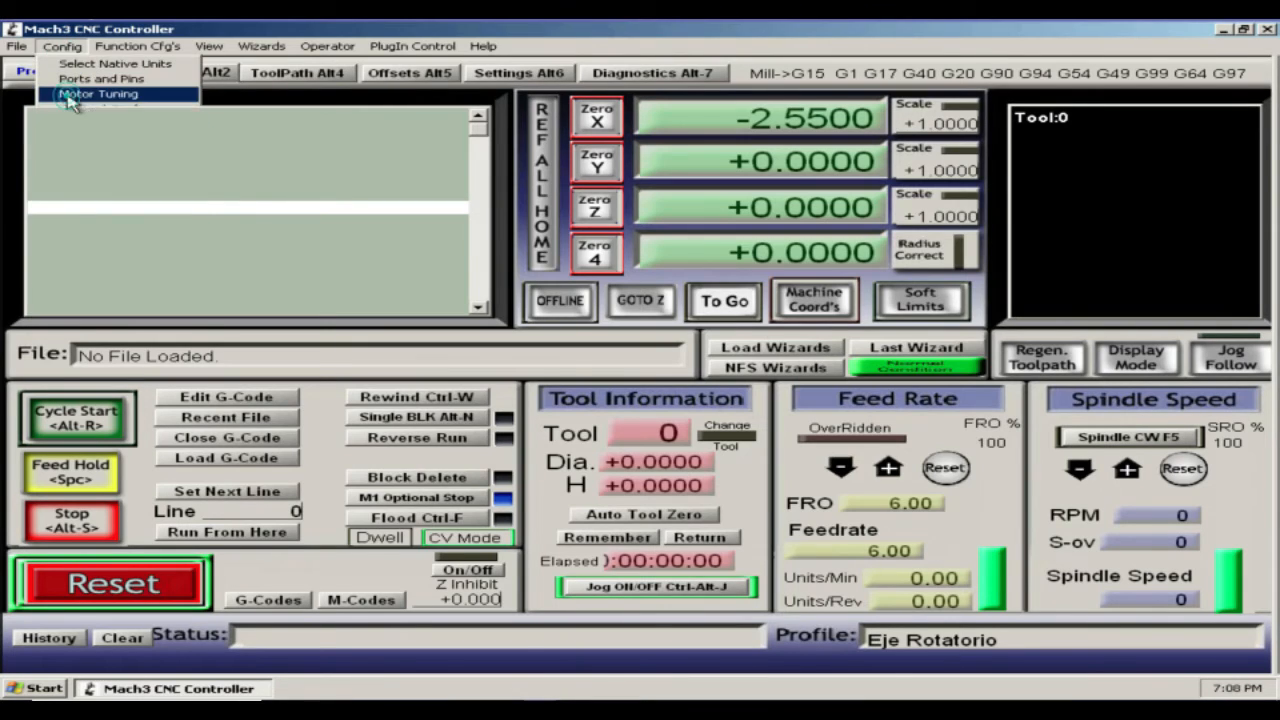
pyautogui.click(97, 93)
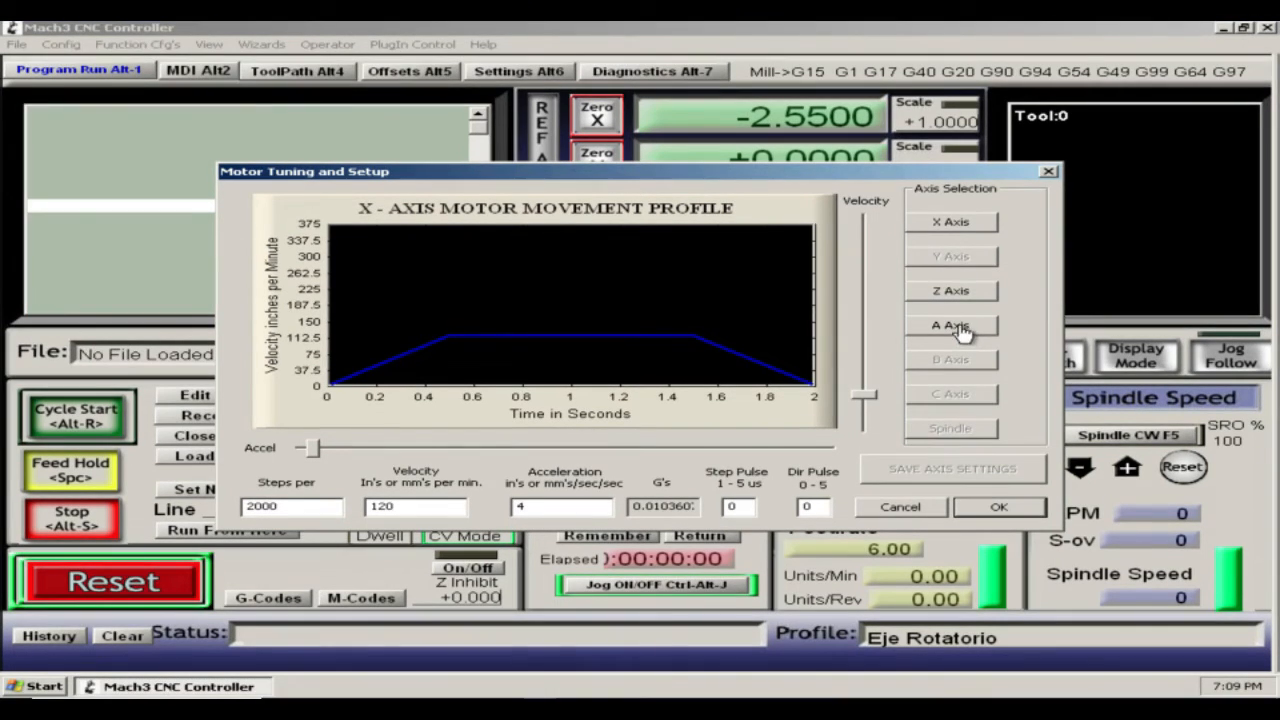
# Give the X axis velocity 120 and acceleration 4, and save the axis settings
pyautogui.click(951, 222)
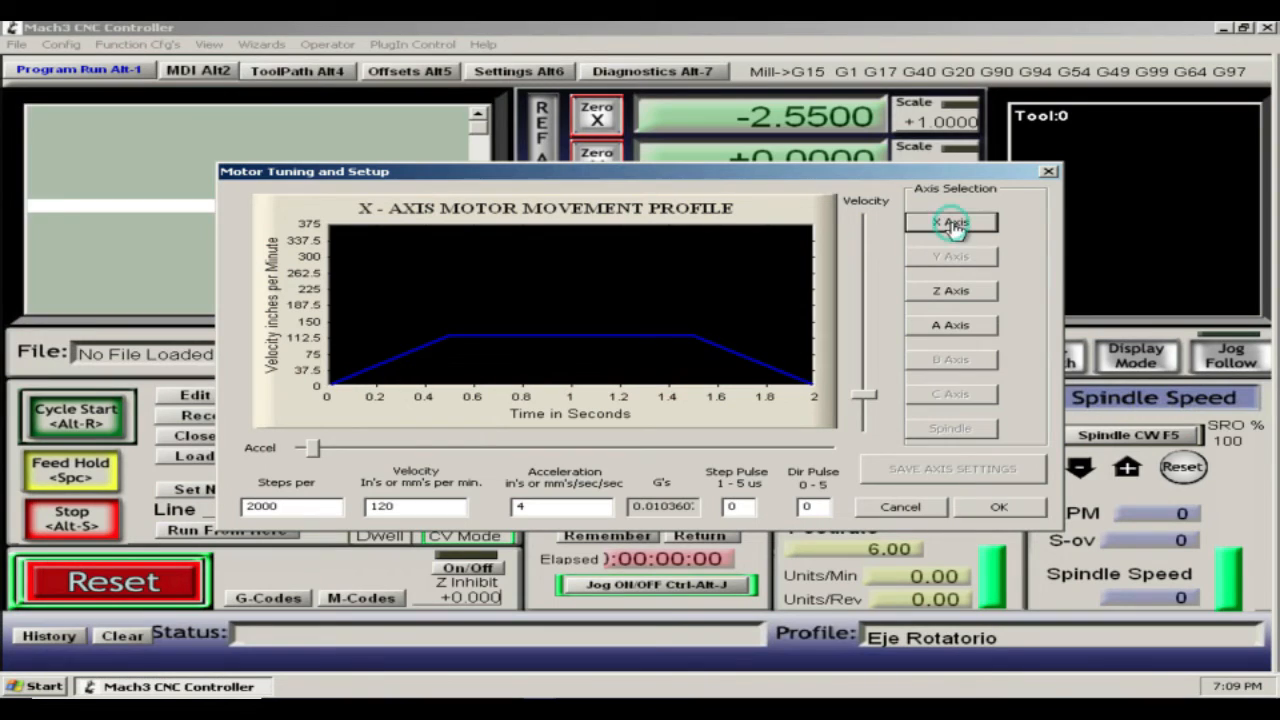
pyautogui.moveTo(425, 495)
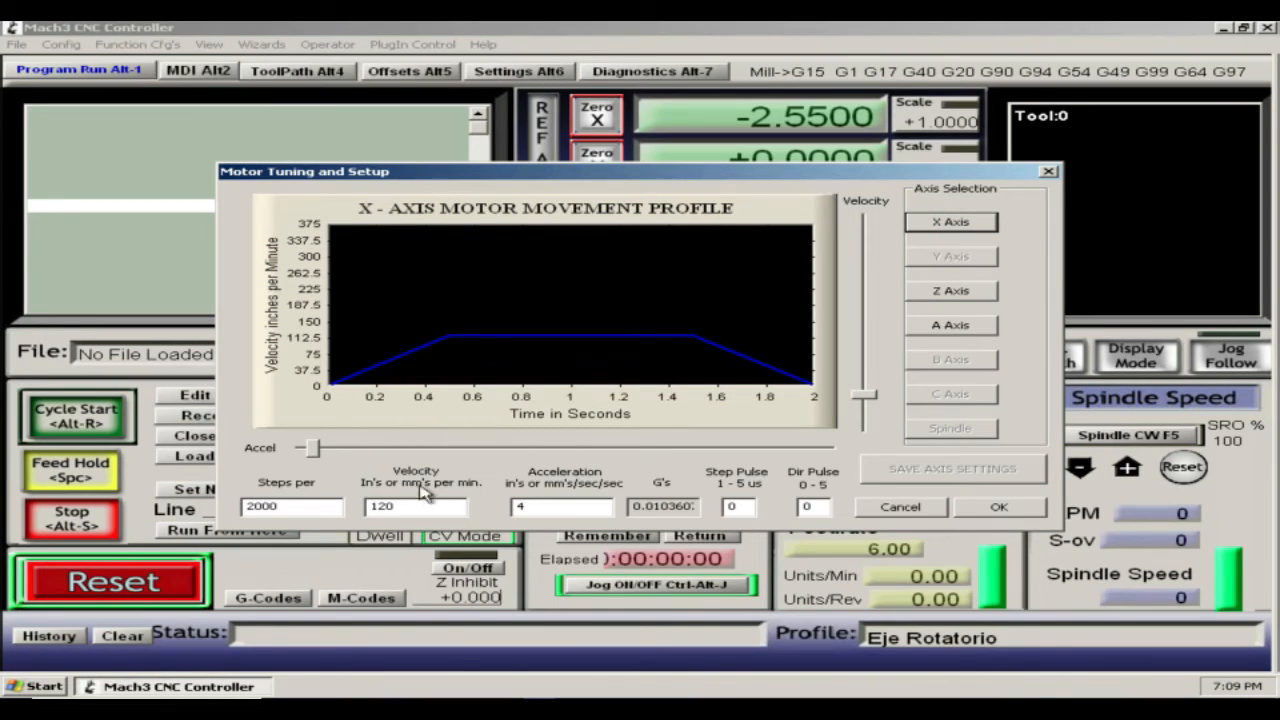
pyautogui.click(290, 506)
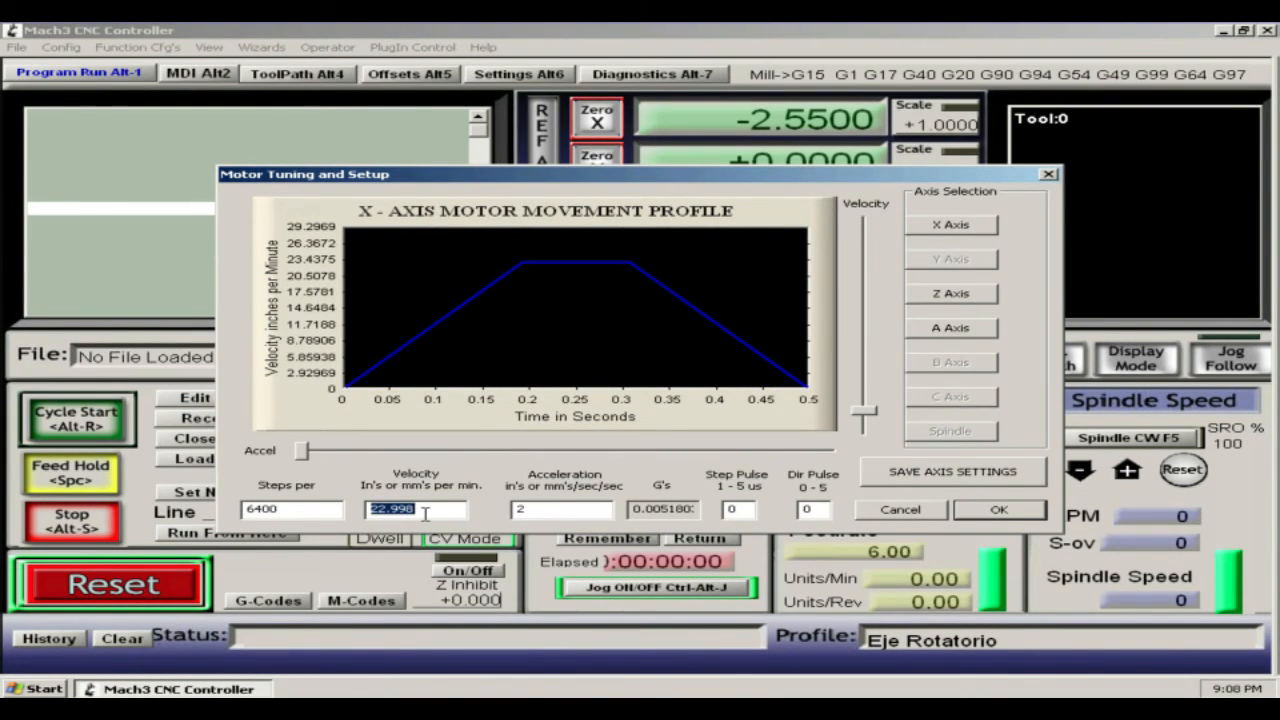
pyautogui.write('120')
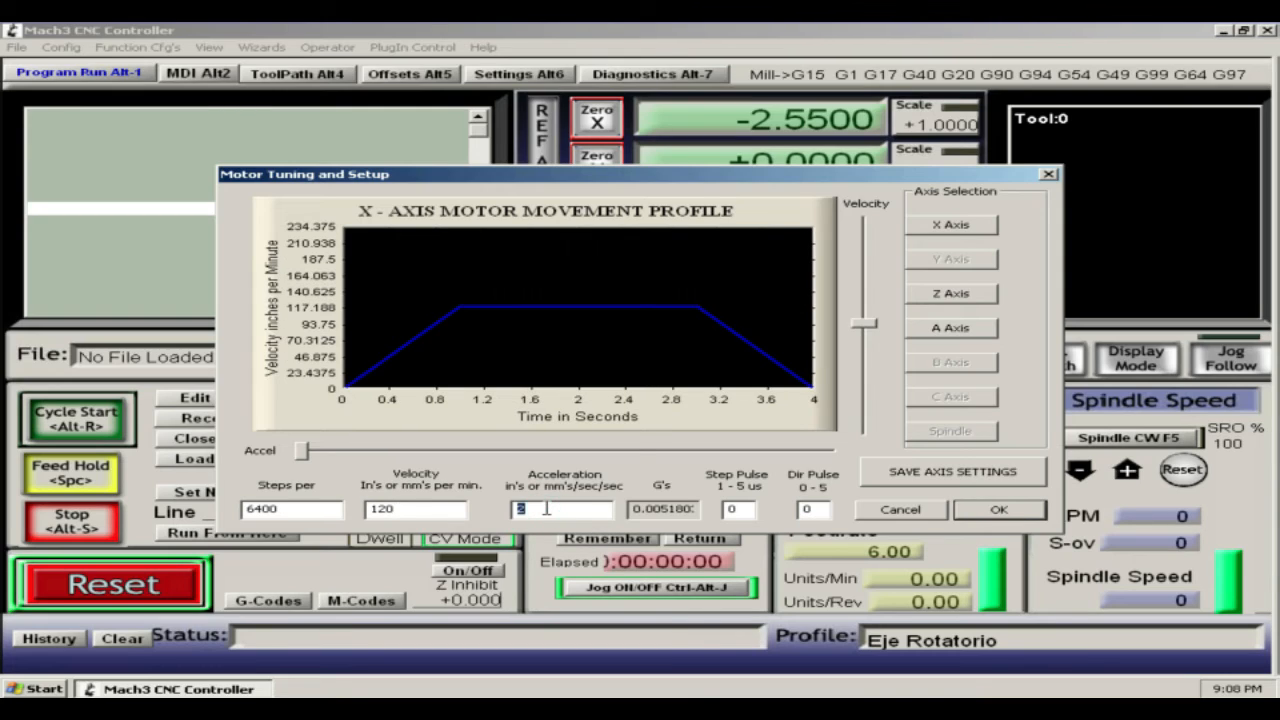
pyautogui.write('4')
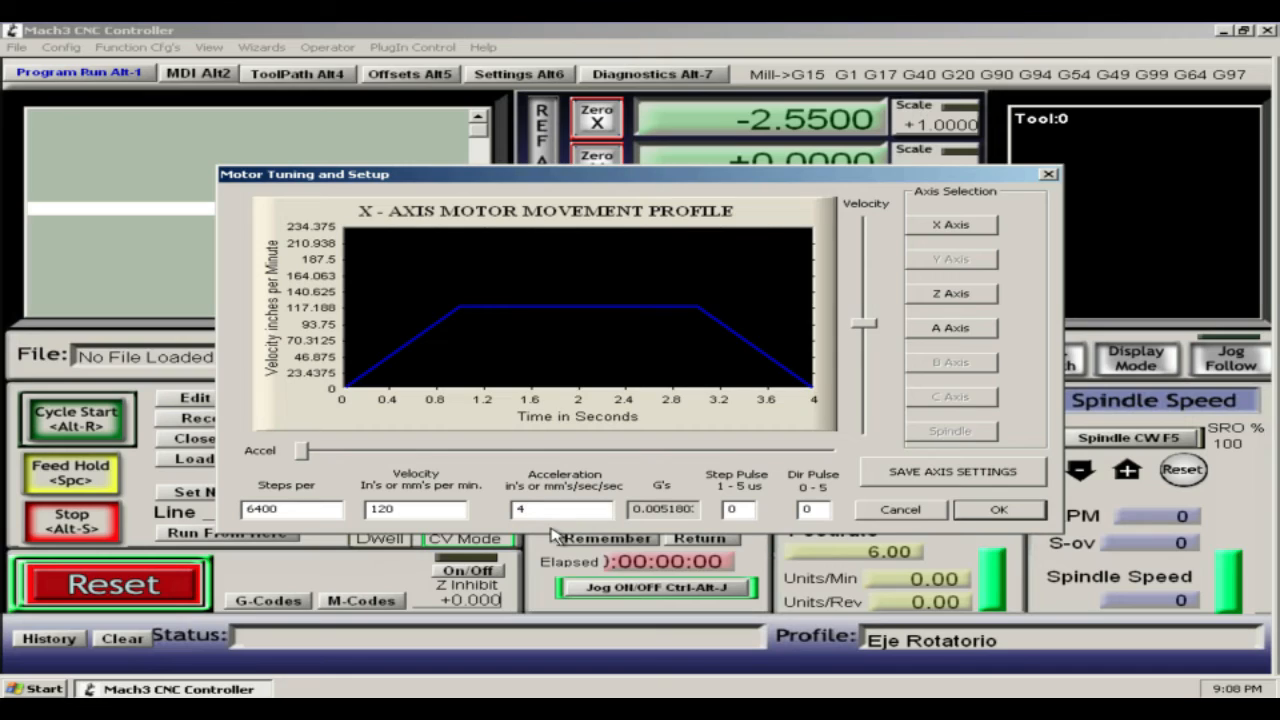
pyautogui.moveTo(555, 535)
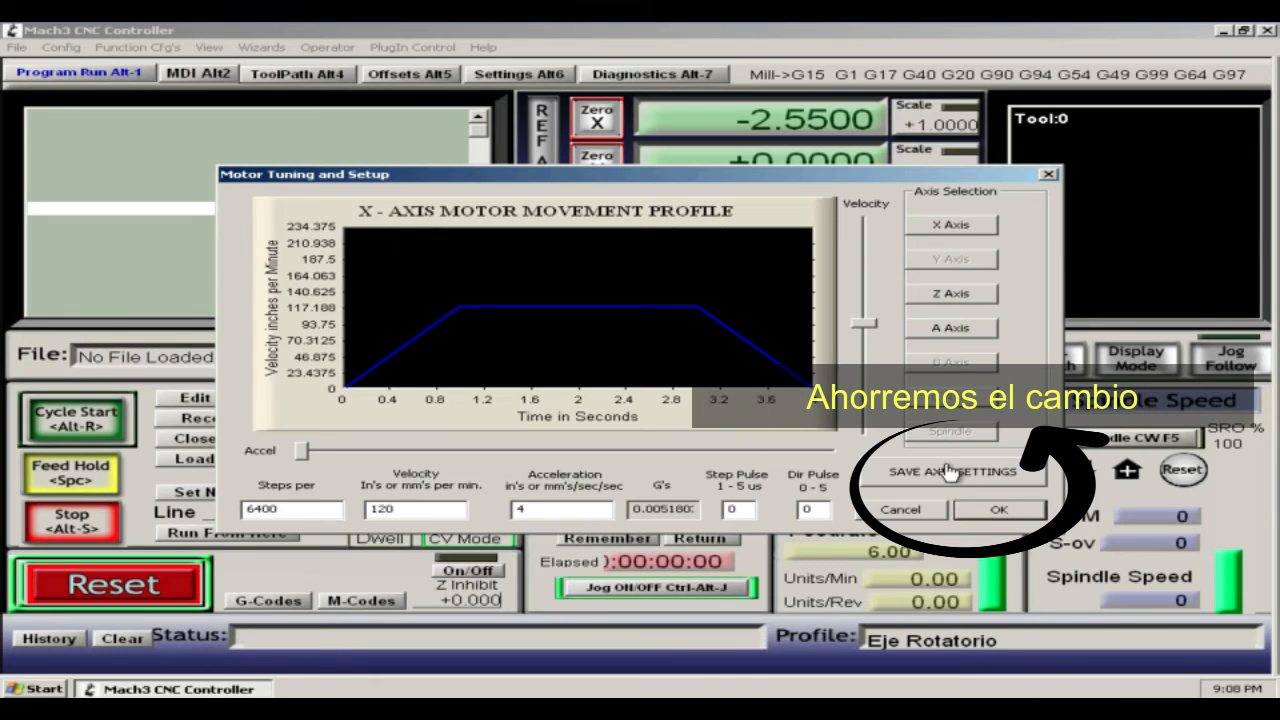
pyautogui.click(949, 294)
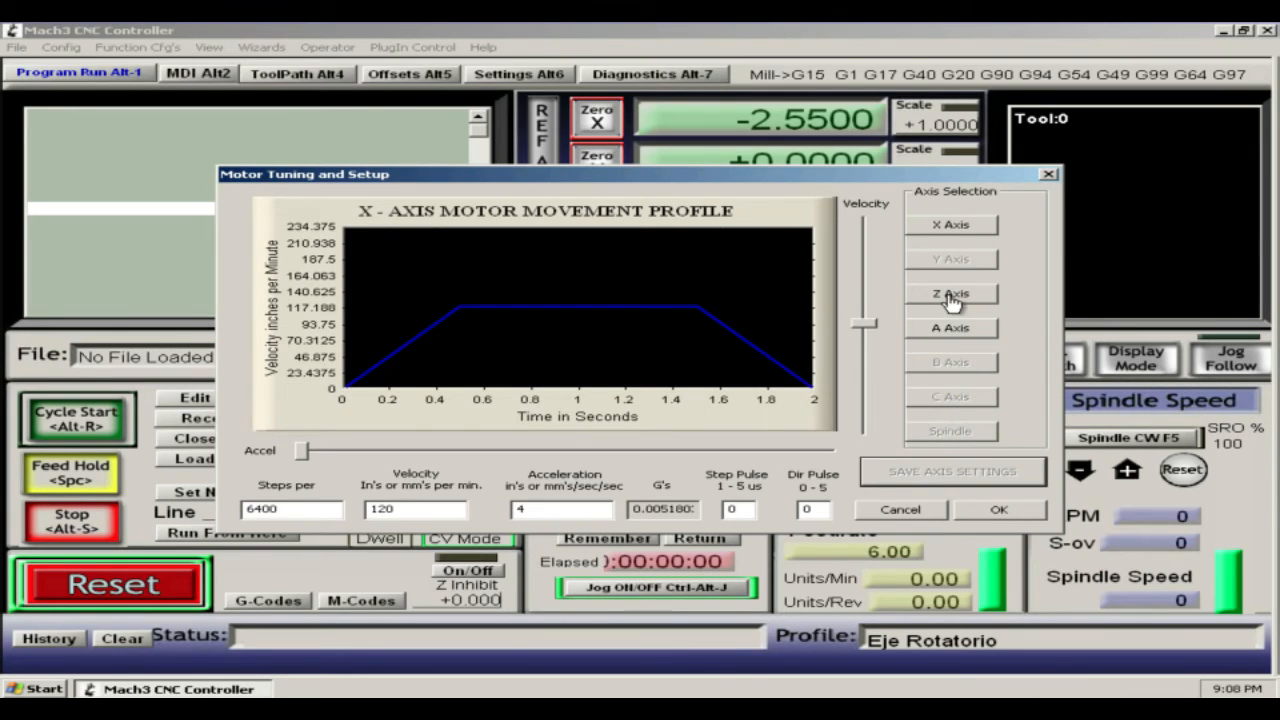
# Set the Z axis to 6400 steps per unit, velocity 75 and acceleration 4
pyautogui.click(950, 293)
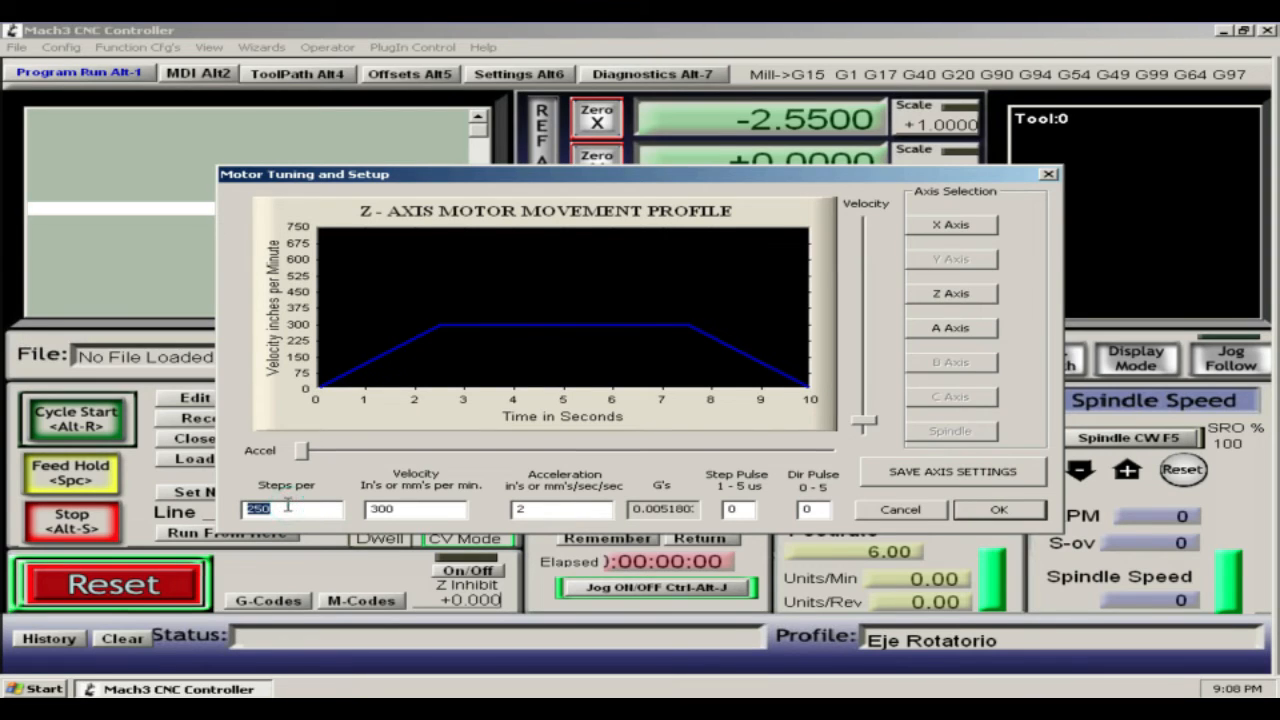
pyautogui.write('6400')
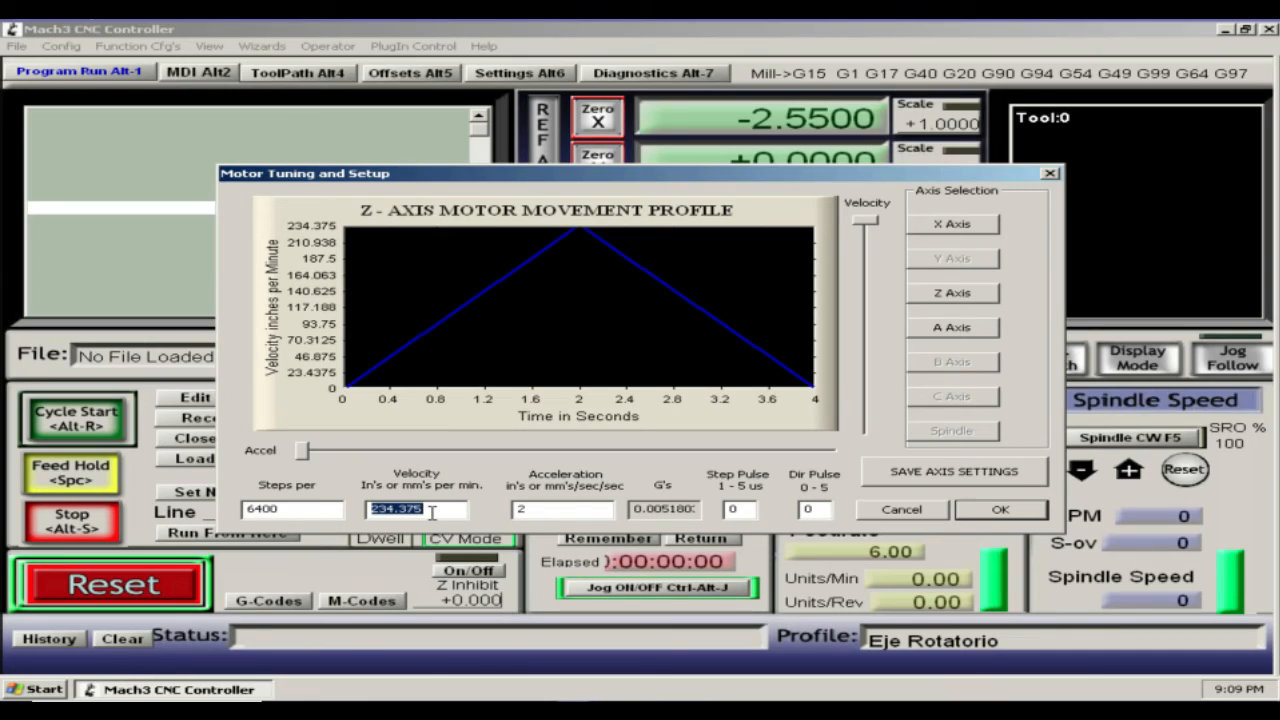
pyautogui.write('75')
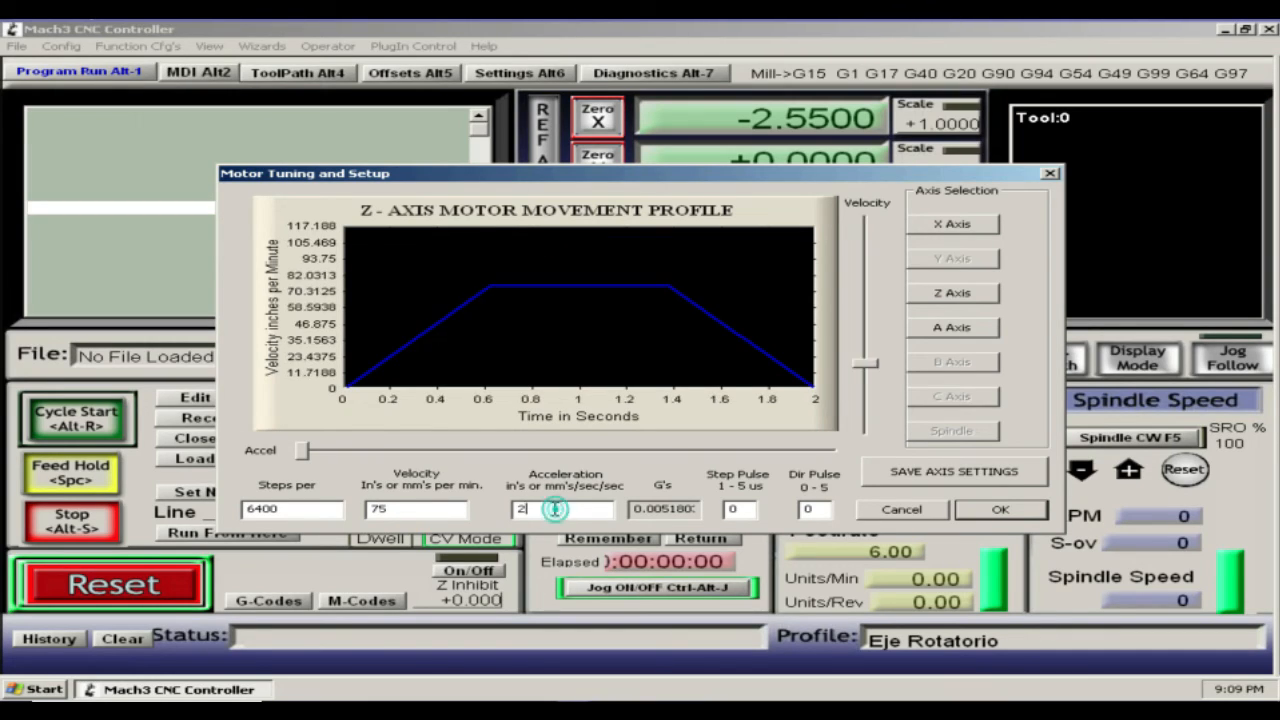
pyautogui.write('4')
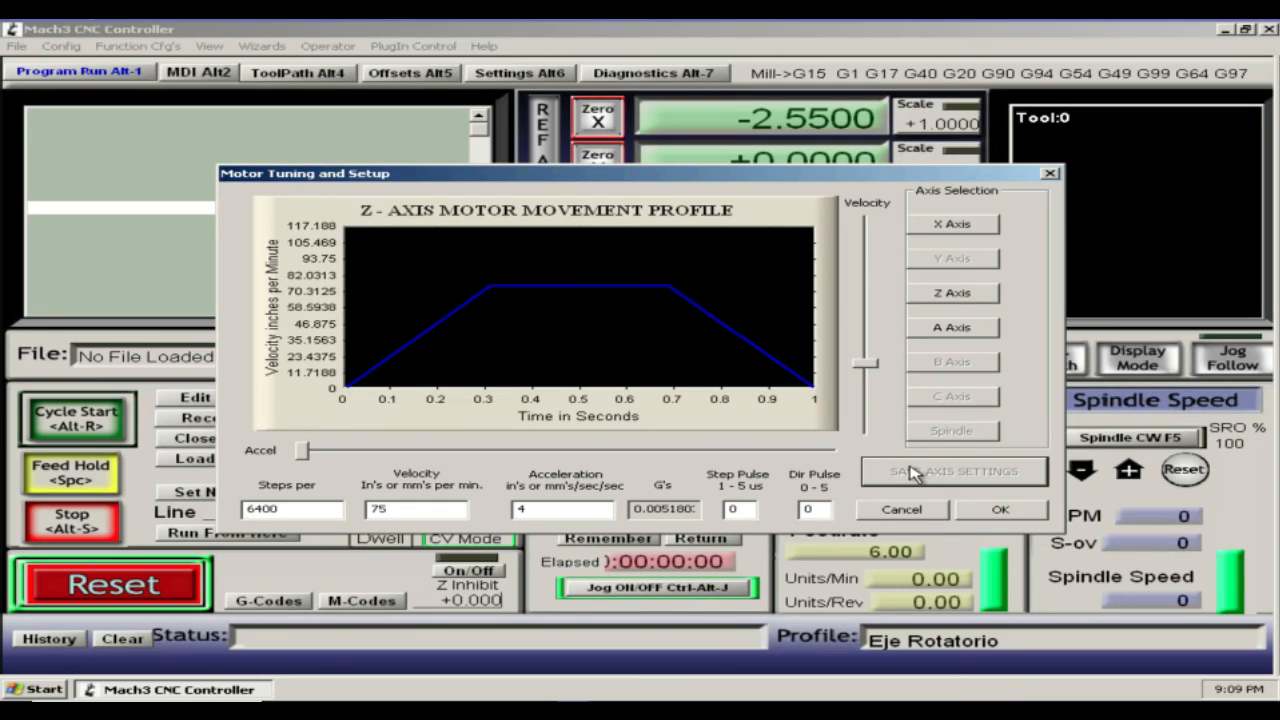
pyautogui.moveTo(975, 328)
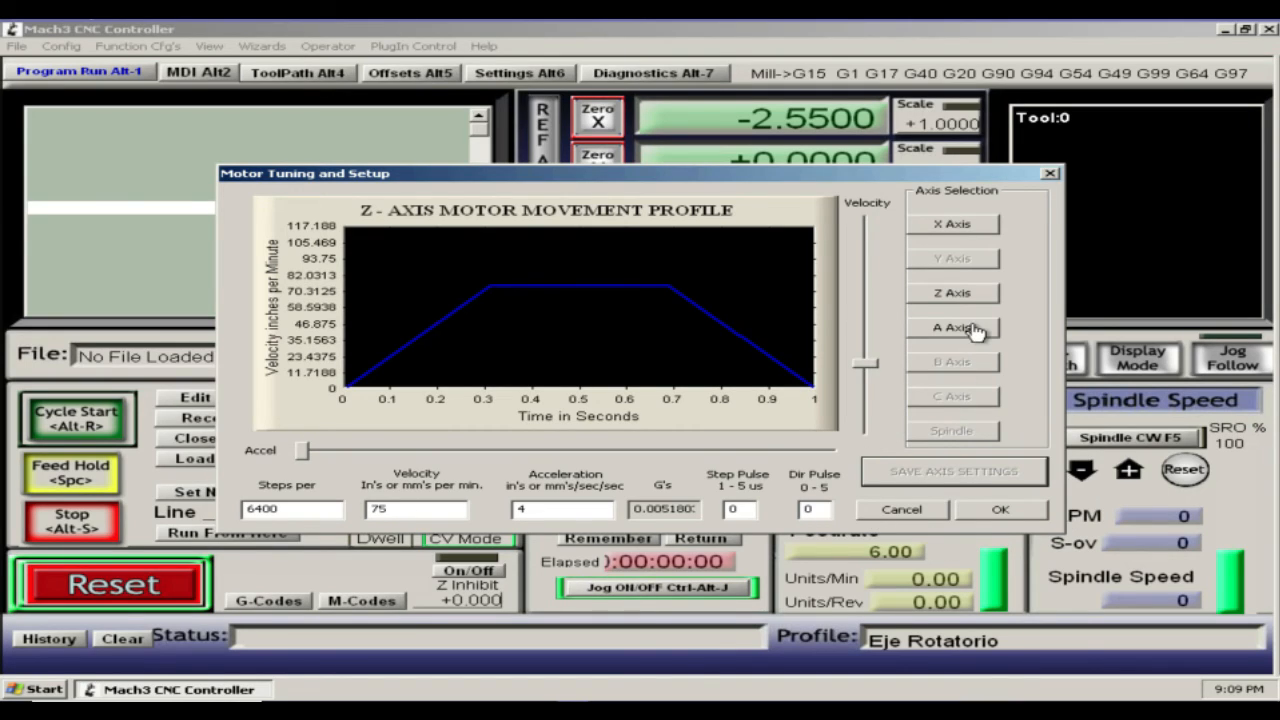
# Set the A axis to 37.64702 steps per unit and velocity 2500
pyautogui.click(951, 327)
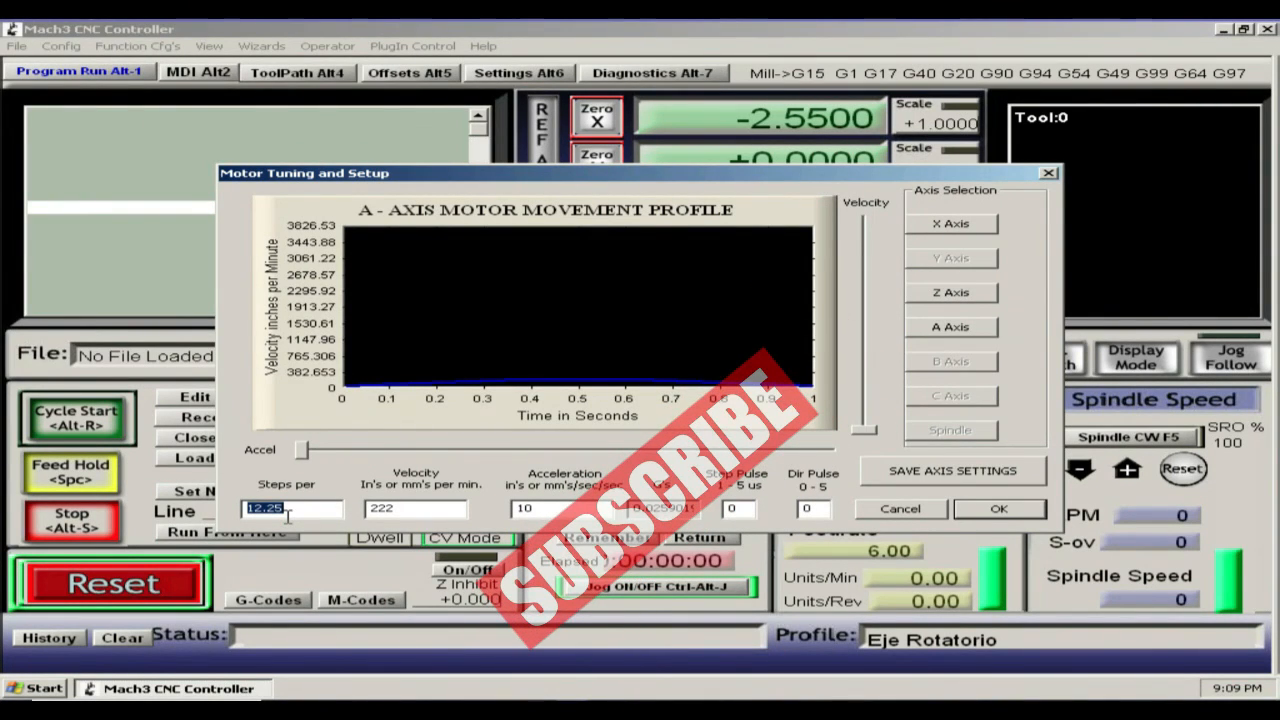
pyautogui.write('37.6470')
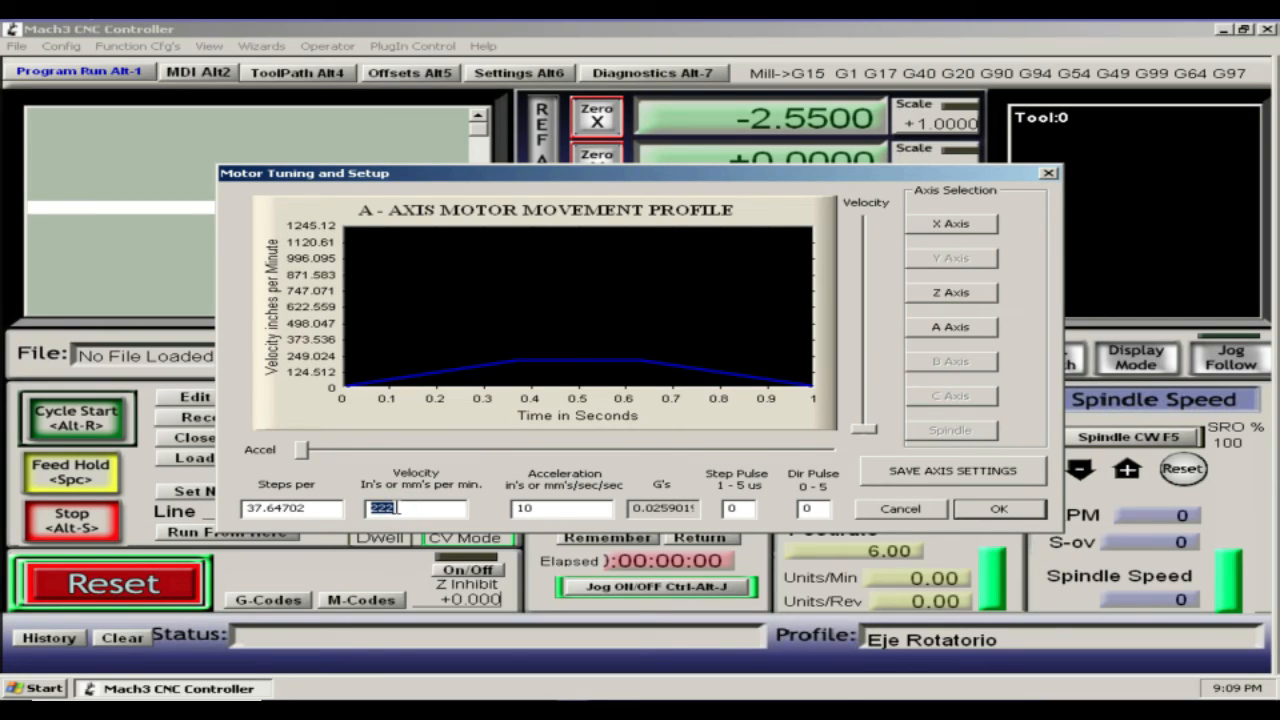
pyautogui.write('2')
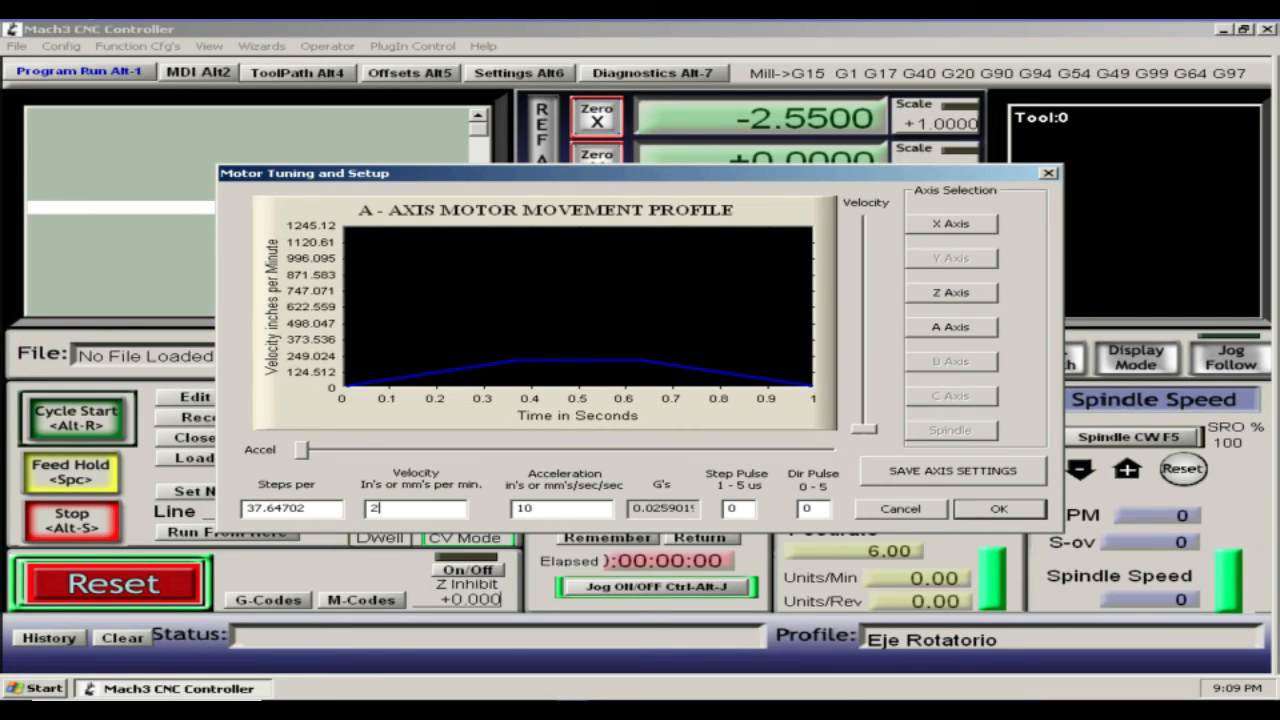
pyautogui.write('500')
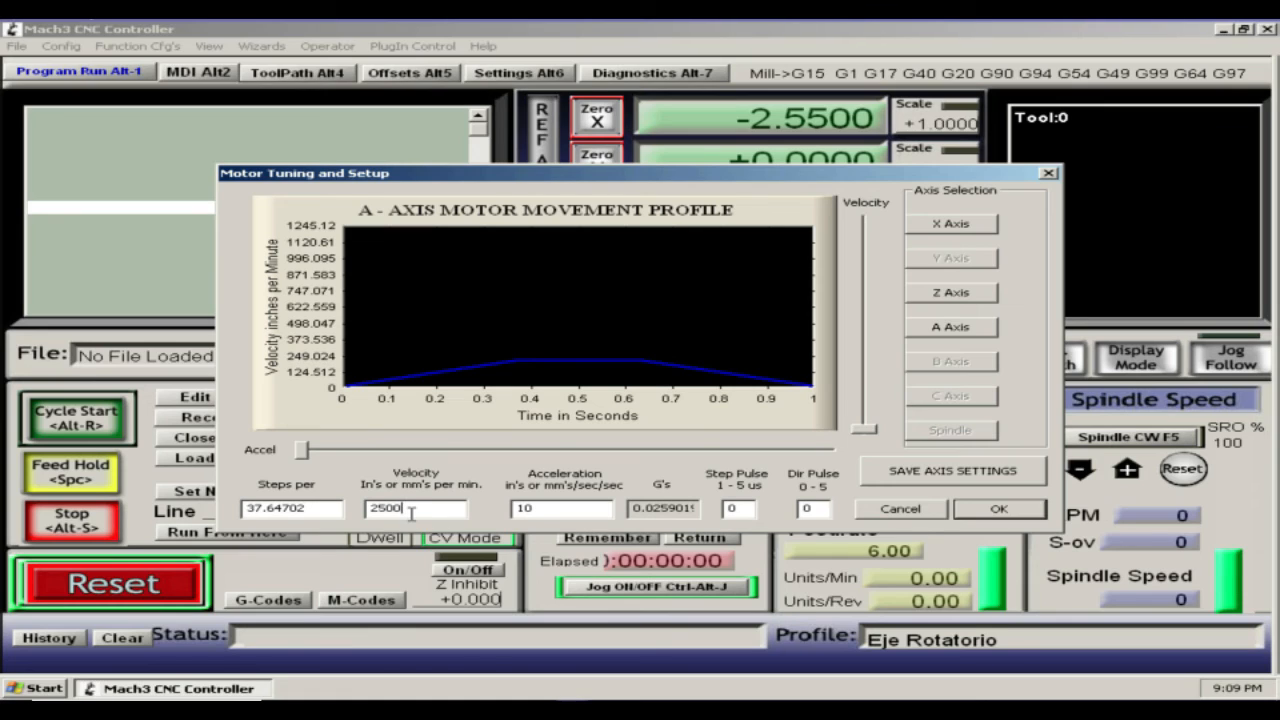
pyautogui.moveTo(555, 510)
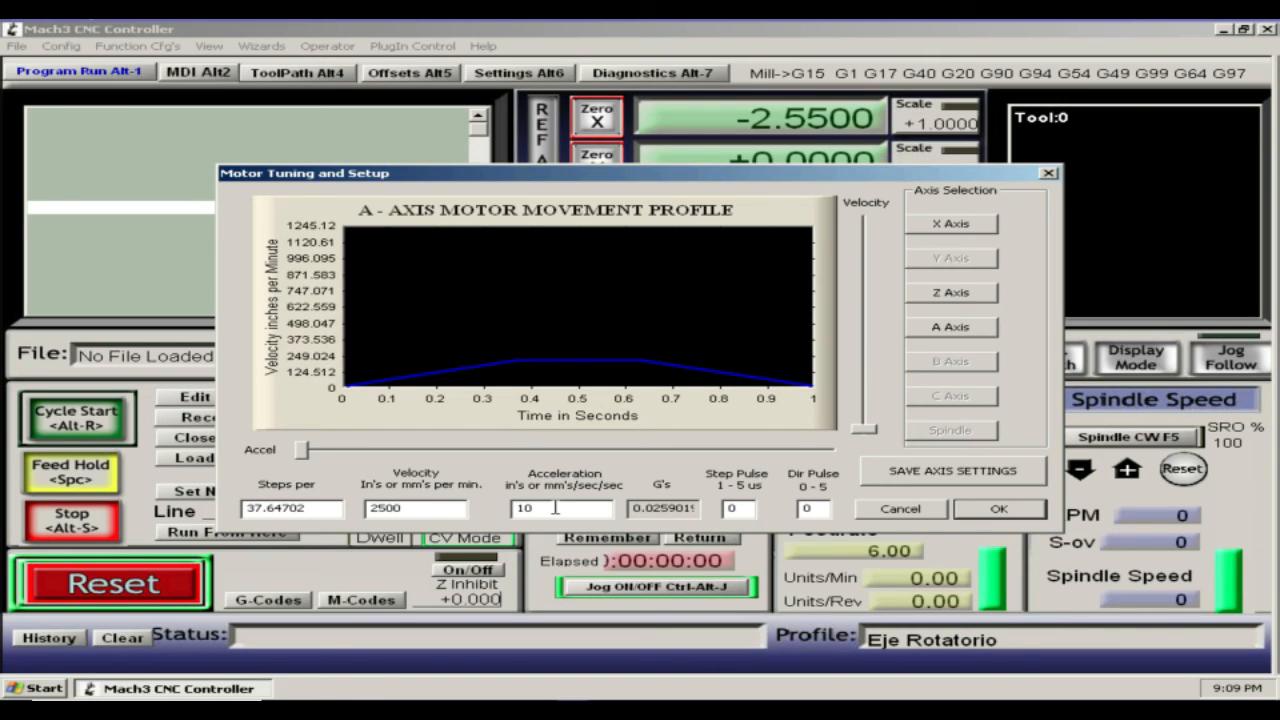
pyautogui.write('48')
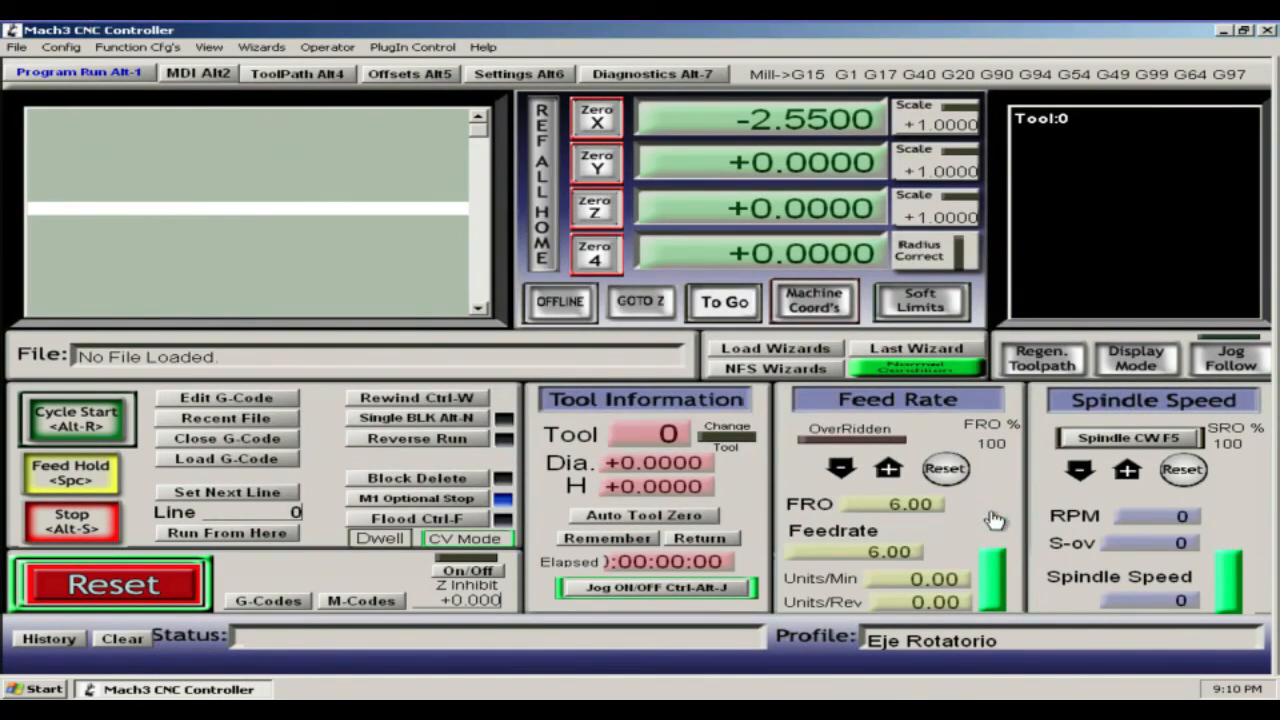
pyautogui.moveTo(93, 67)
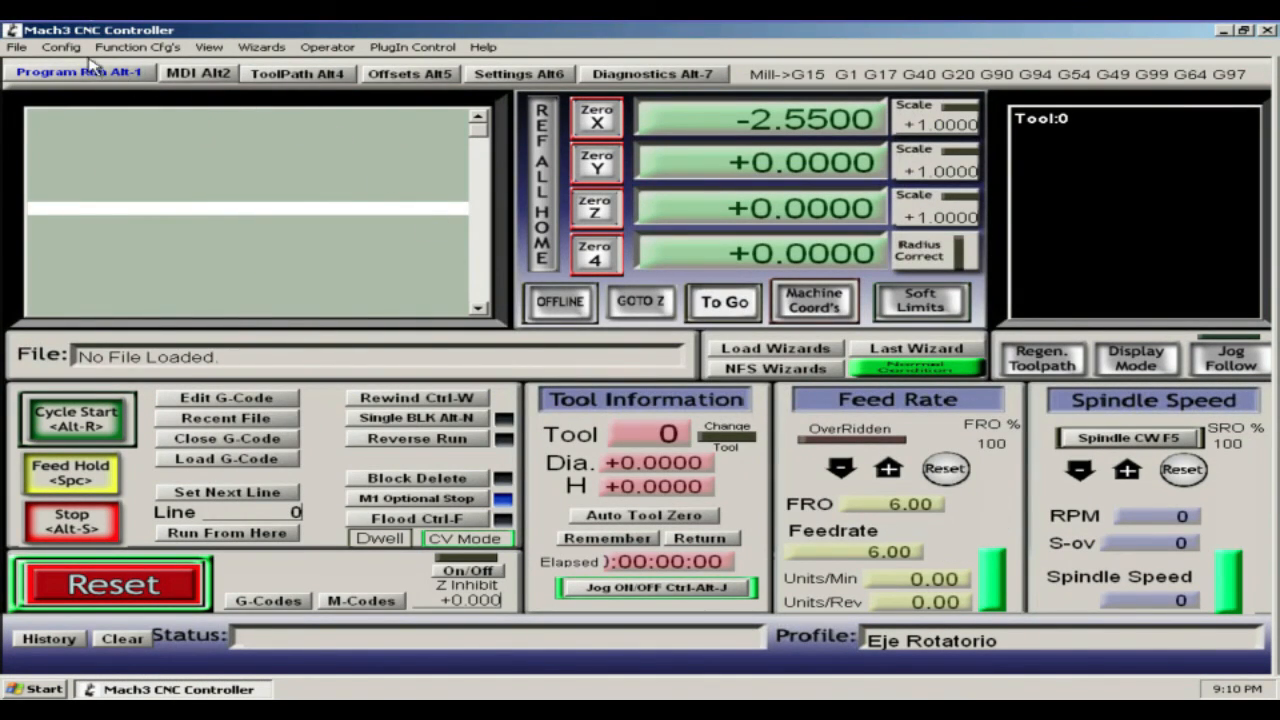
# Exit Mach3 from the File menu and confirm ending the session
pyautogui.click(61, 47)
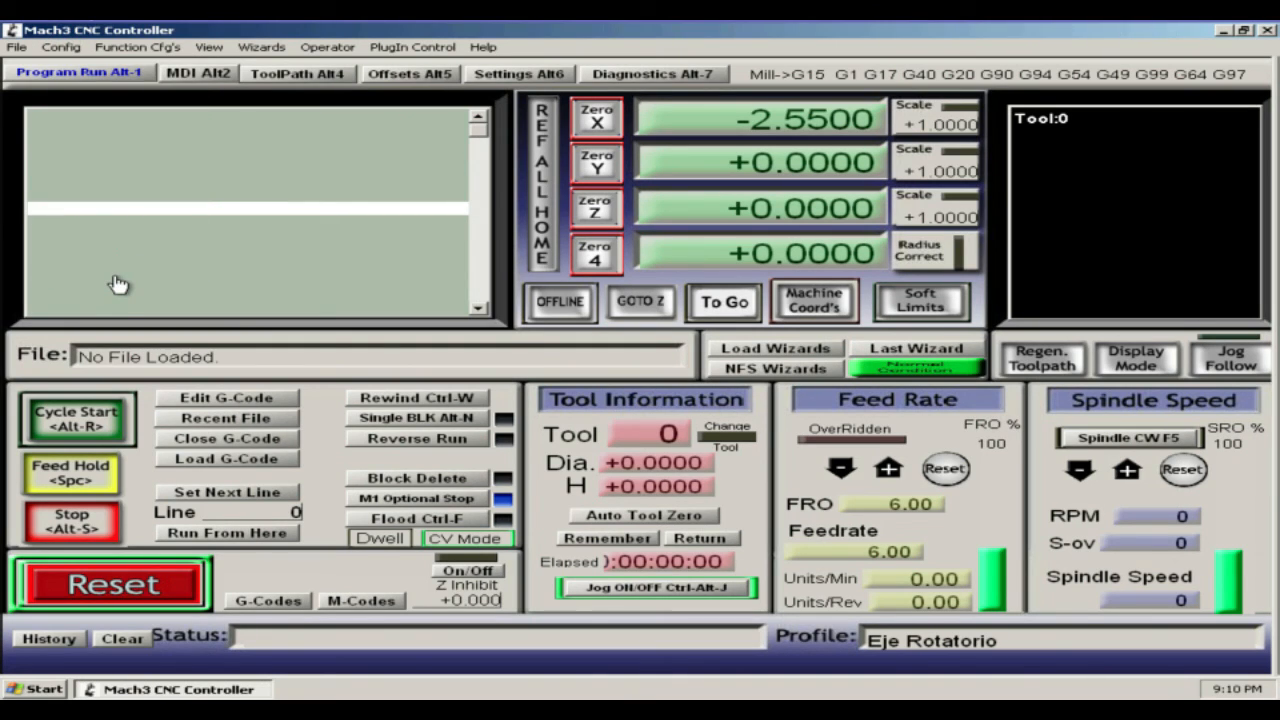
pyautogui.moveTo(283, 287)
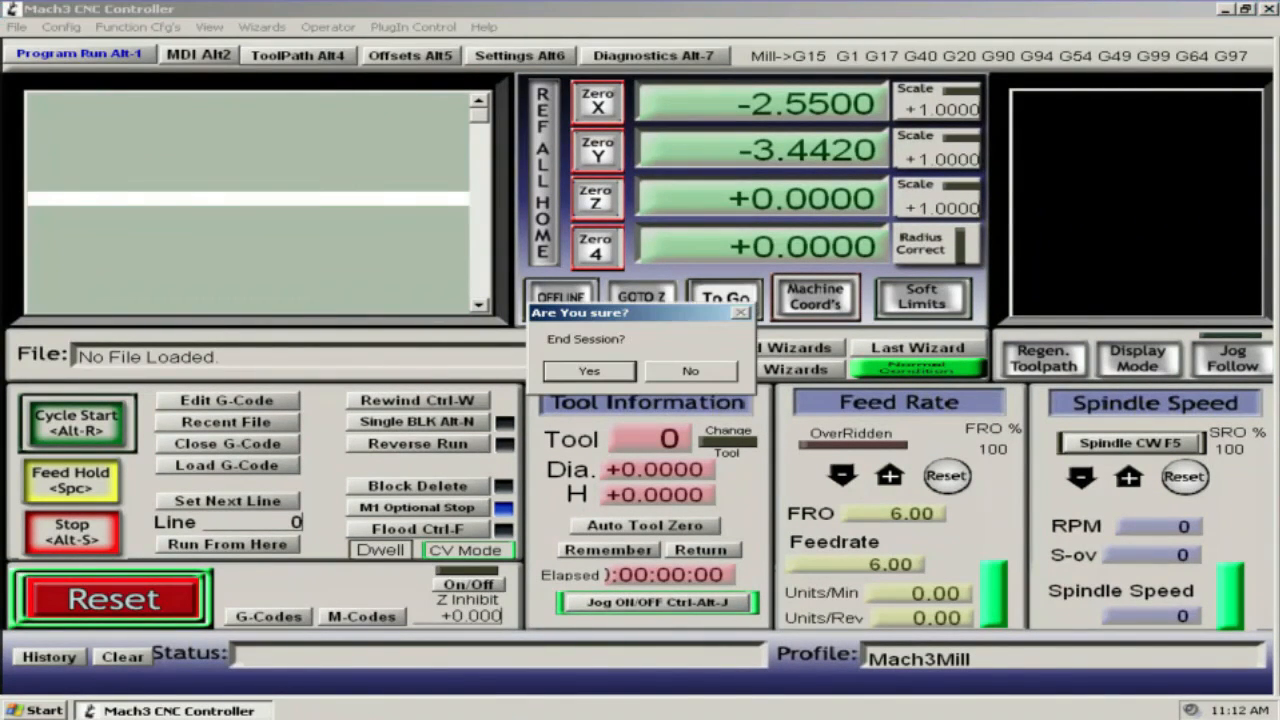
pyautogui.click(588, 371)
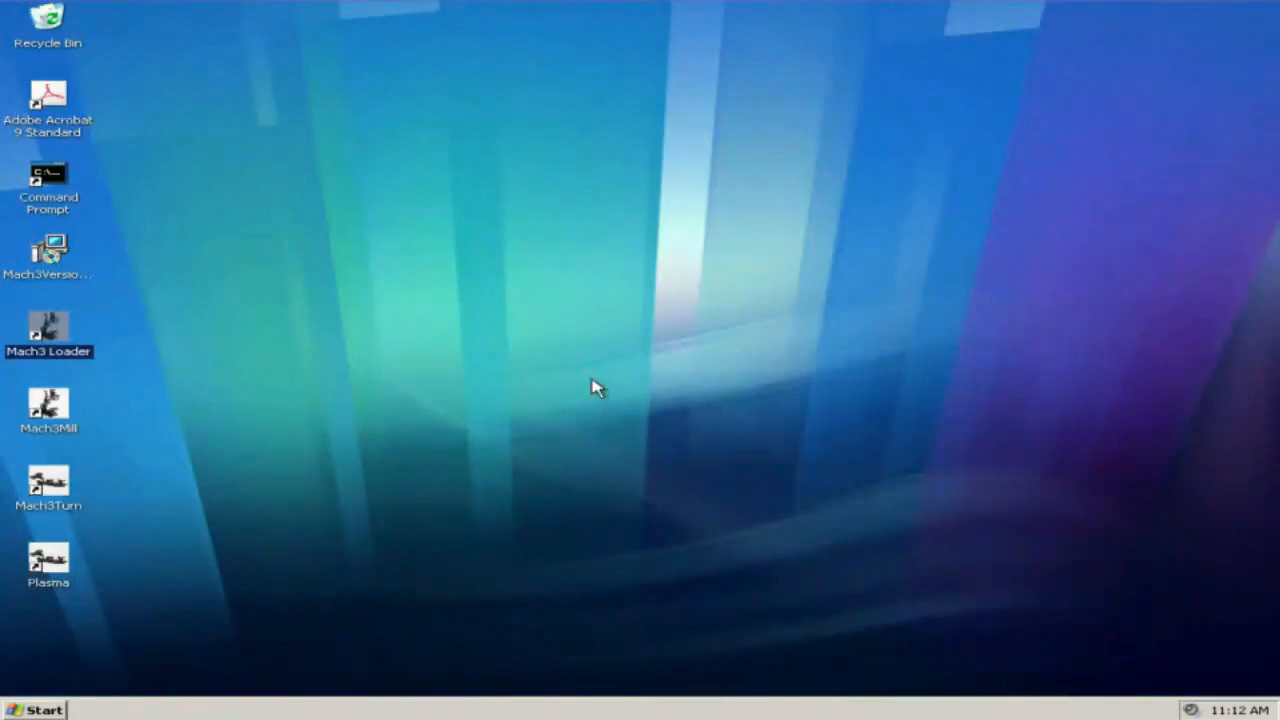